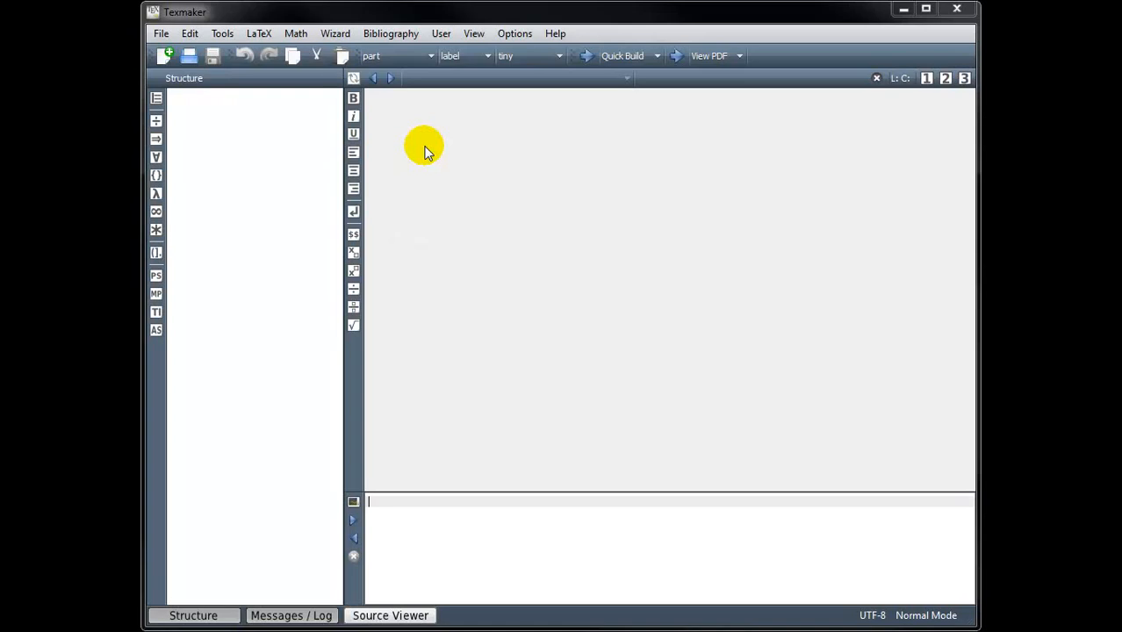
mouse_move(502, 79)
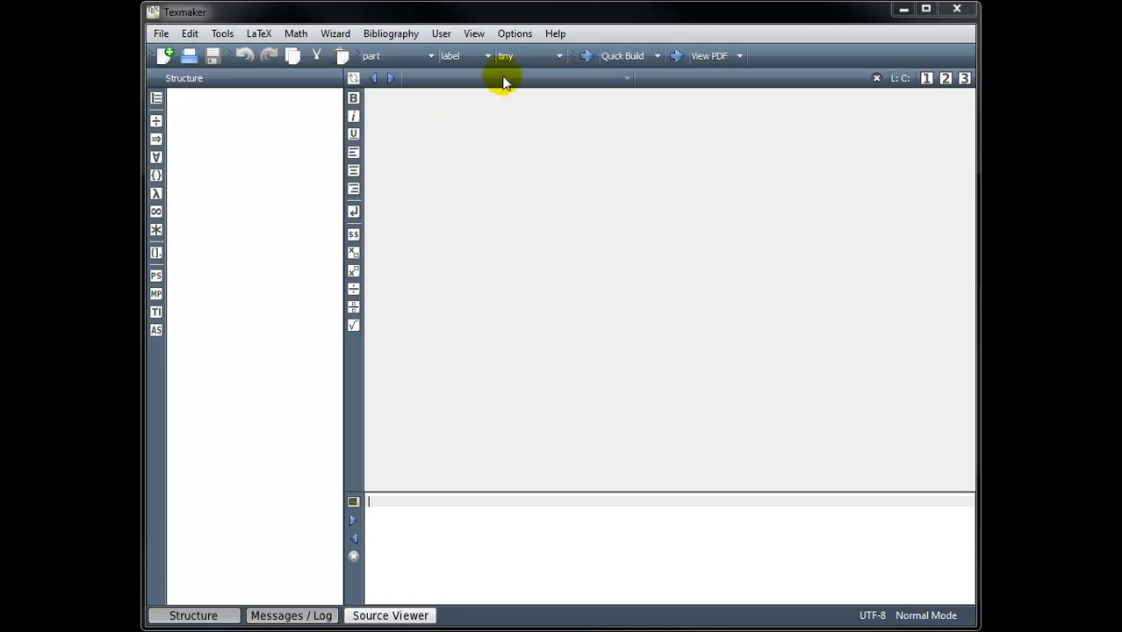
- Bring up the Options menu of program-wide settings
left_click(514, 33)
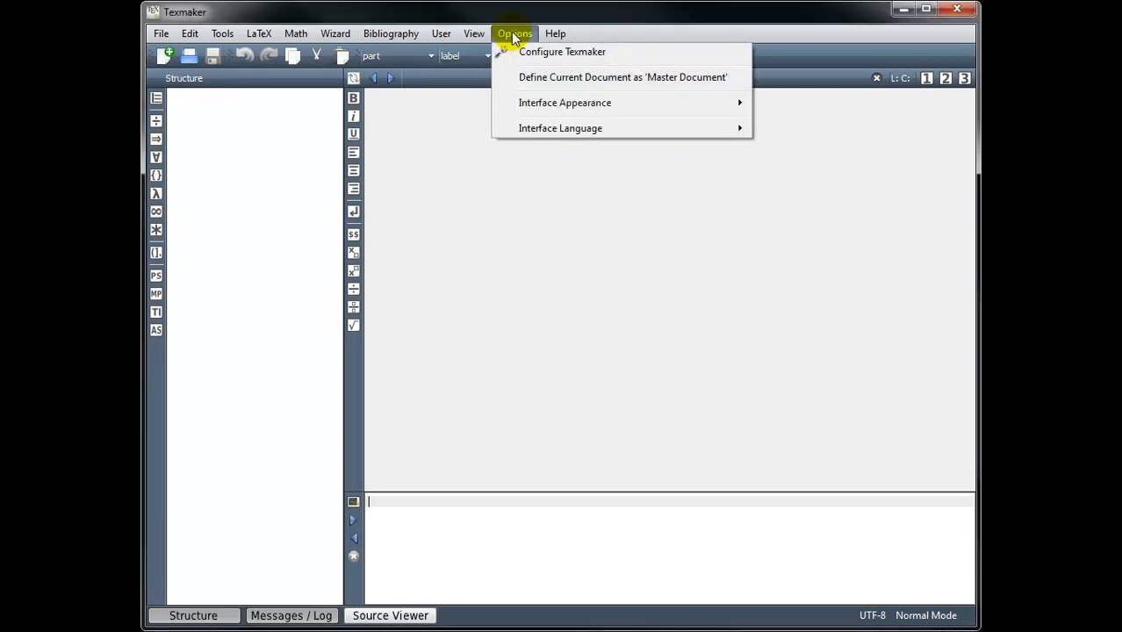
- In Configure Texmaker, embed the built-in PDF viewer and set Quick Build to PdfLaTeX + View PDF
left_click(562, 51)
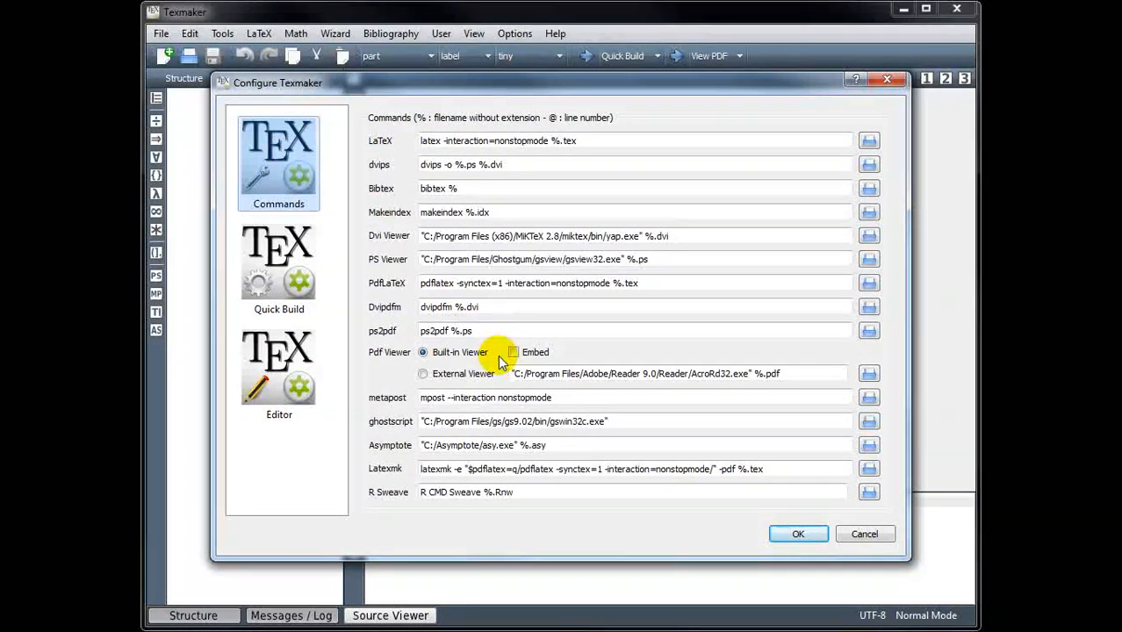
left_click(512, 351)
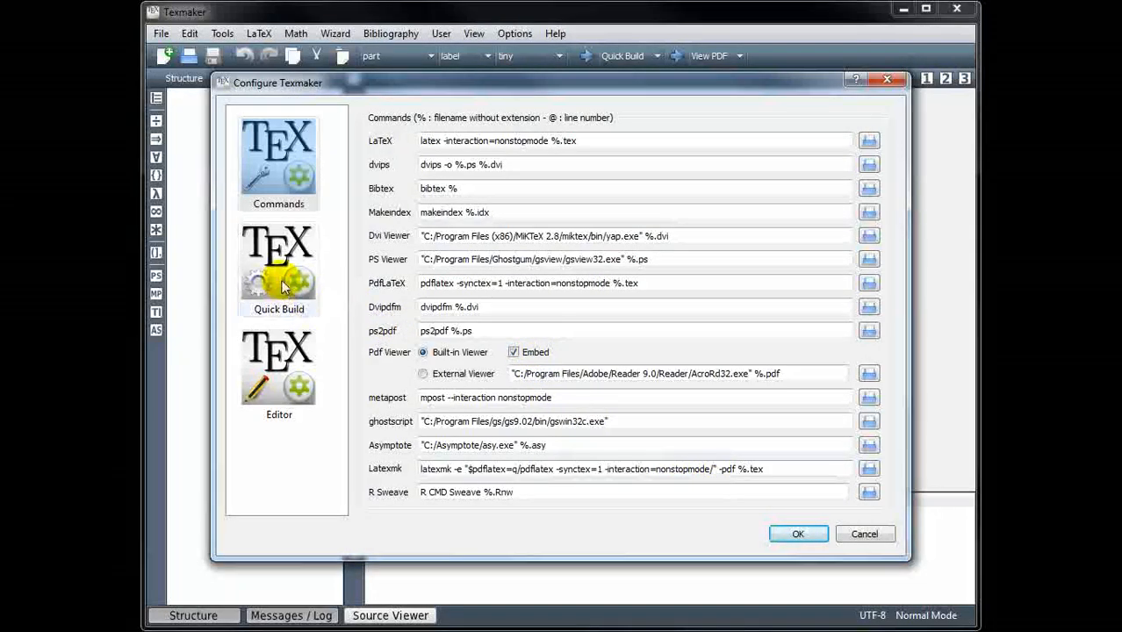
left_click(277, 266)
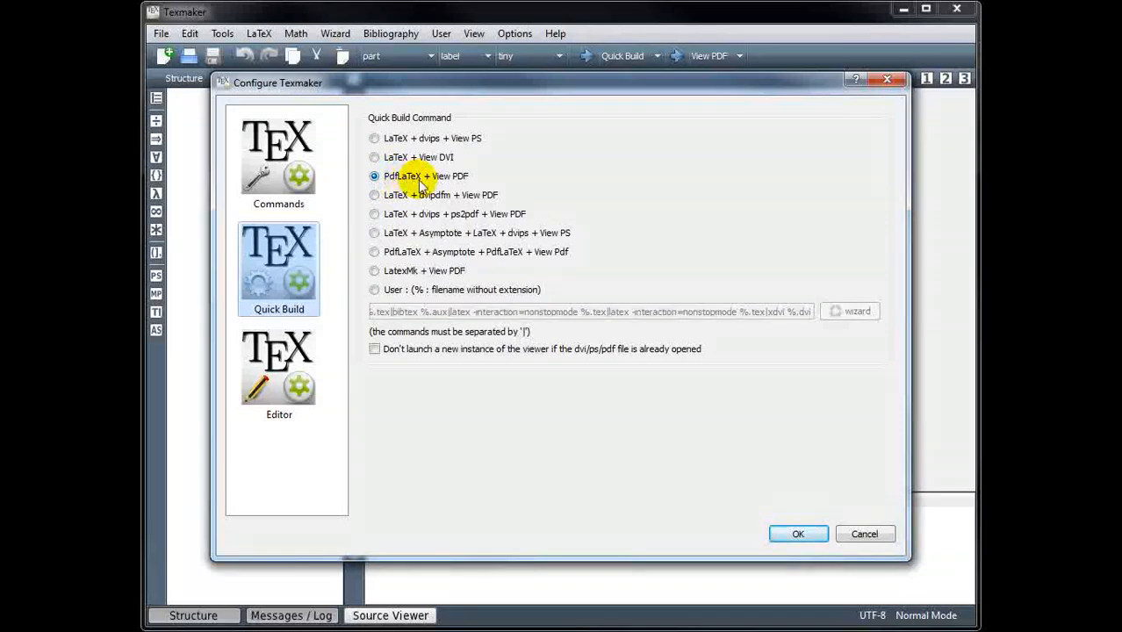
mouse_move(460, 185)
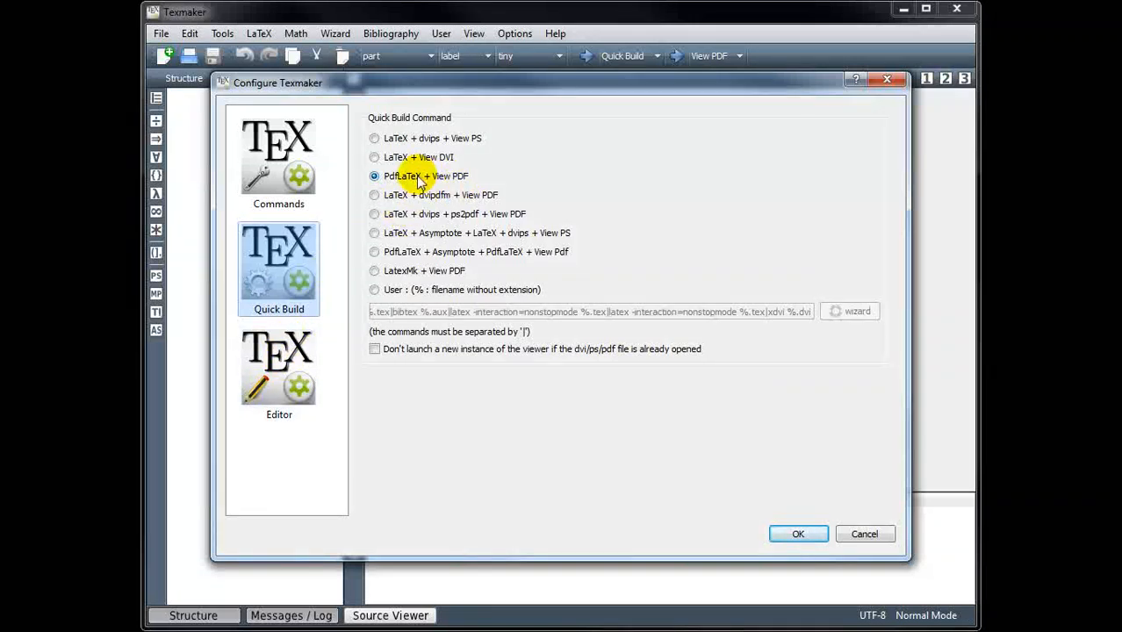
left_click(278, 369)
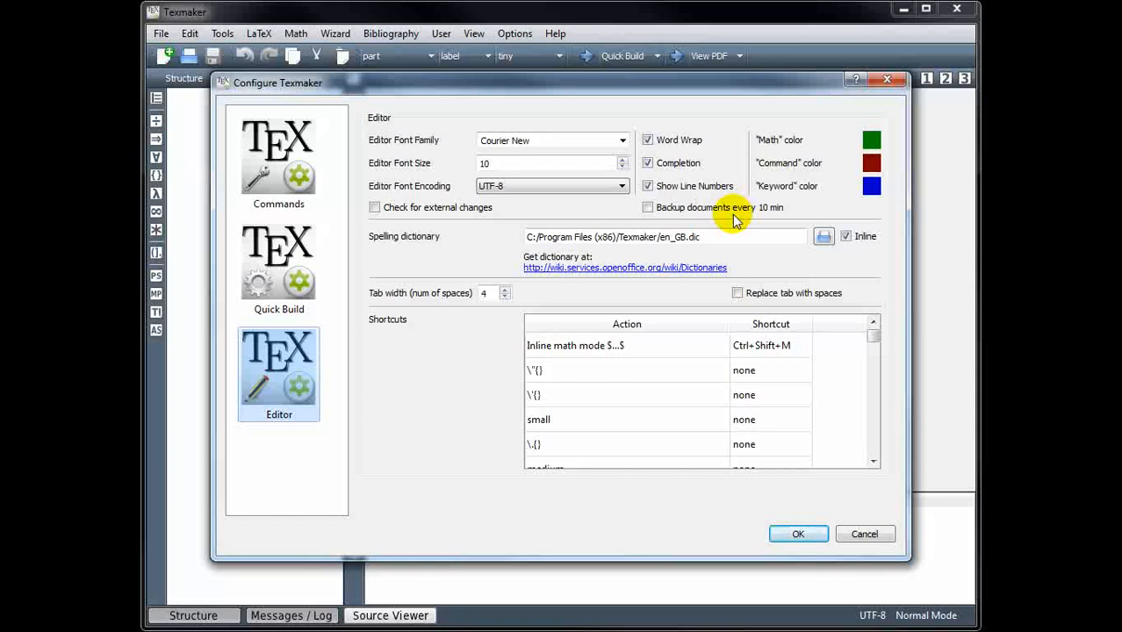
left_click(797, 534)
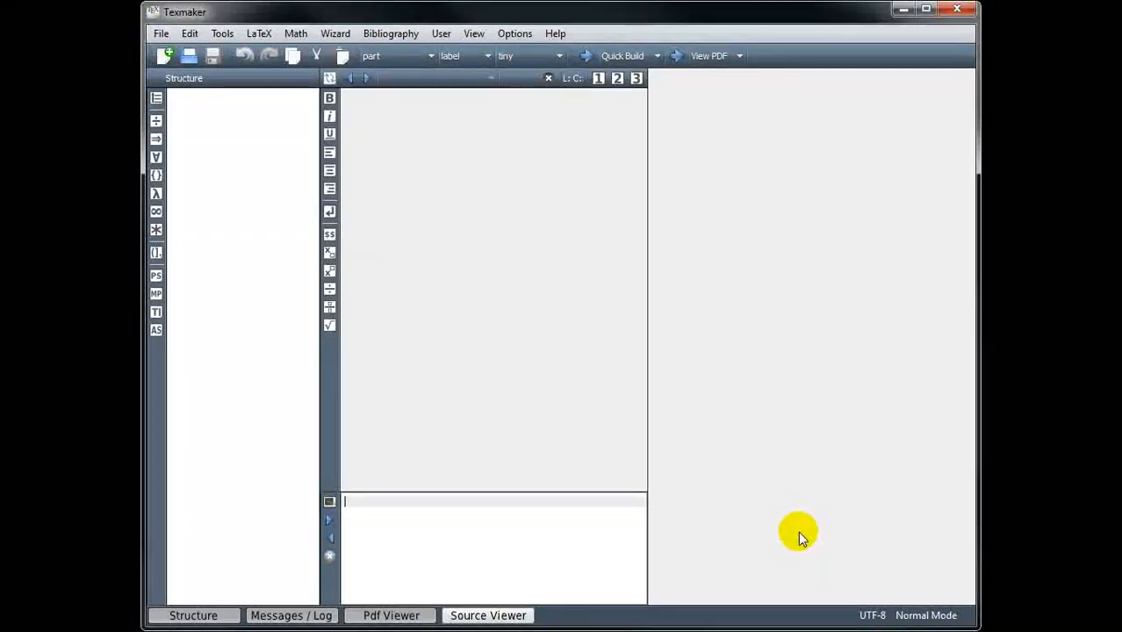
mouse_move(541, 323)
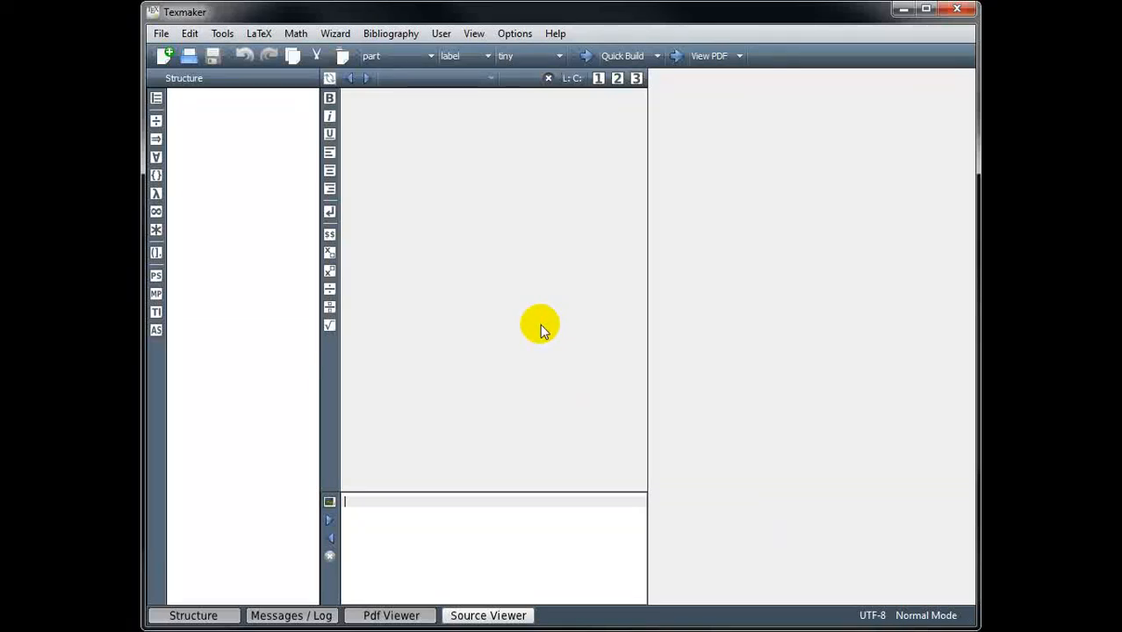
- Create a new blank document and start Save As for it
left_click(161, 34)
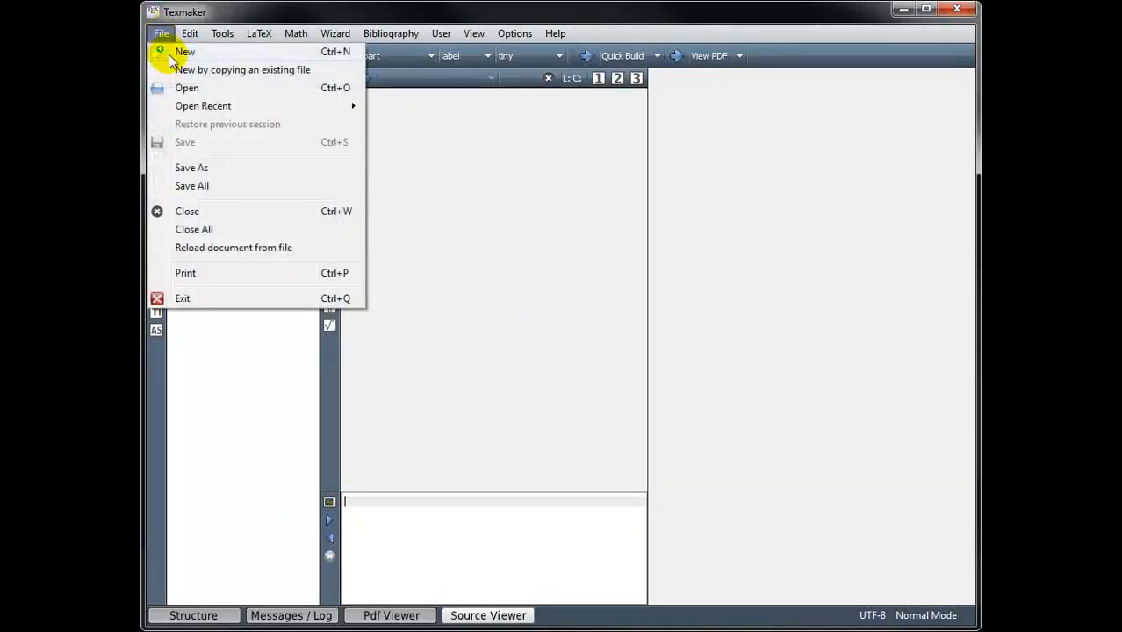
left_click(184, 51)
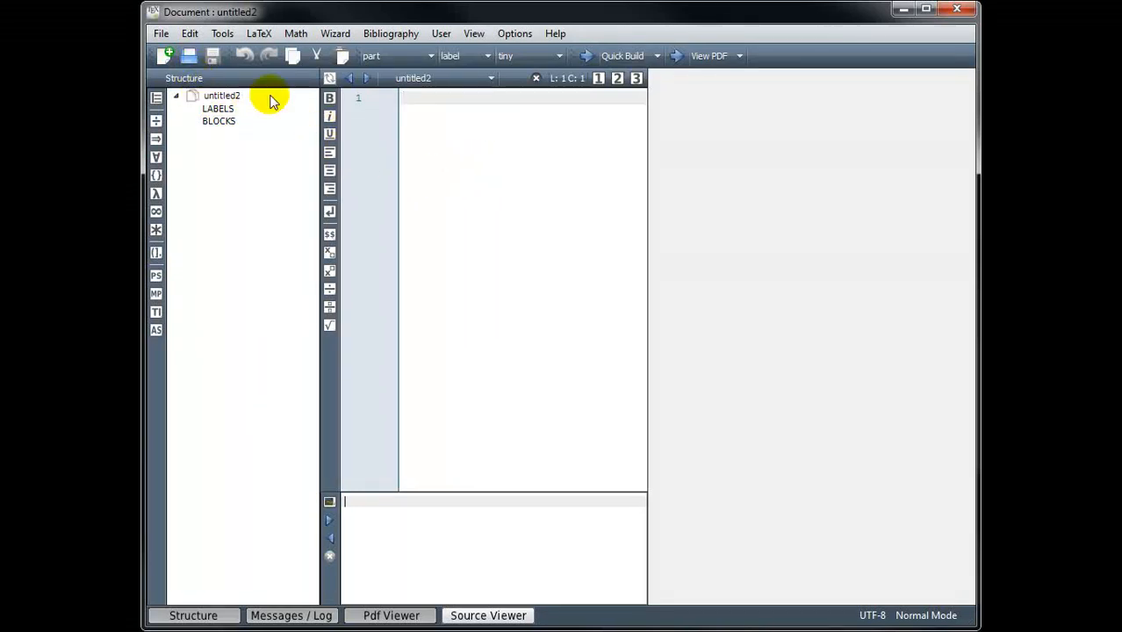
left_click(161, 33)
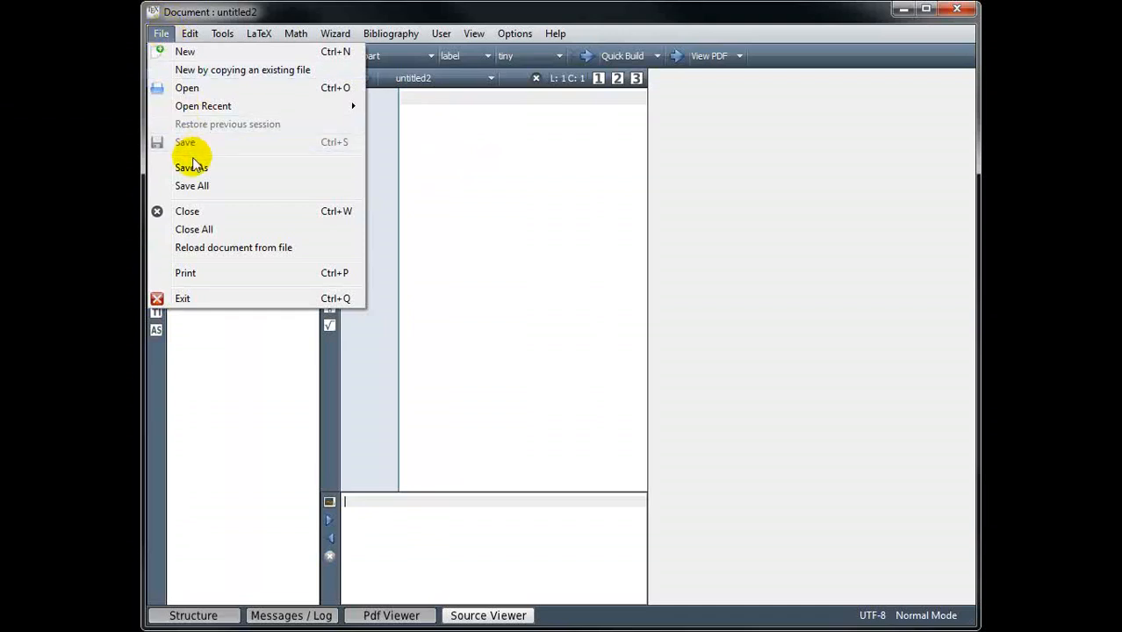
left_click(190, 166)
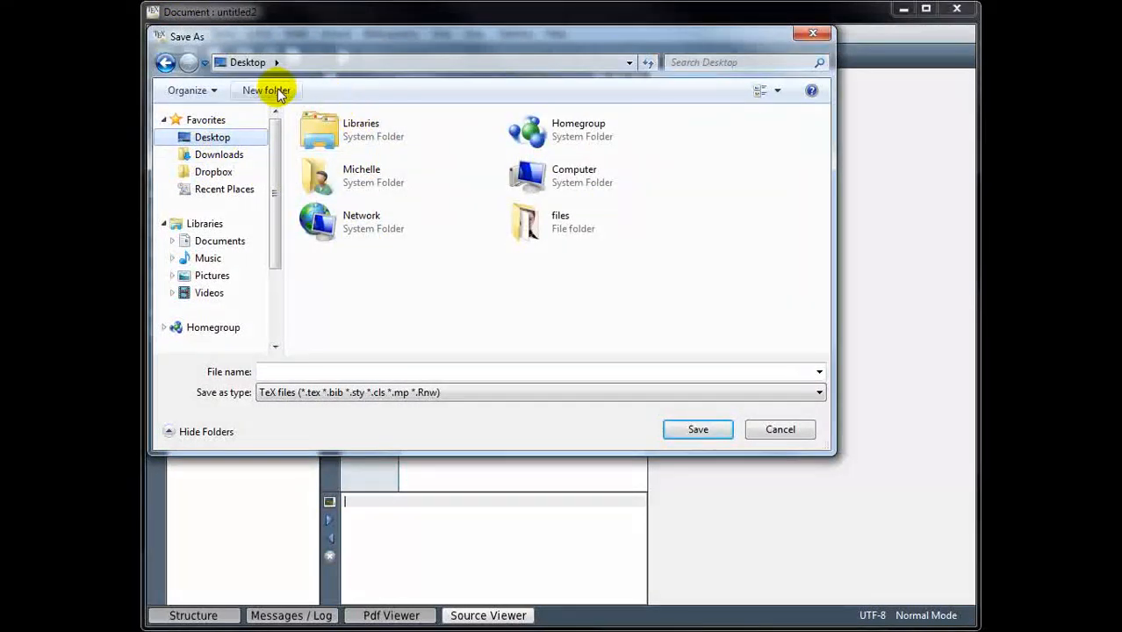
- Create a latex files folder on the Desktop and save the document there as tutorial1.tex
left_click(266, 91)
type("latex files")
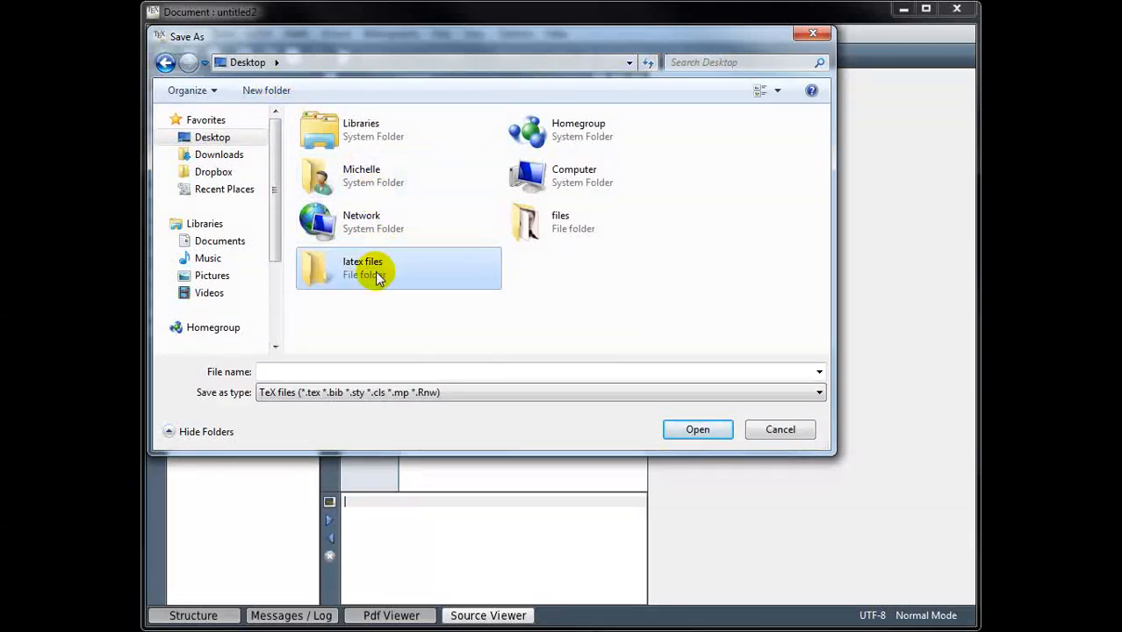
double_click(362, 267)
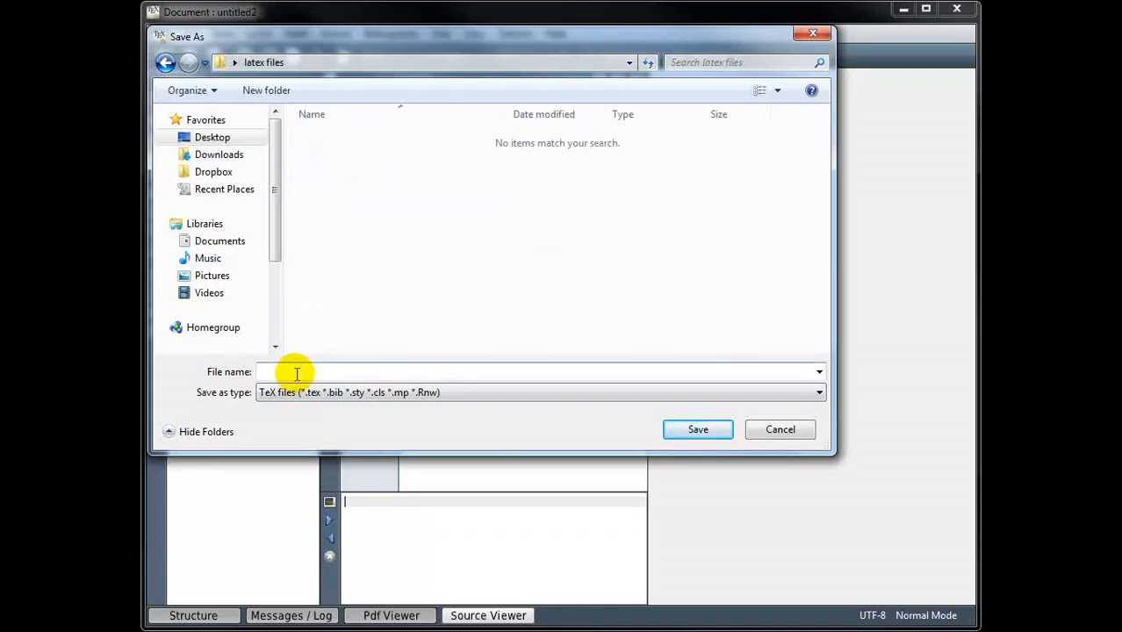
type("tutorial")
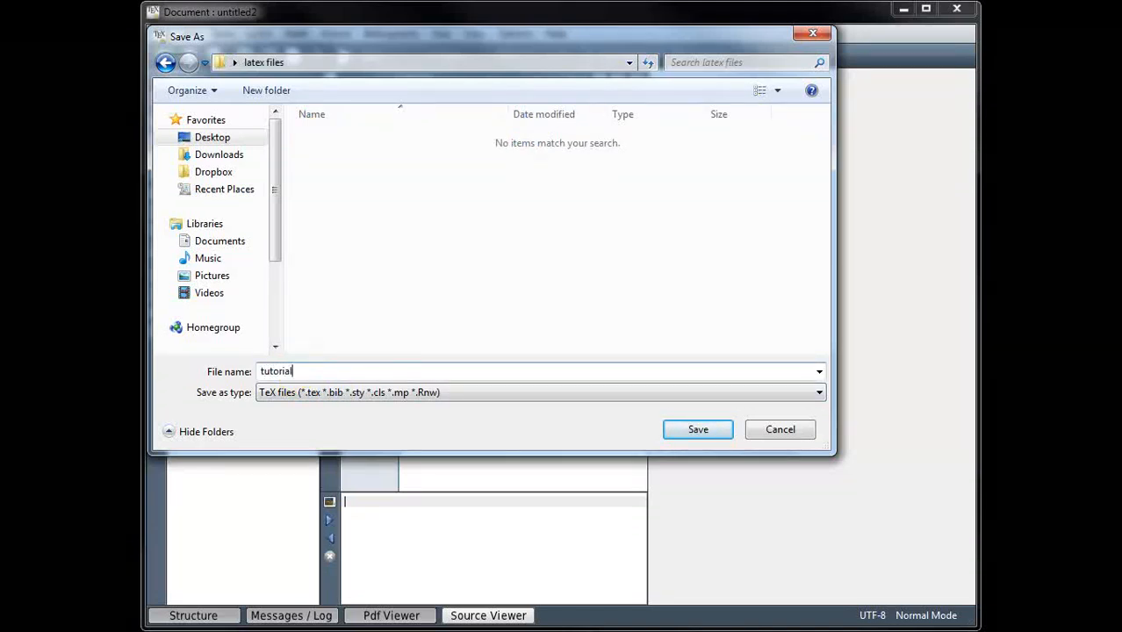
type("1")
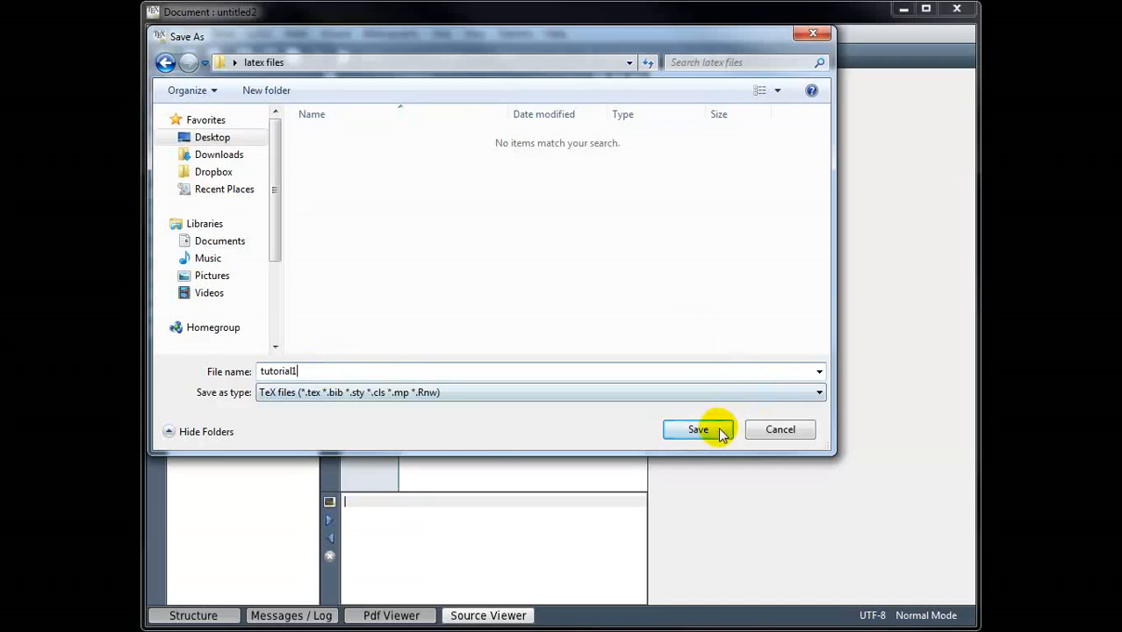
left_click(699, 429)
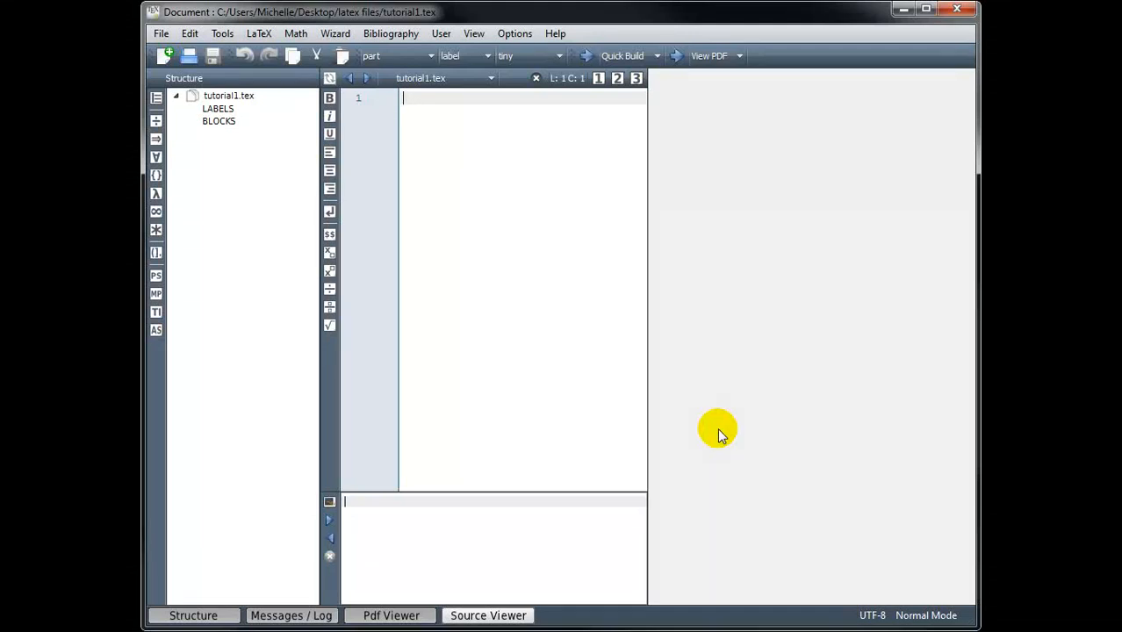
- Write the first line \documentclass[11pt]{article} using autocompletion
type("\\")
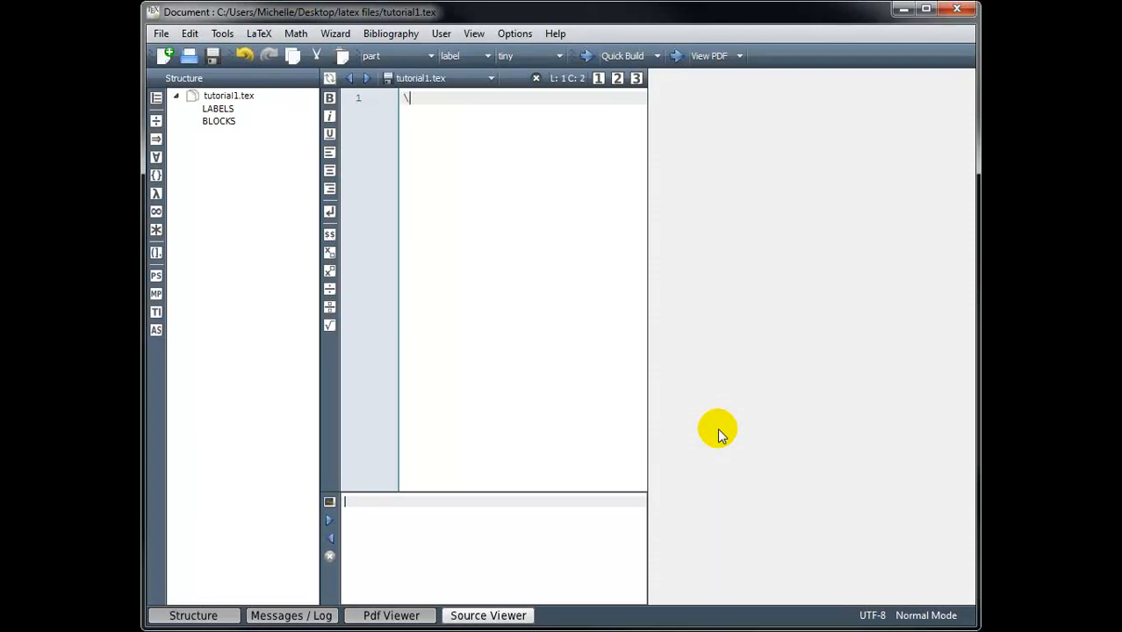
type("documentclass[•]{•")
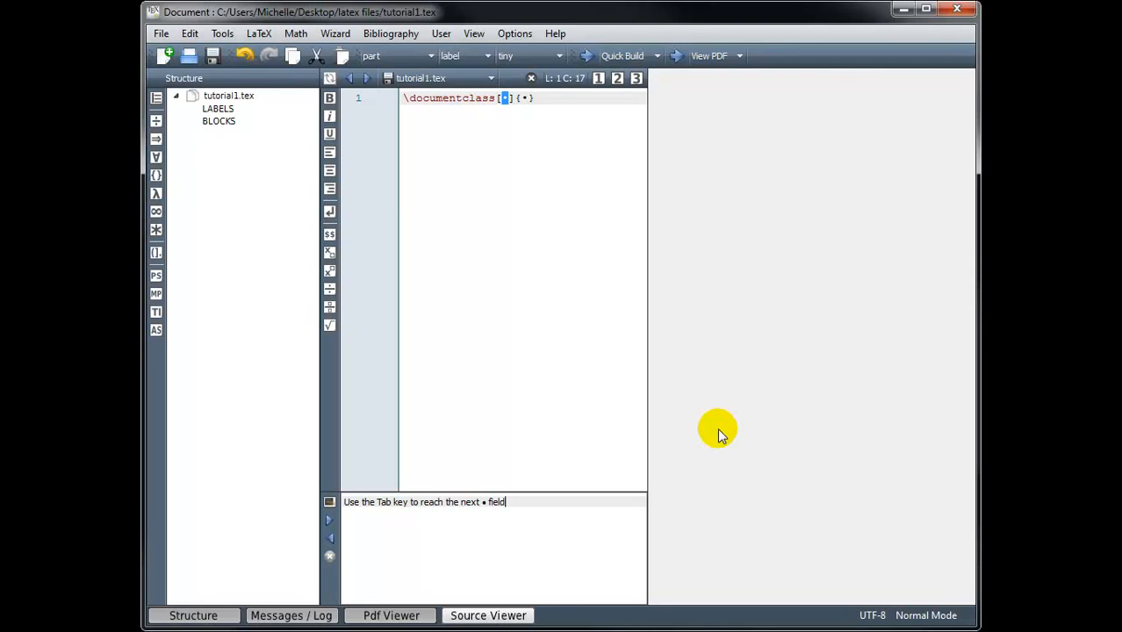
type("11pt")
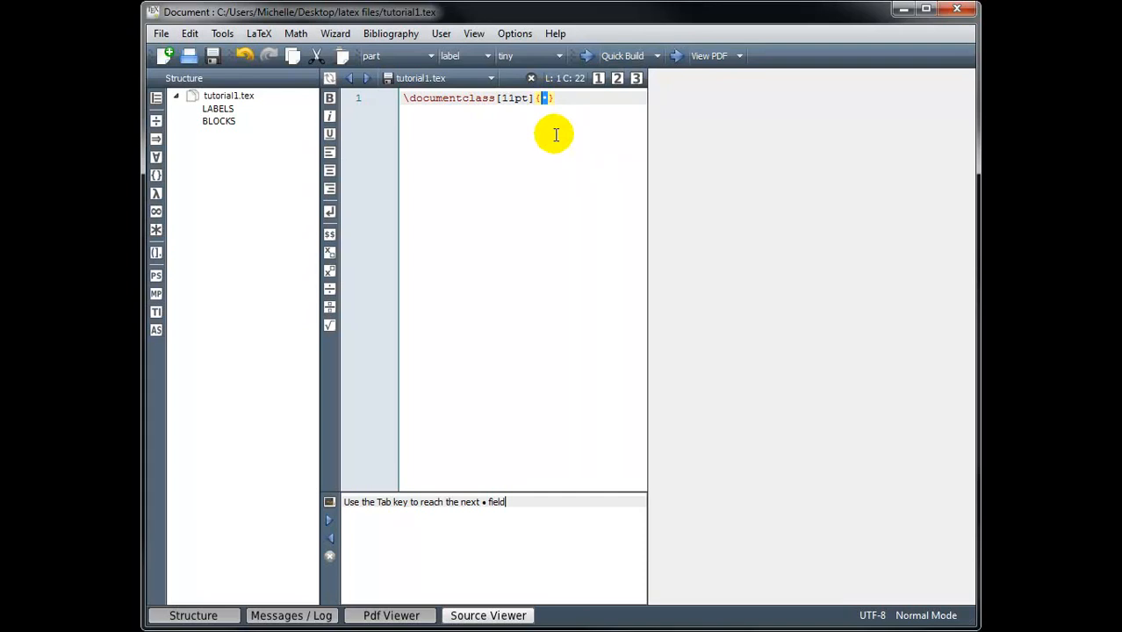
type("article")
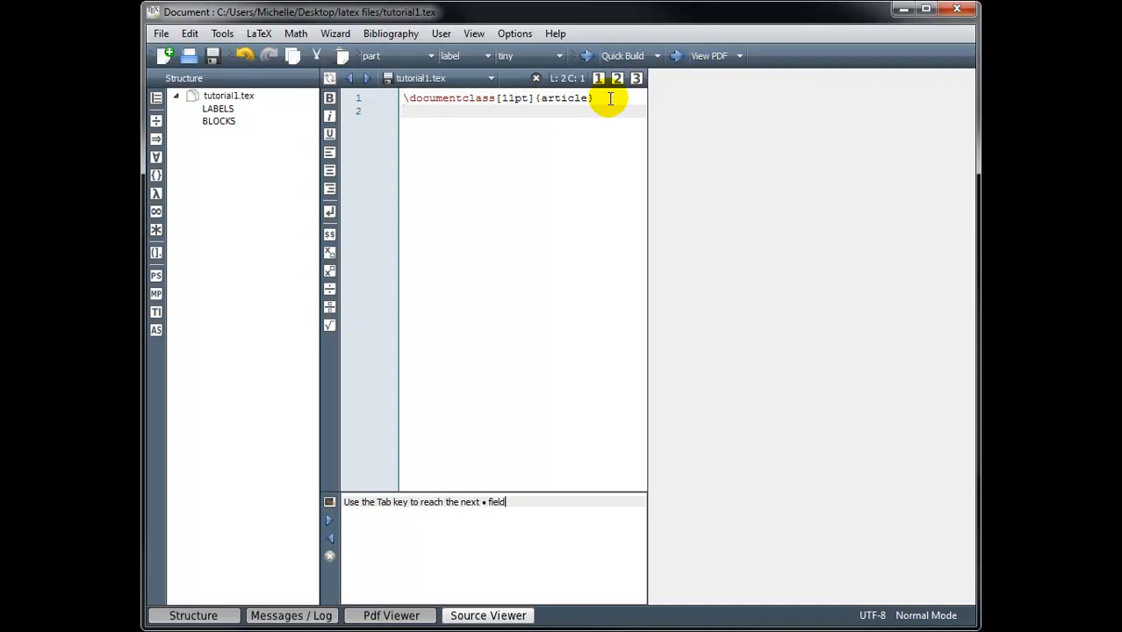
type("\\b")
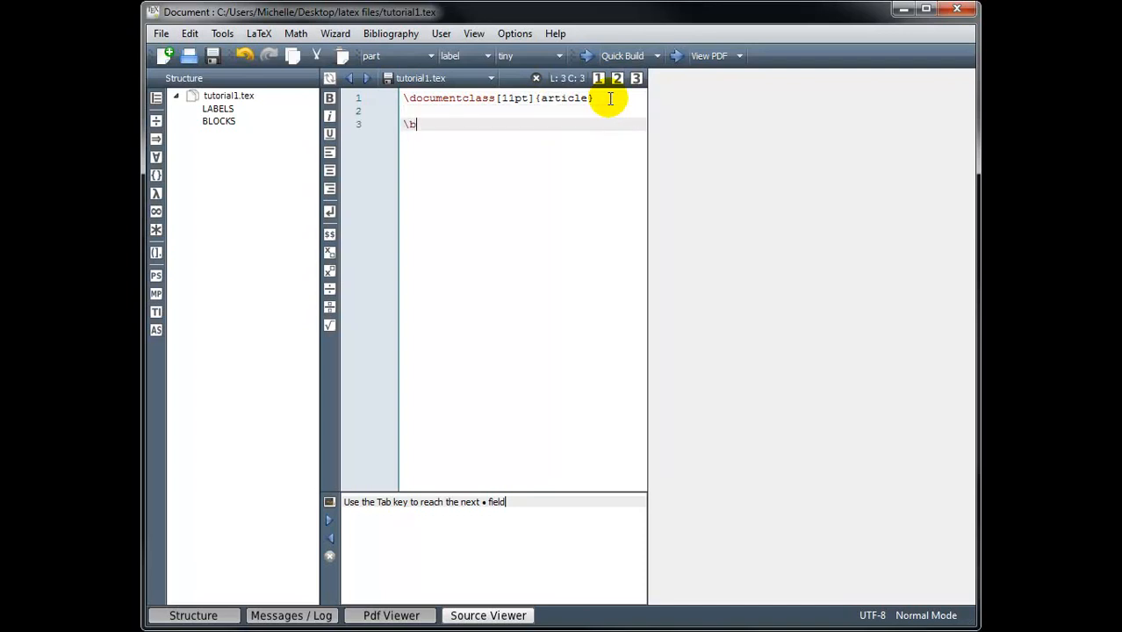
type("egi")
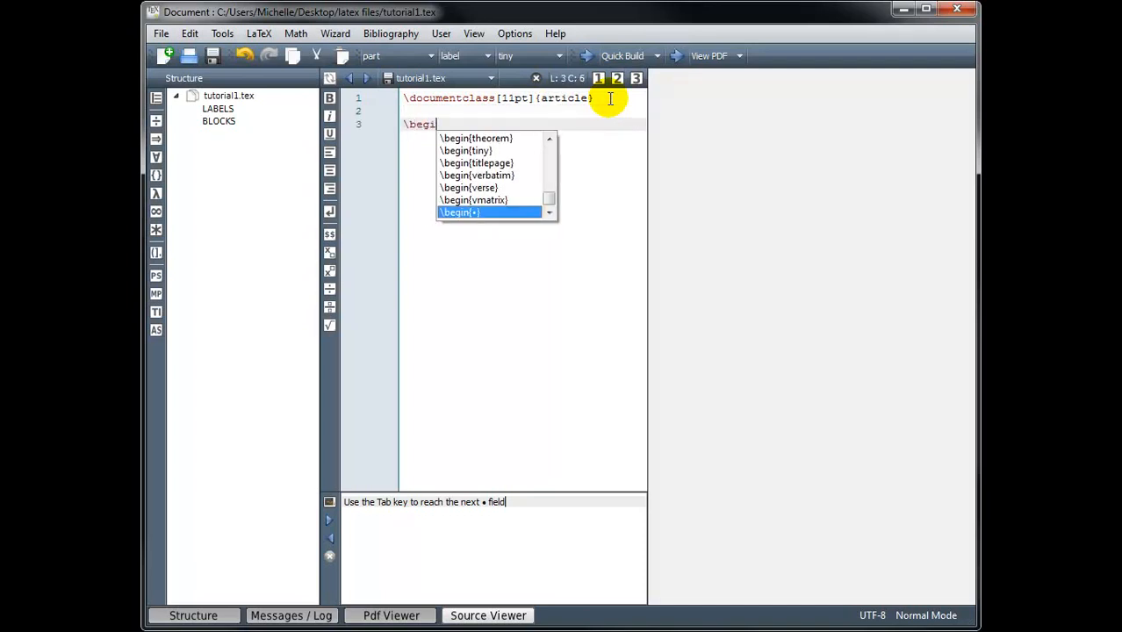
type("n")
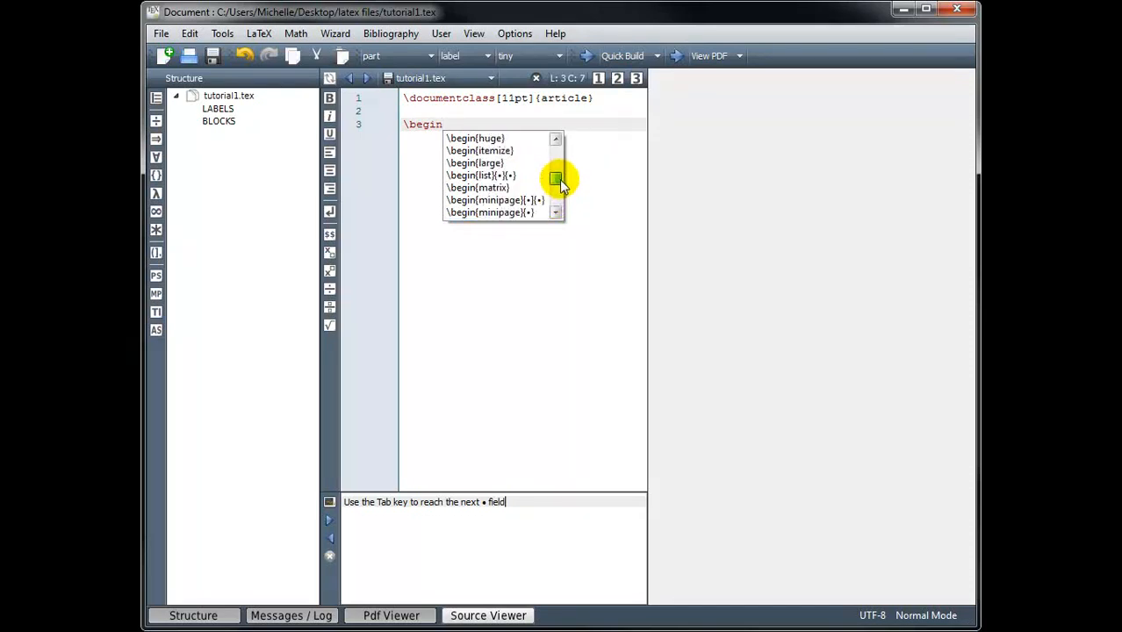
left_click(554, 139)
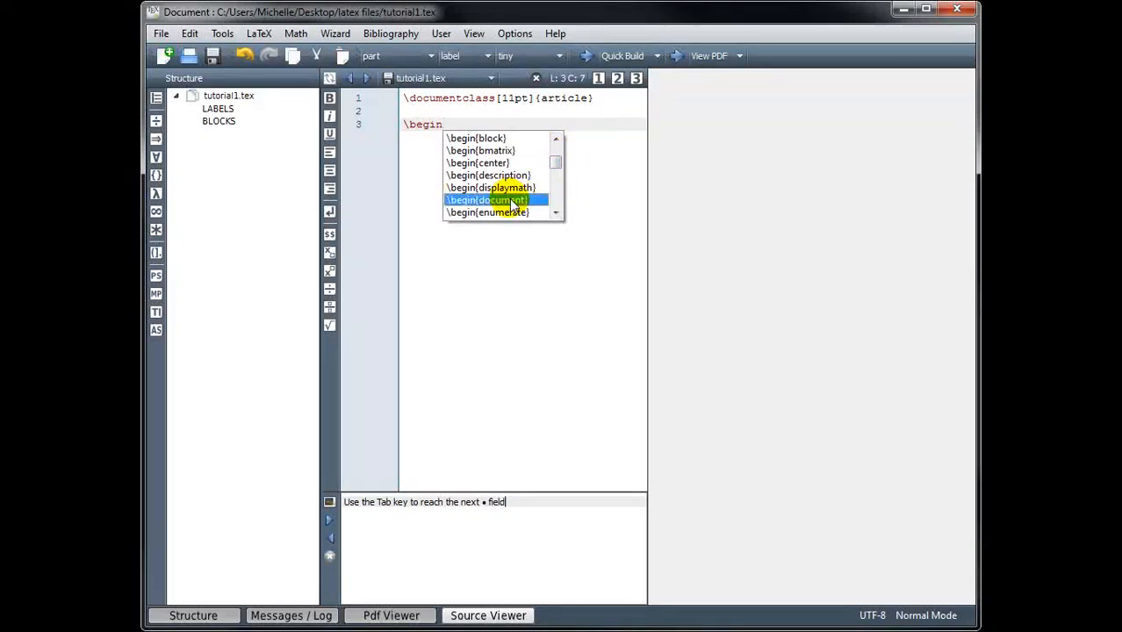
double_click(495, 200)
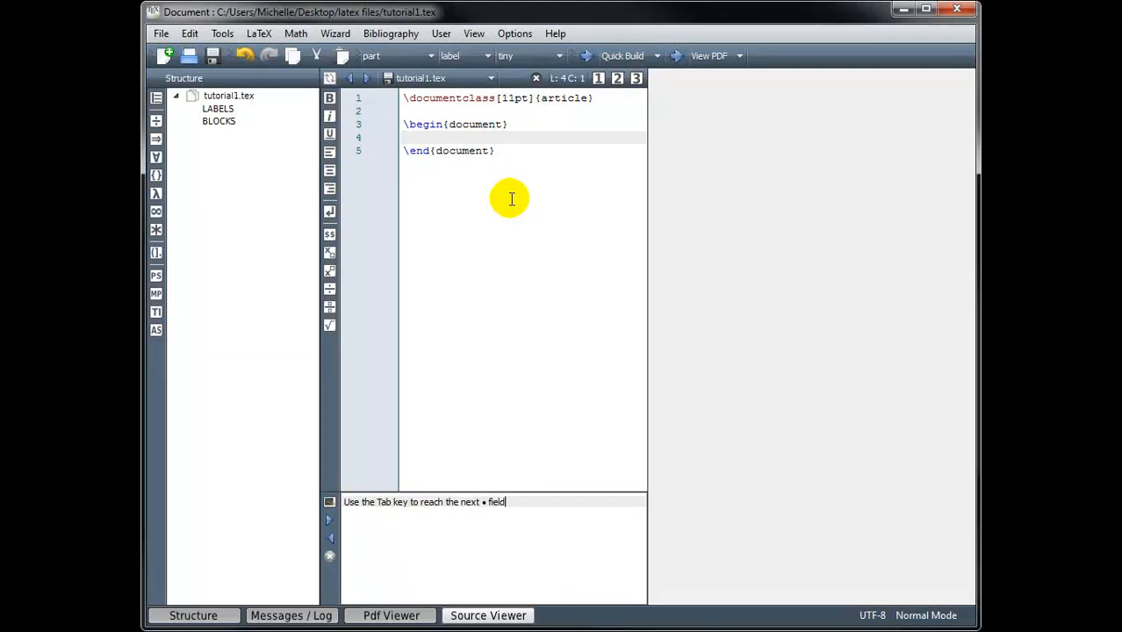
mouse_move(413, 127)
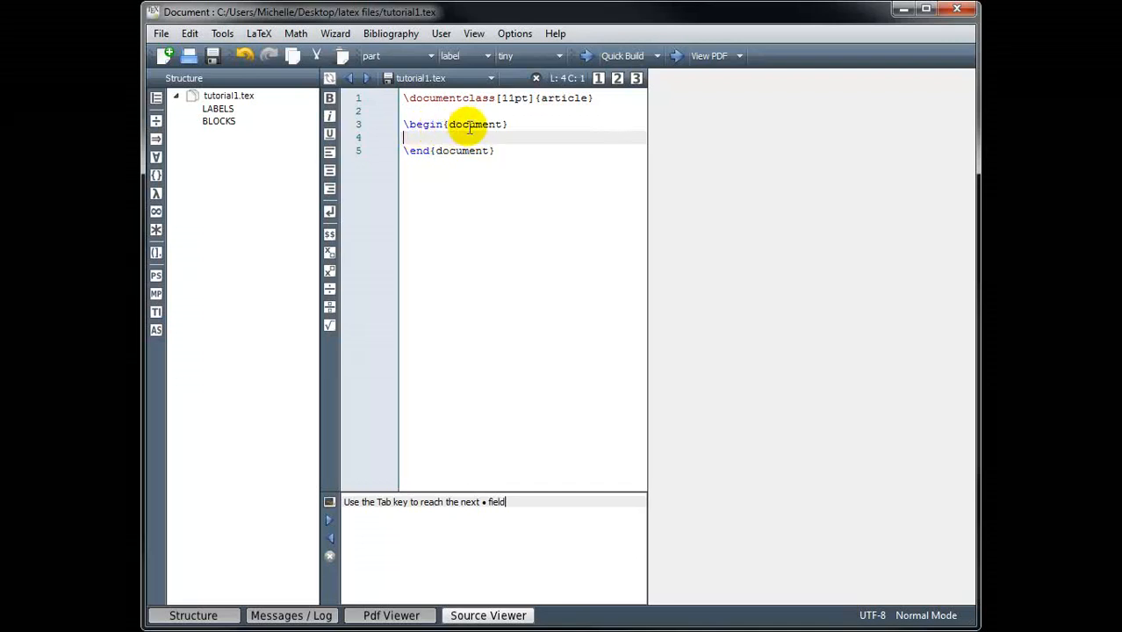
mouse_move(435, 154)
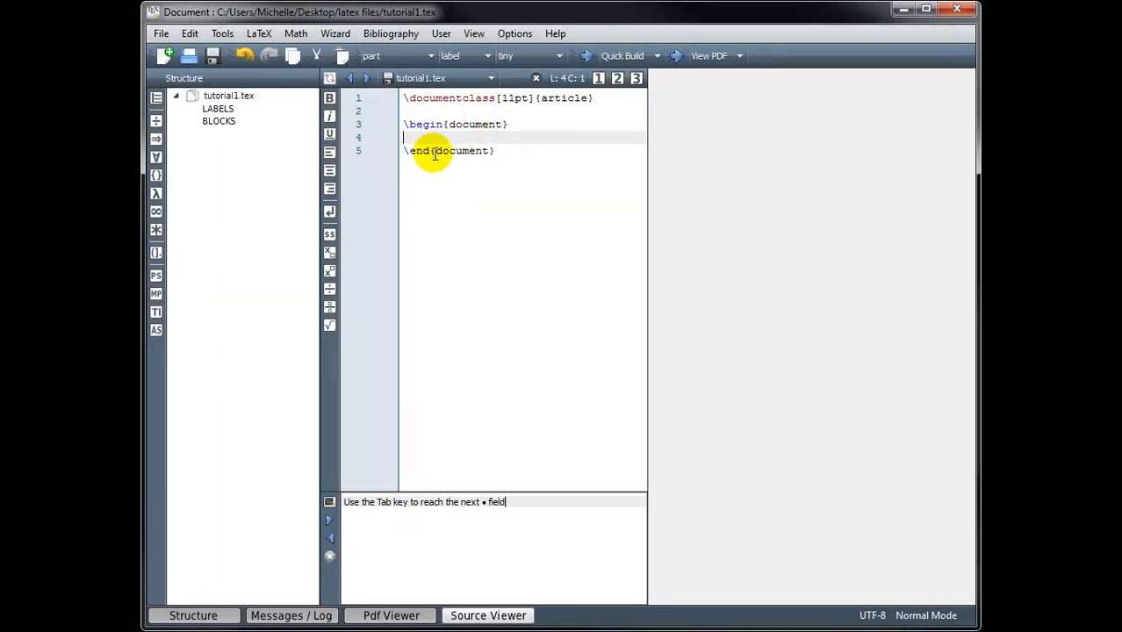
mouse_move(467, 156)
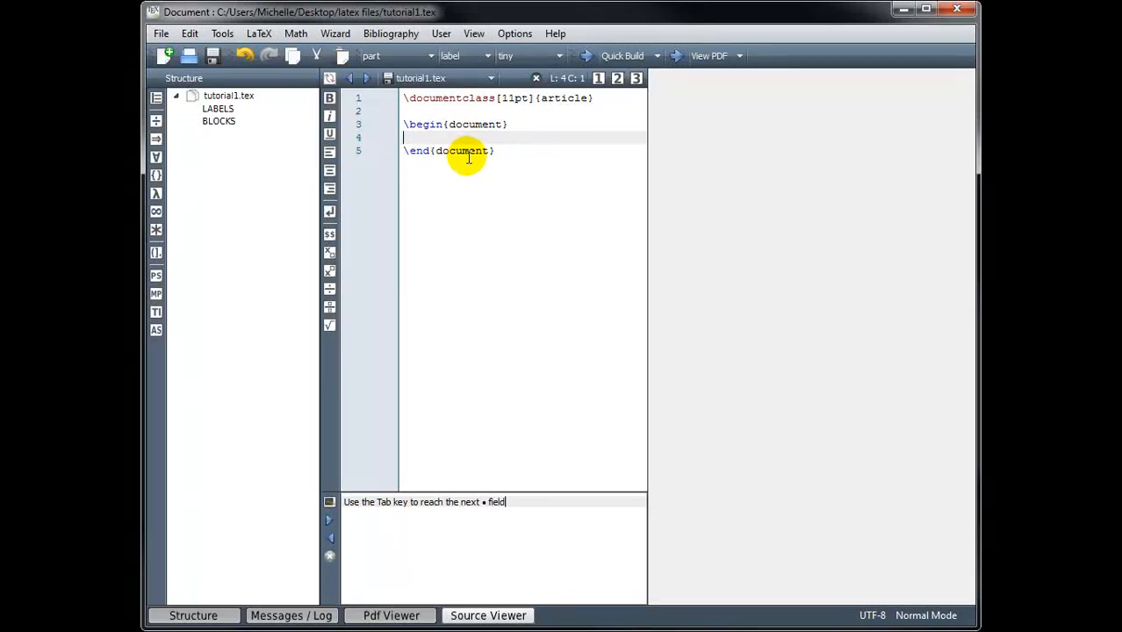
mouse_move(485, 165)
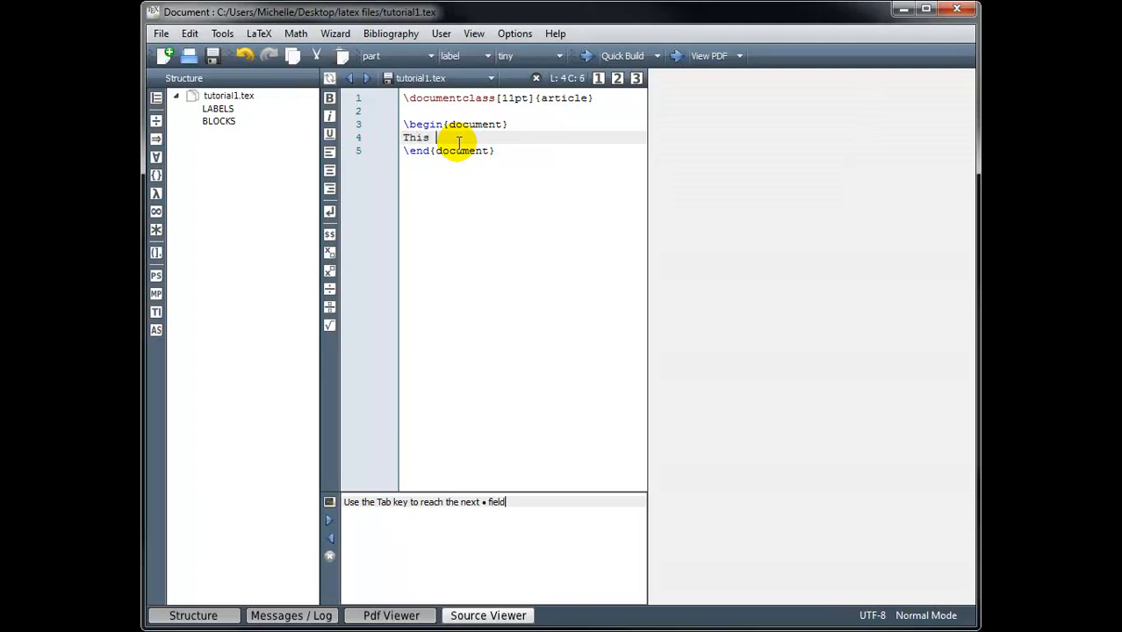
- Write "This is my first LaTeX document." in the document body
type("is my first")
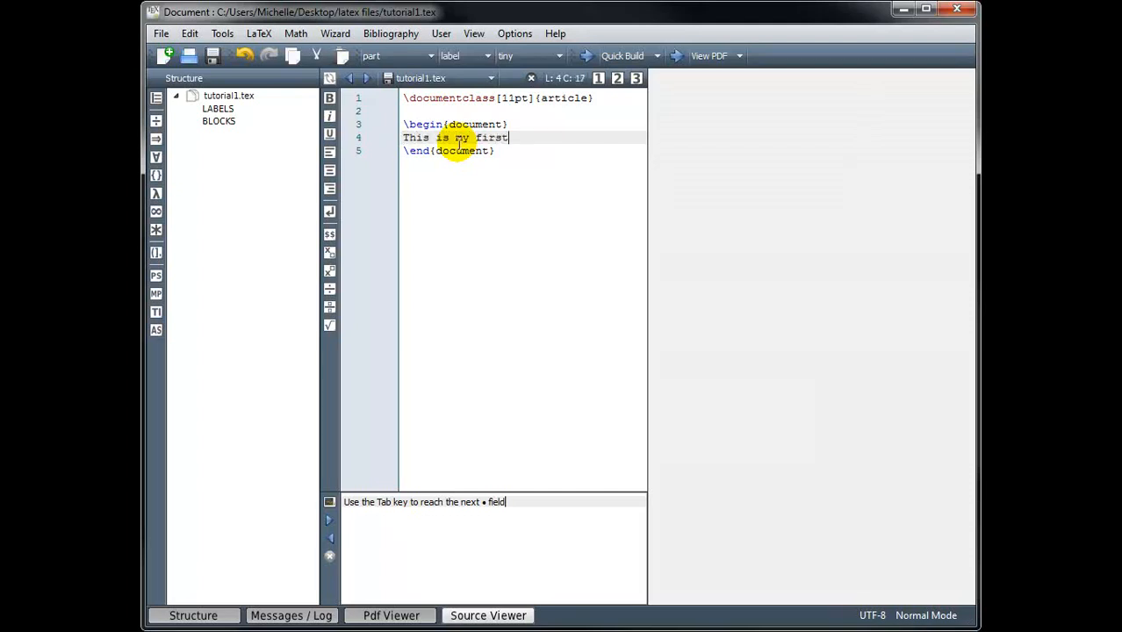
type("LaTeX doc")
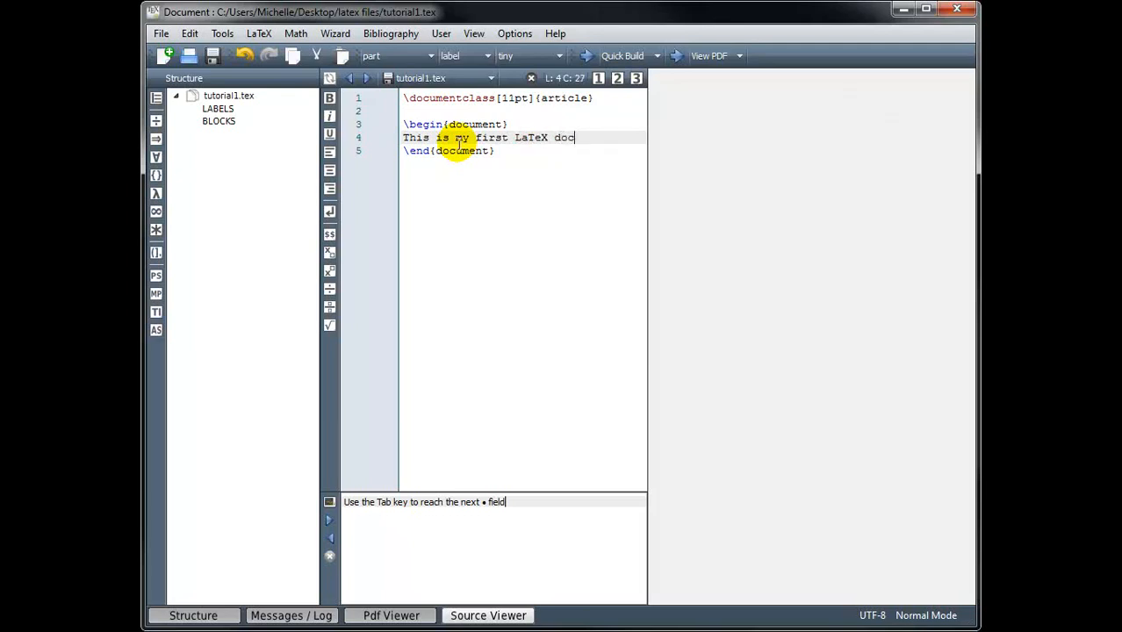
type("ument.")
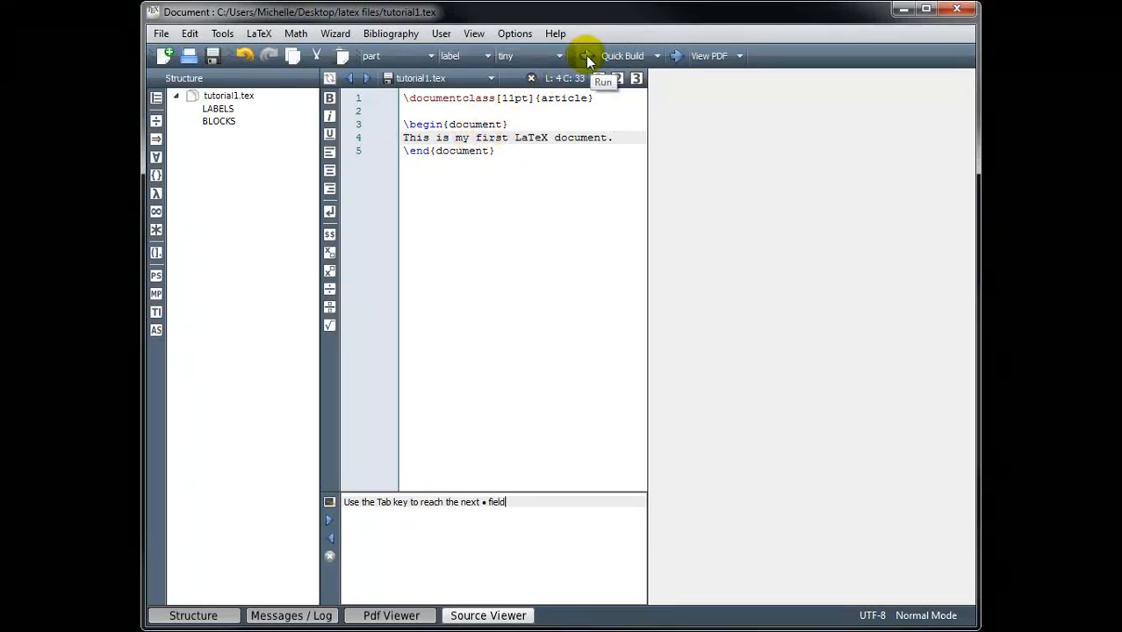
- Run Quick Build so the compiled PDF appears in the embedded viewer
left_click(586, 55)
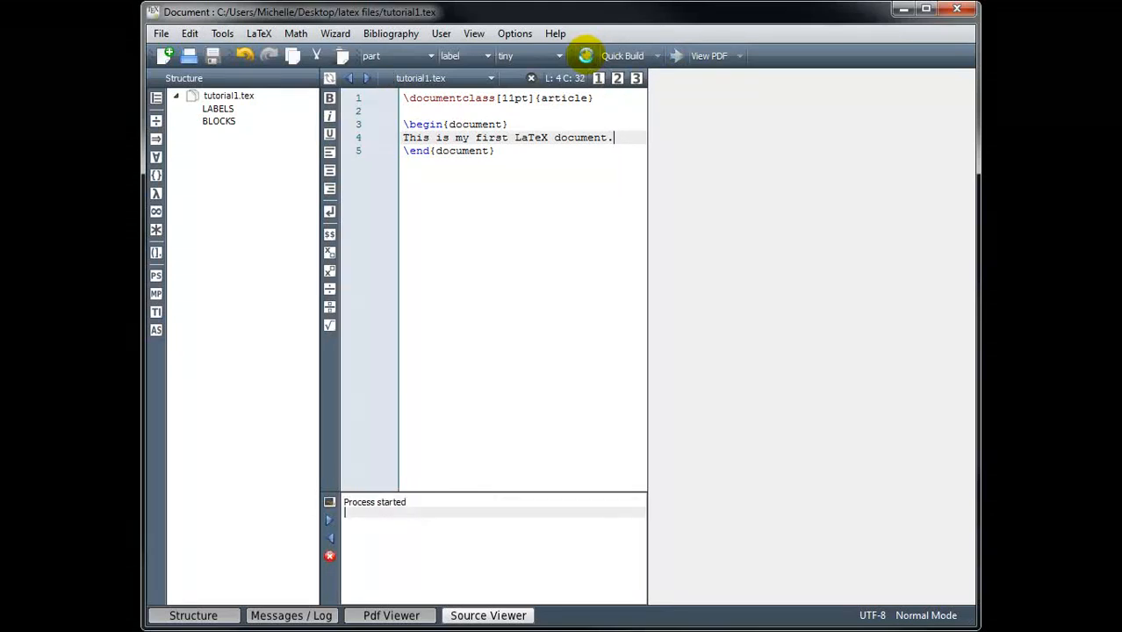
left_click(584, 54)
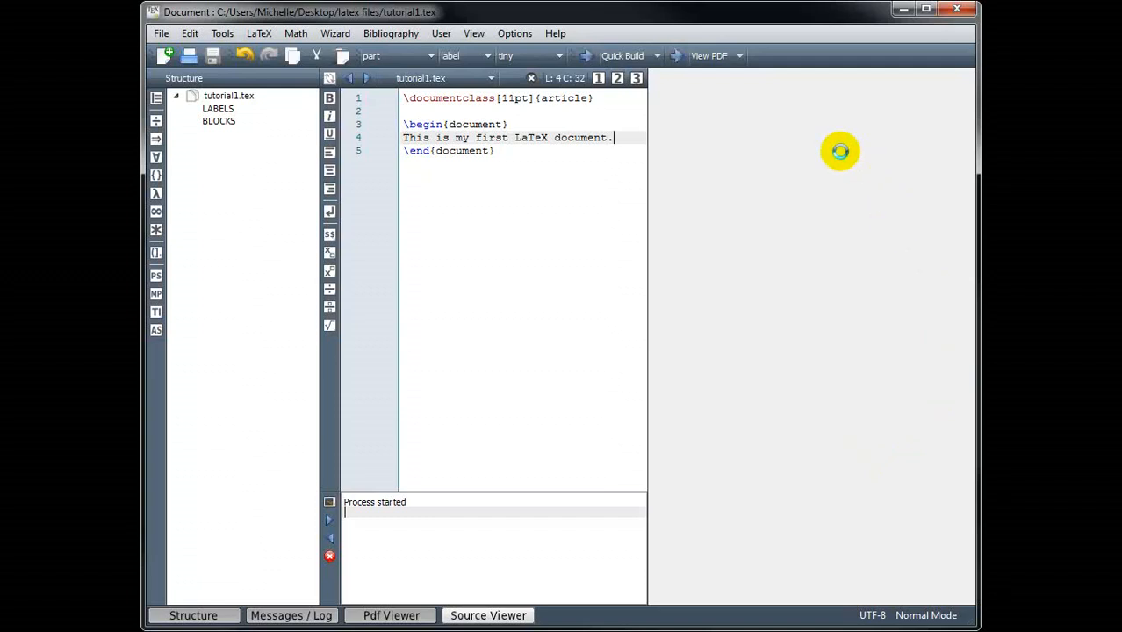
mouse_move(800, 263)
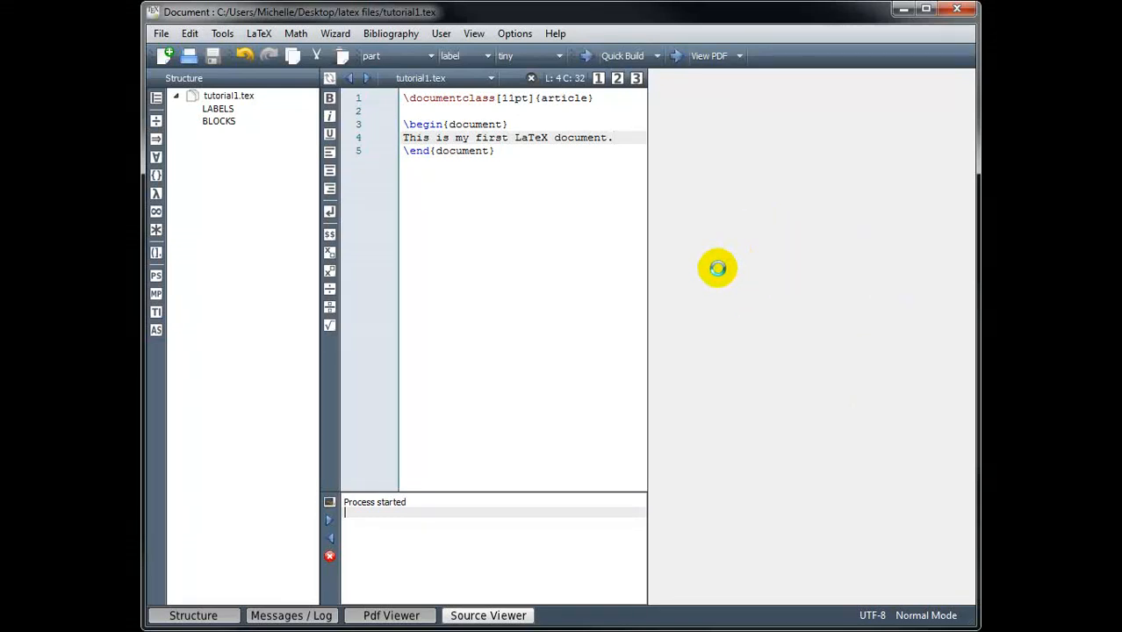
mouse_move(823, 210)
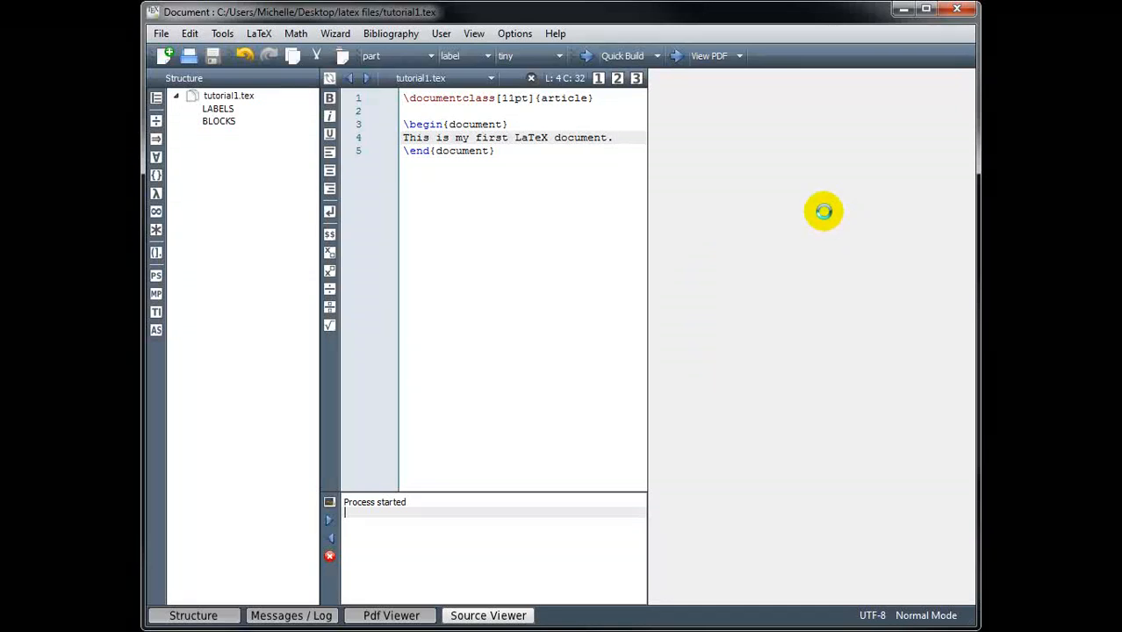
mouse_move(758, 221)
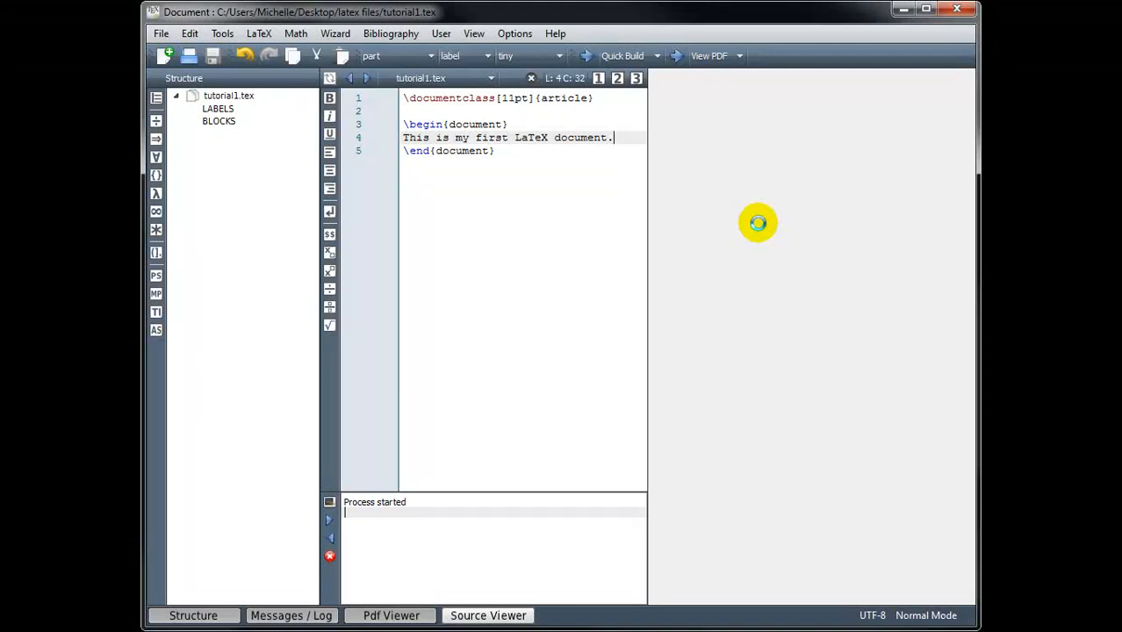
left_click(621, 54)
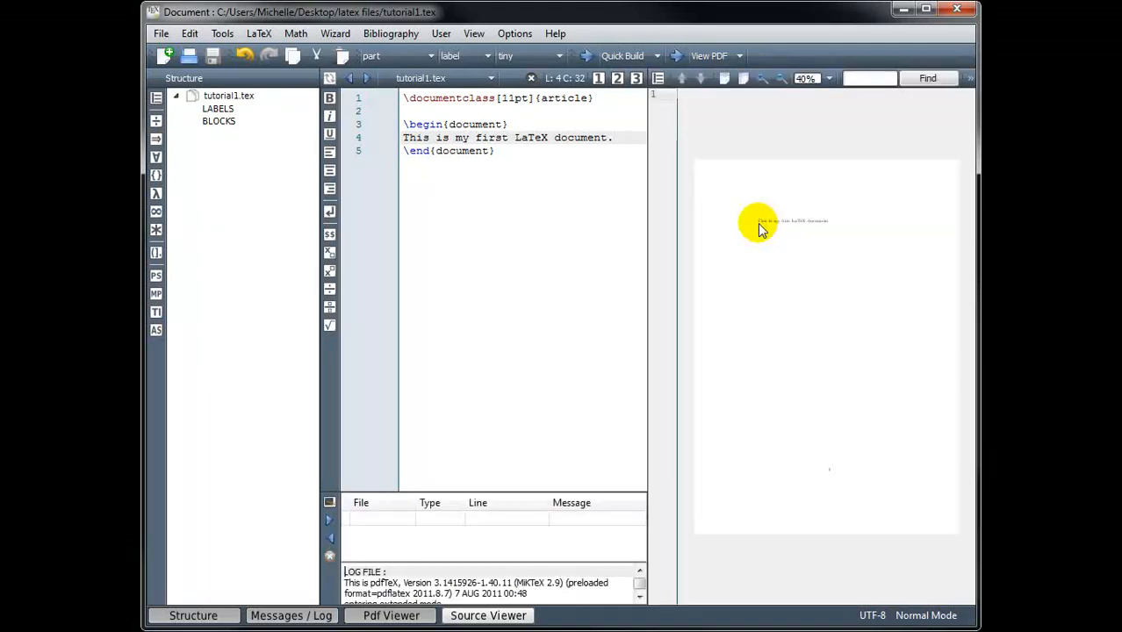
mouse_move(852, 214)
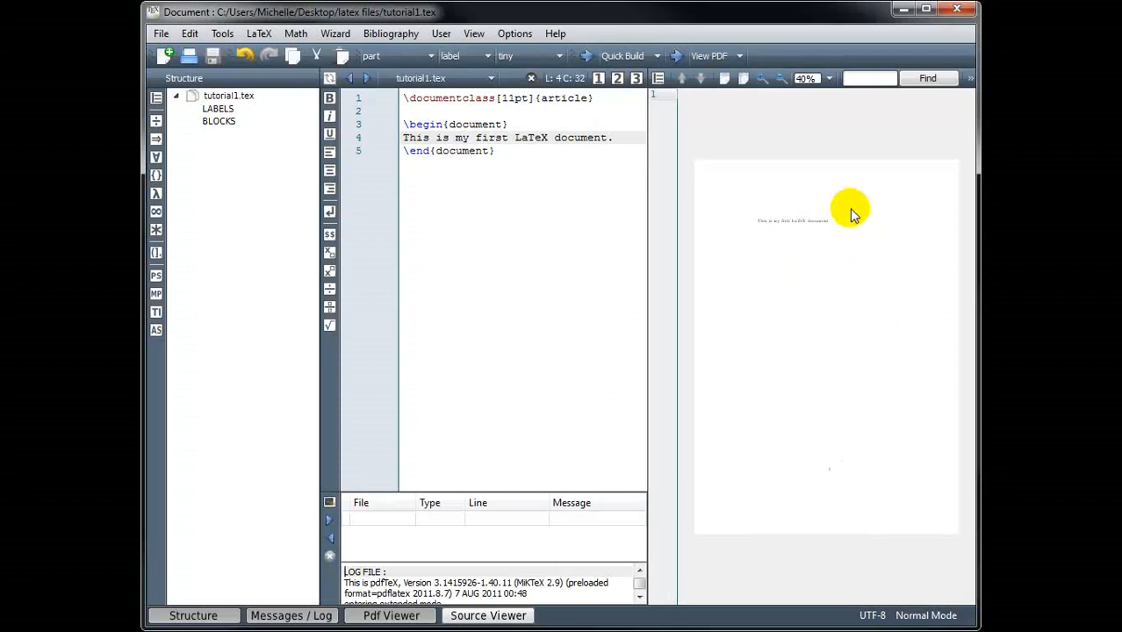
mouse_move(794, 219)
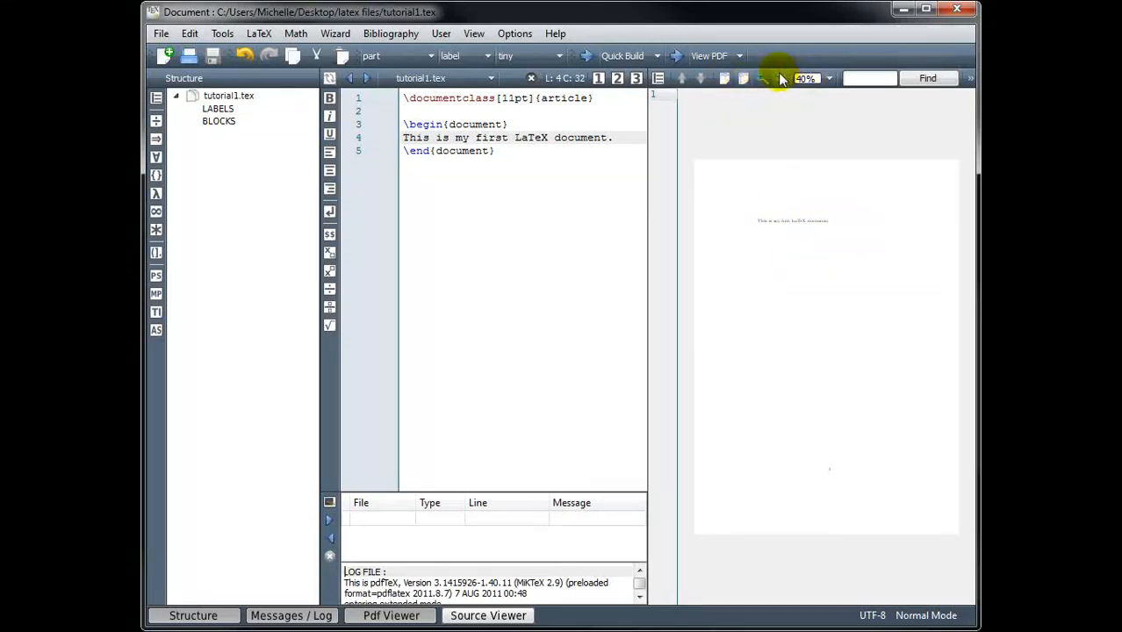
- Enlarge the PDF preview and hide the Structure and Messages / Log panels
left_click(781, 77)
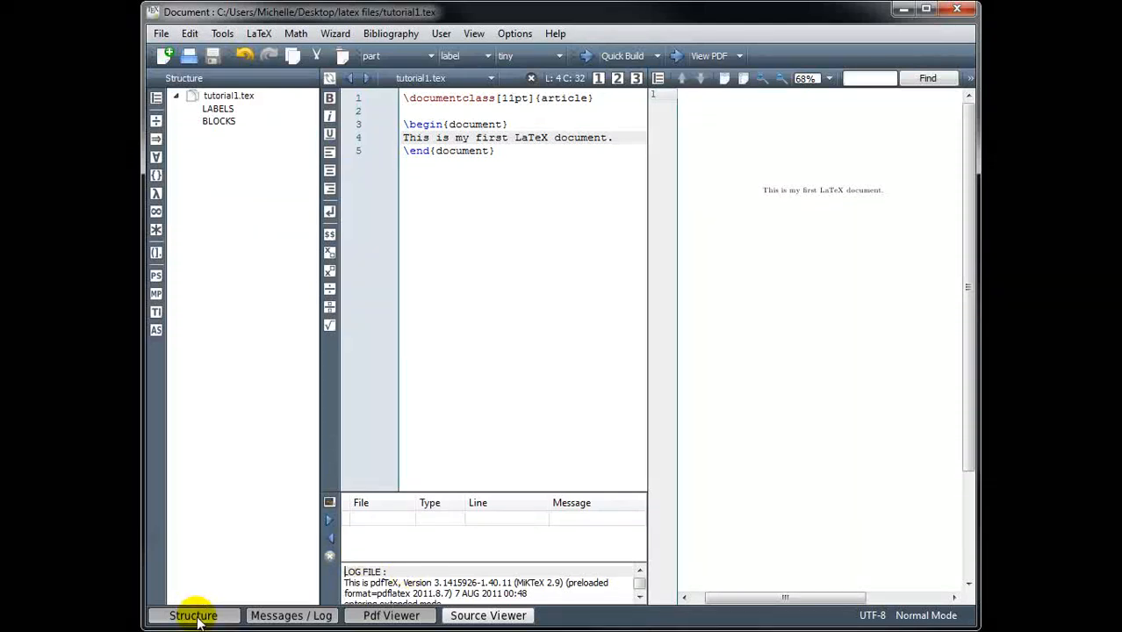
left_click(193, 615)
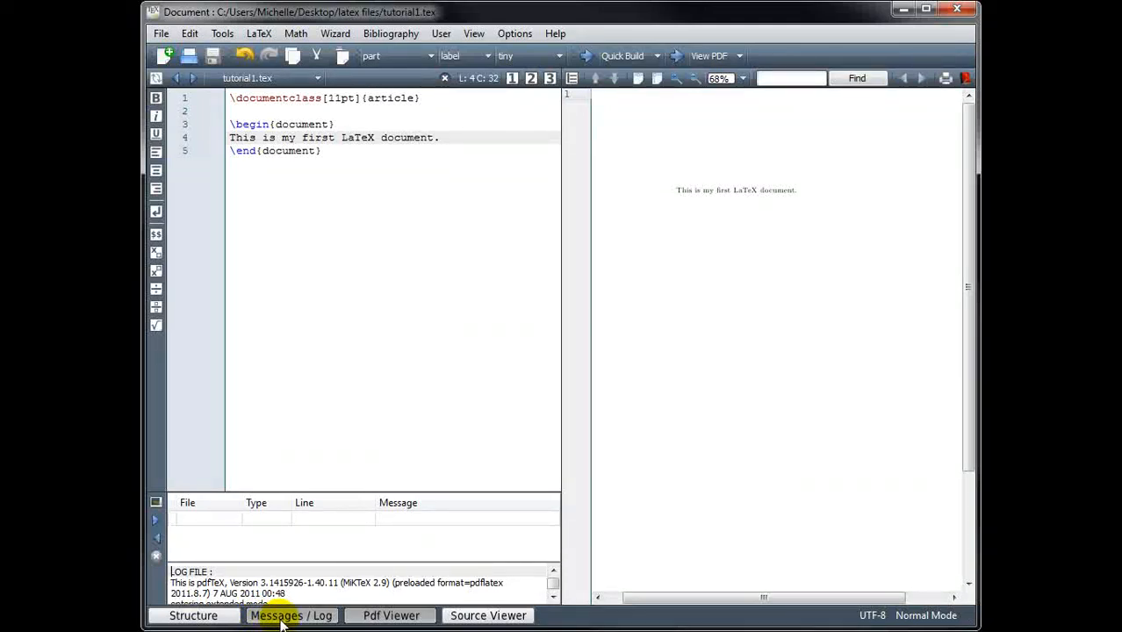
left_click(292, 614)
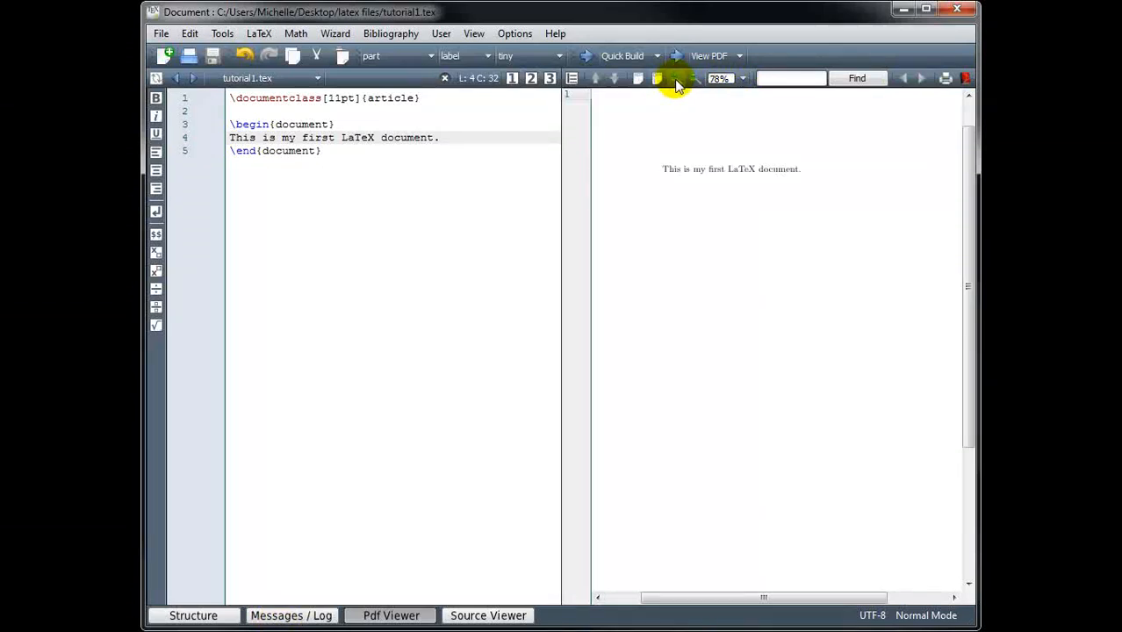
mouse_move(676, 79)
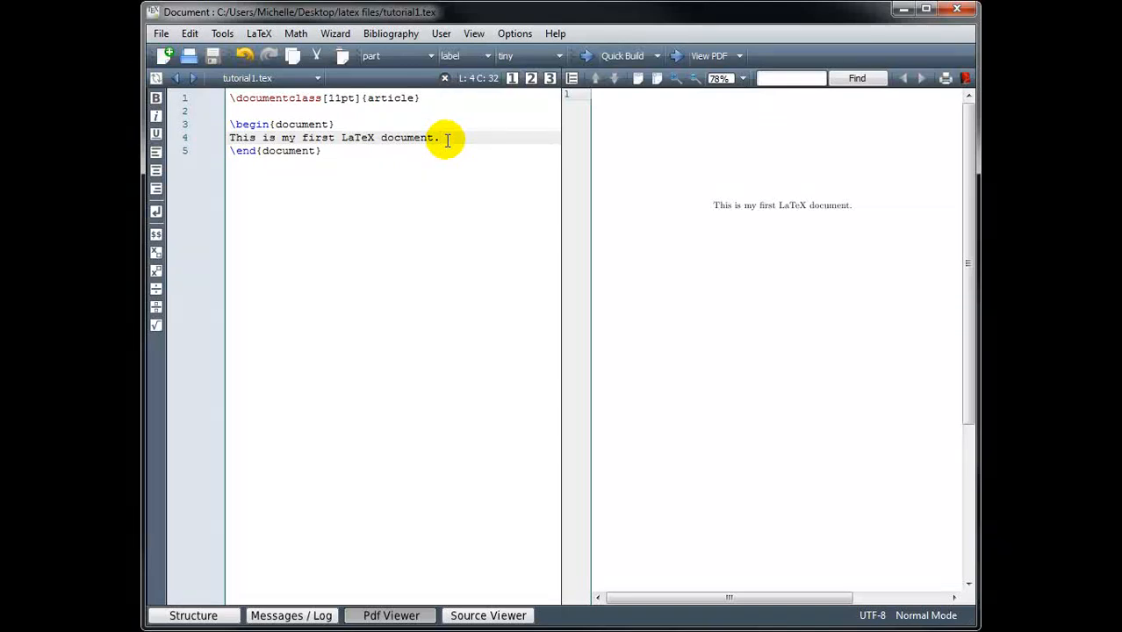
- Write "Suppose we are given a rectangle with side lengths $(x+1)$" after the first sentence
left_click(442, 137)
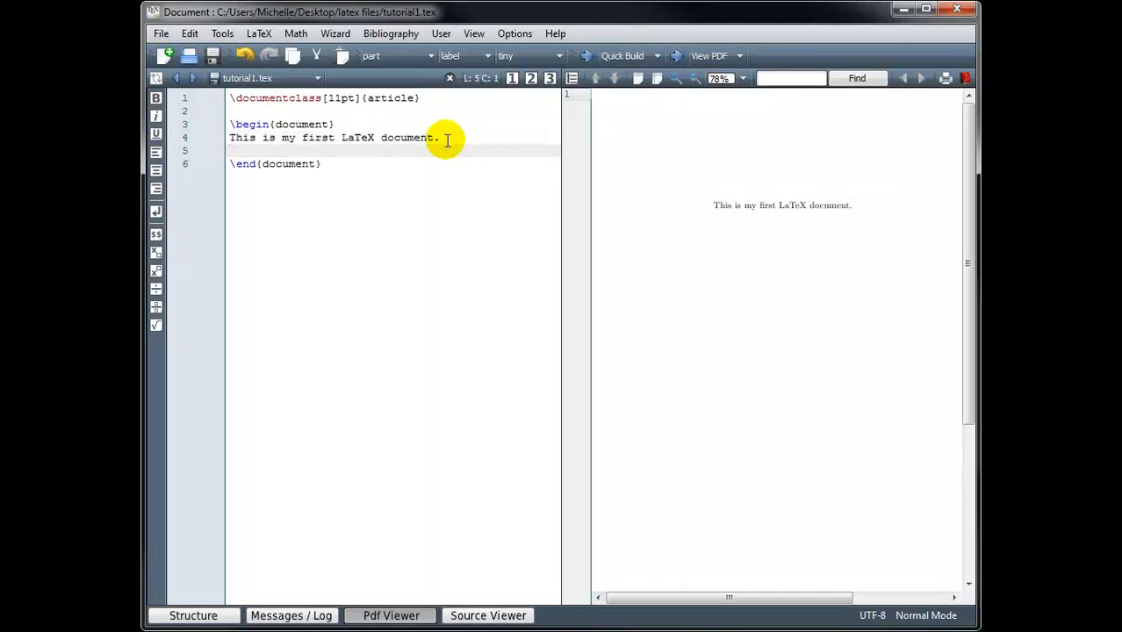
type("Suppose we")
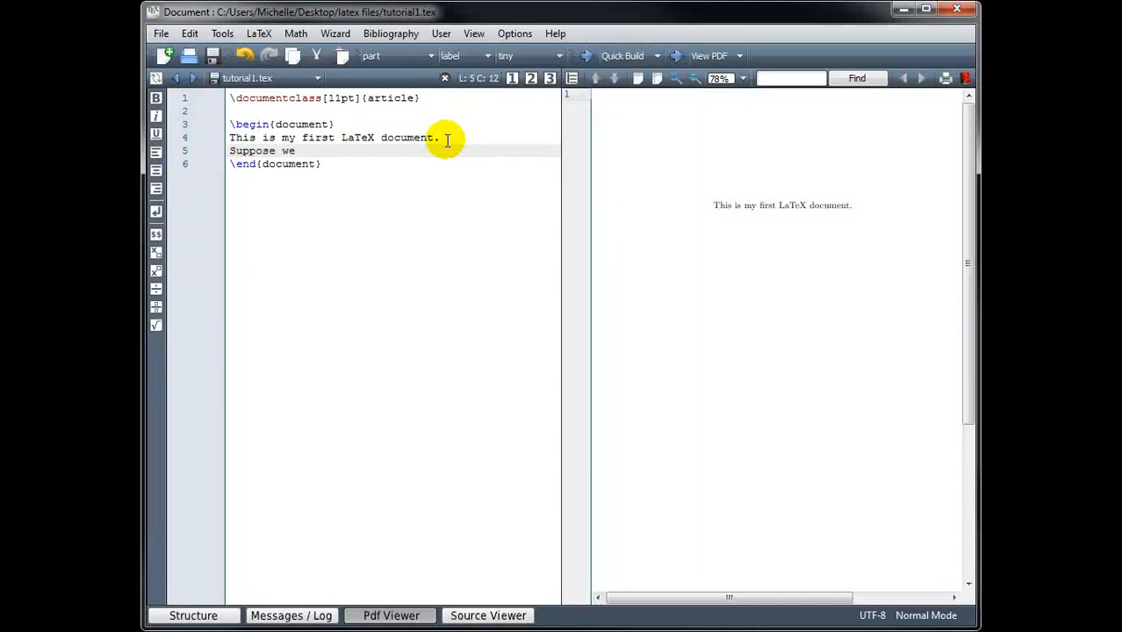
type("are given a r")
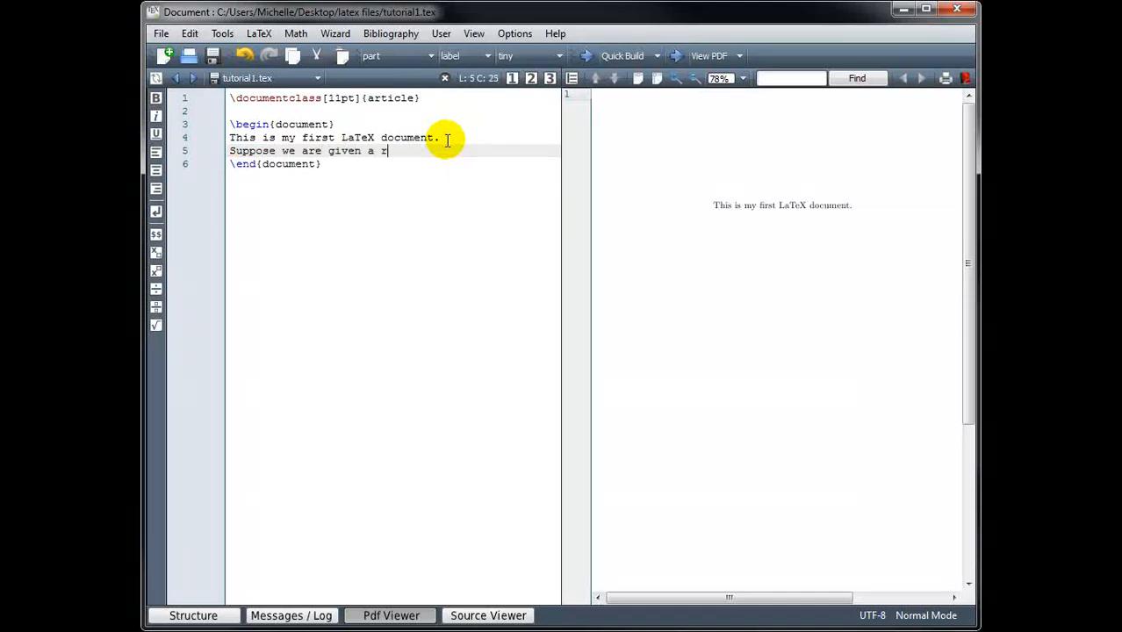
type("ectangle with side lengths")
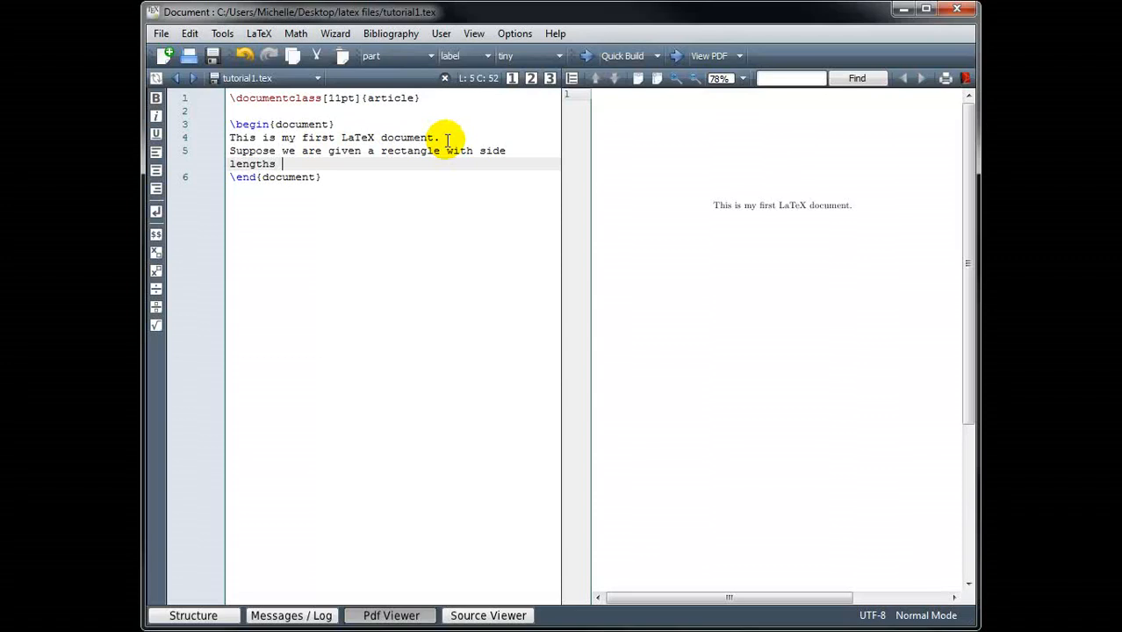
type("$")
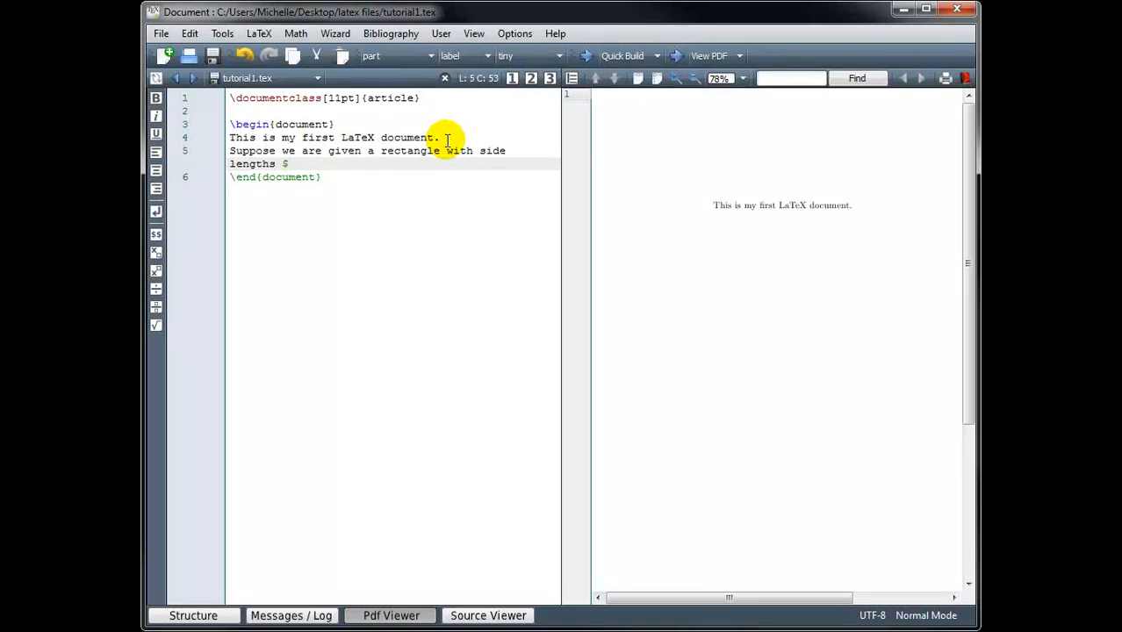
type("(x+")
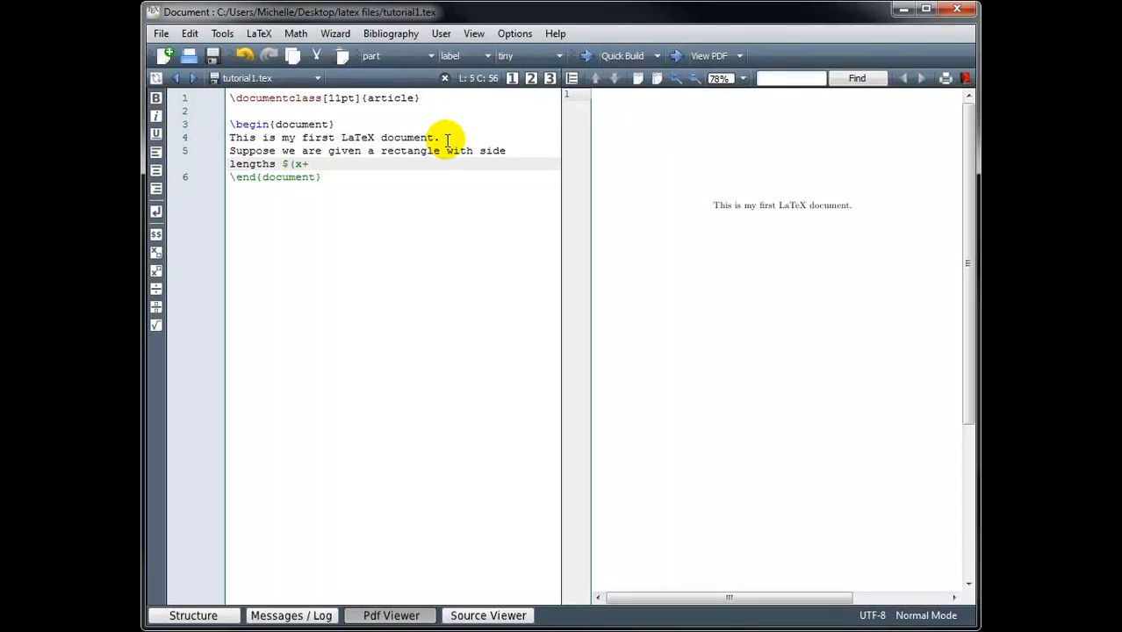
type("1")
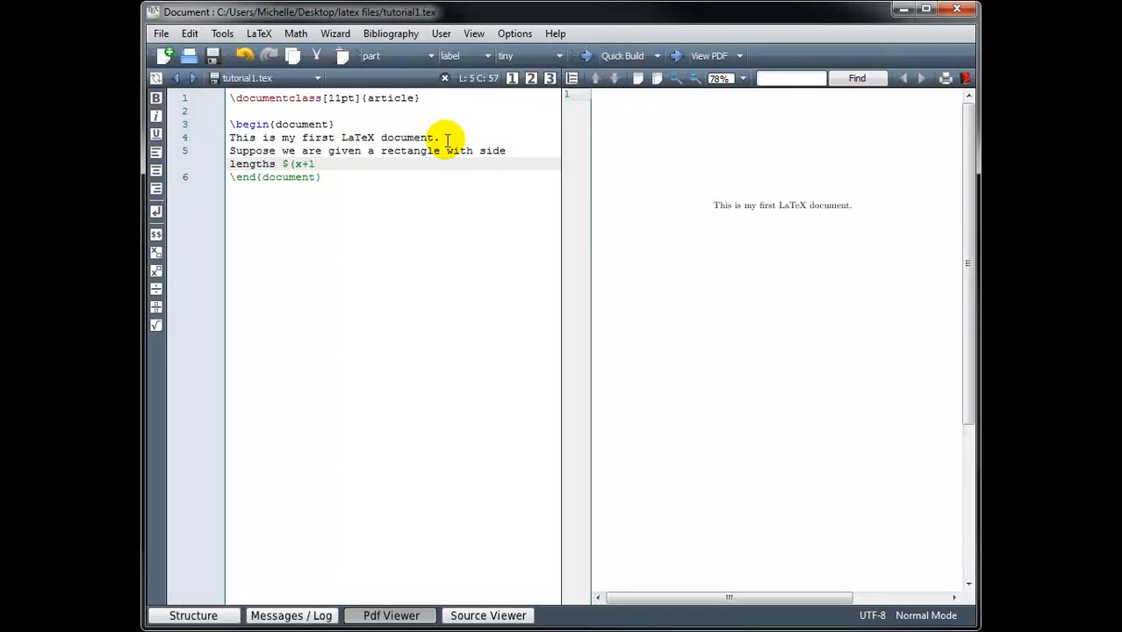
type(")")
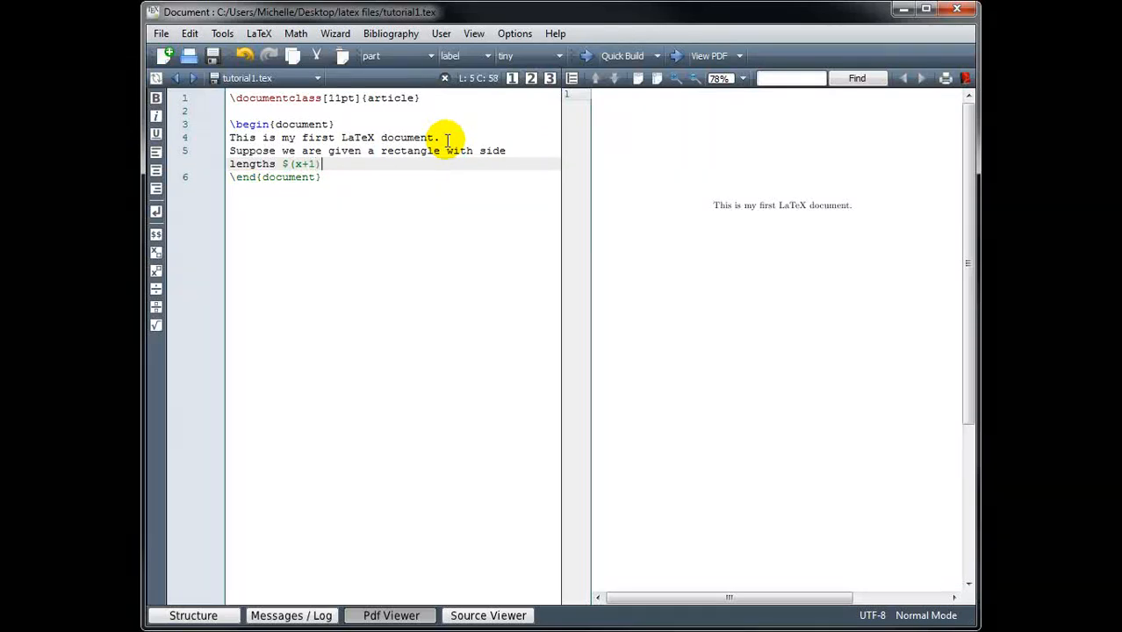
type("$")
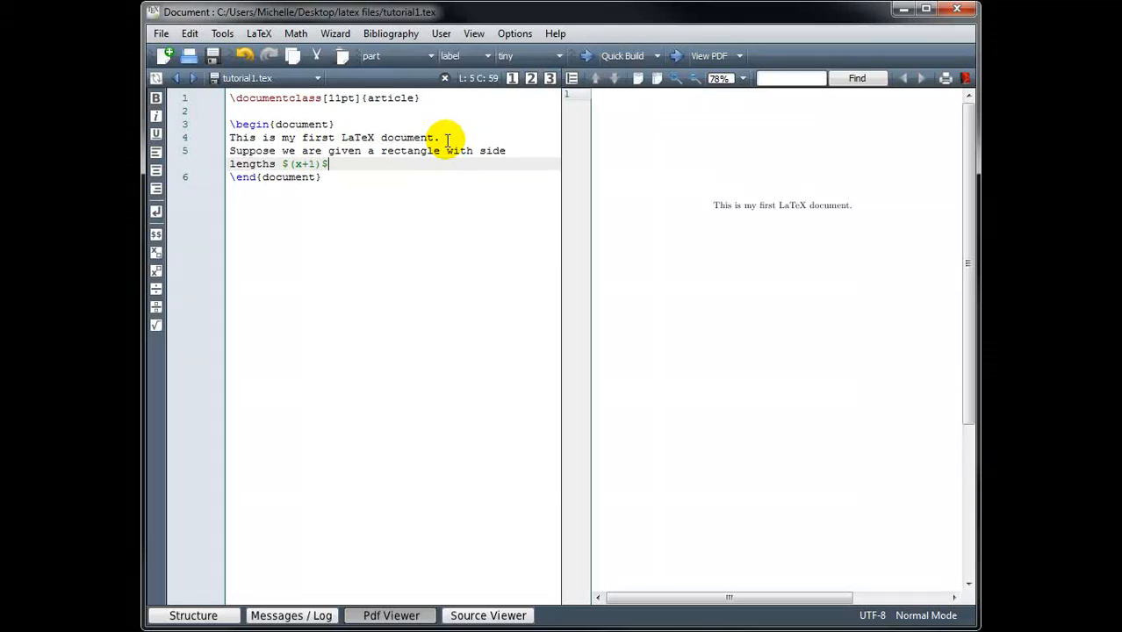
- Finish the sentence with "and $(x+3)$." as inline math
type("and")
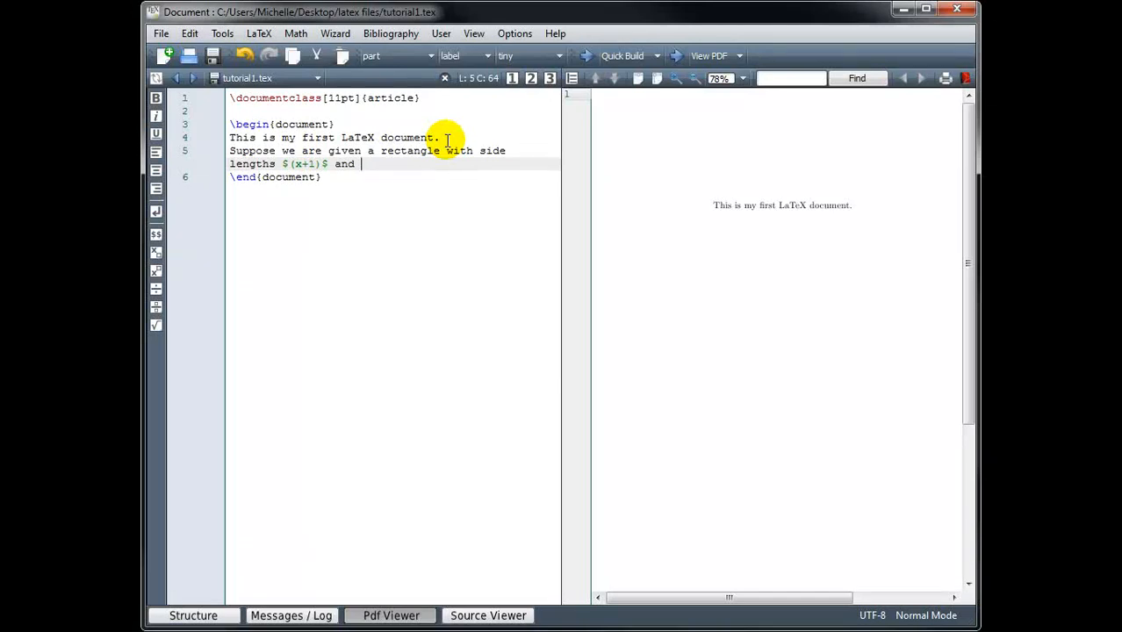
type("$$")
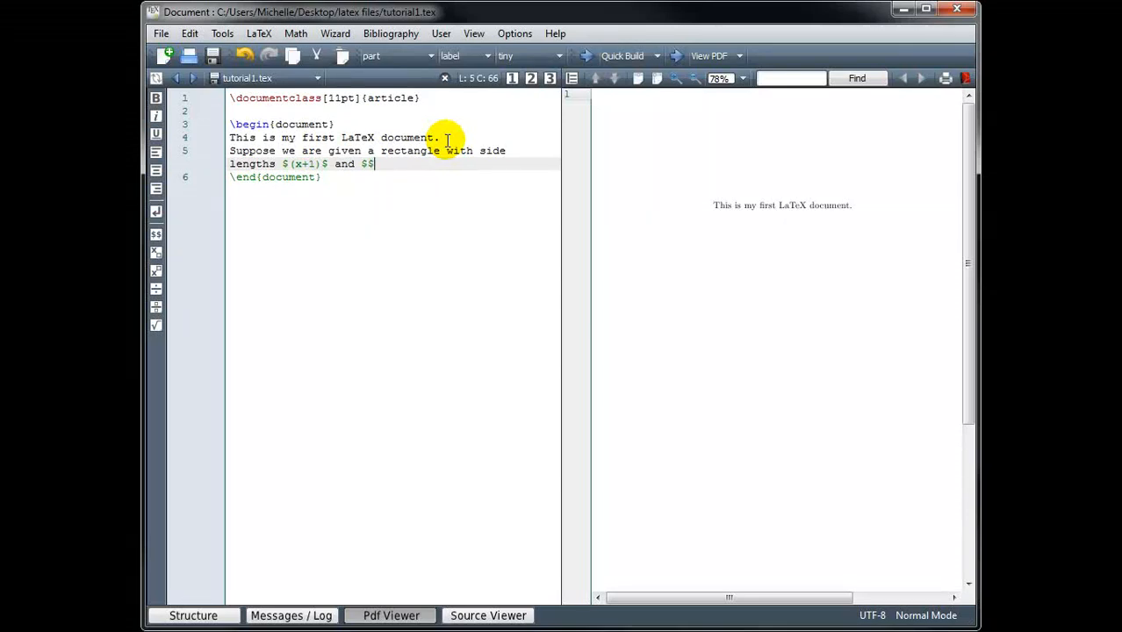
key("Backspace")
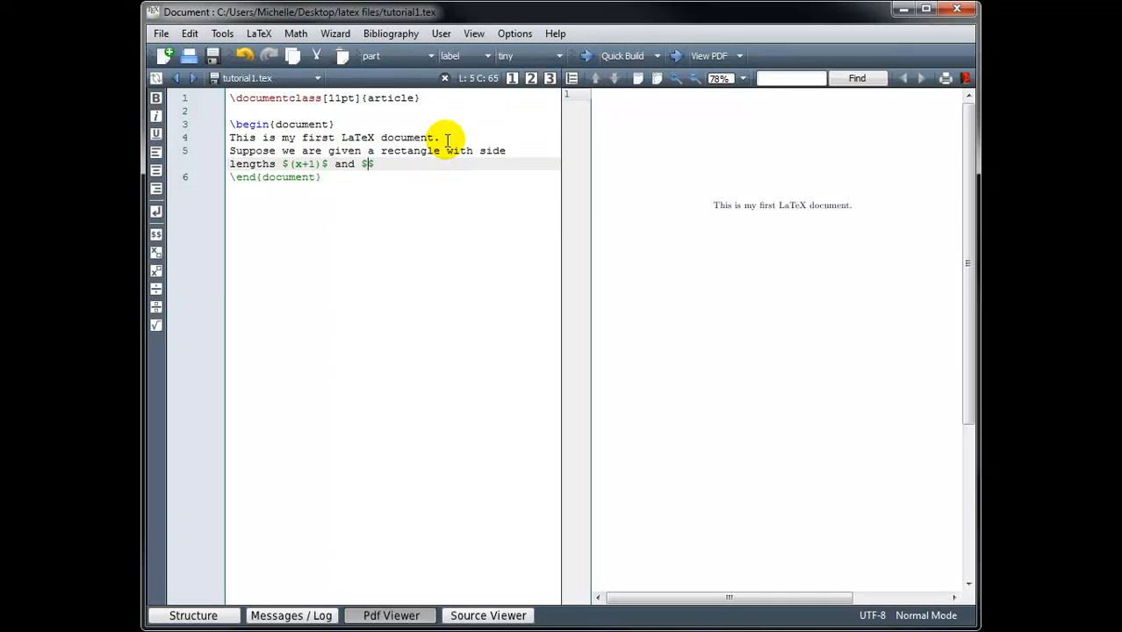
type("(")
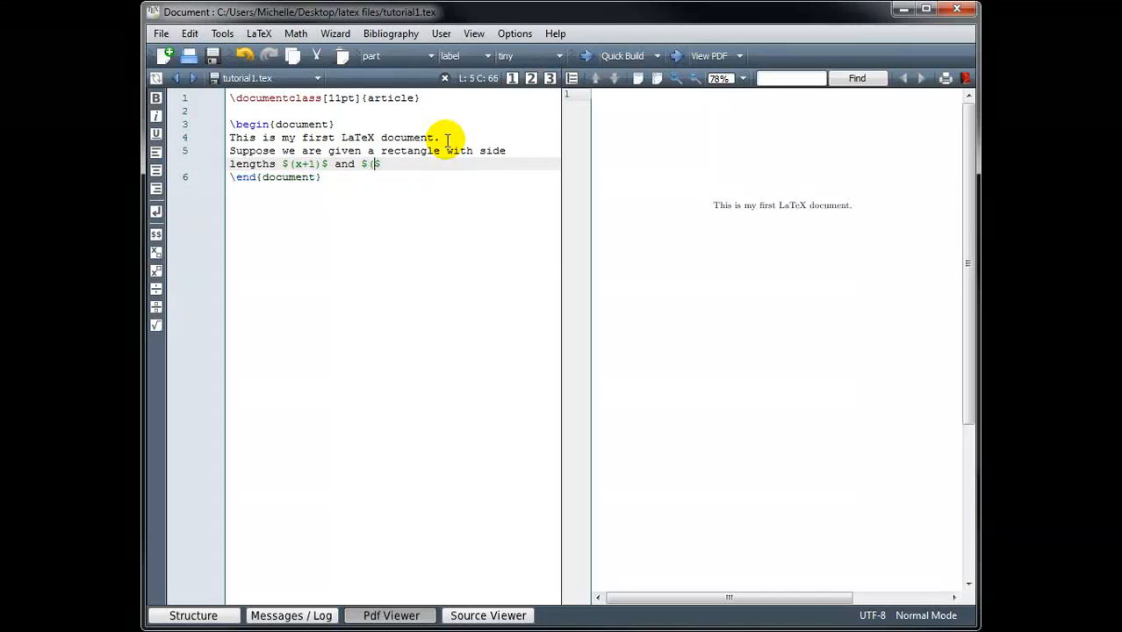
type("x+3")
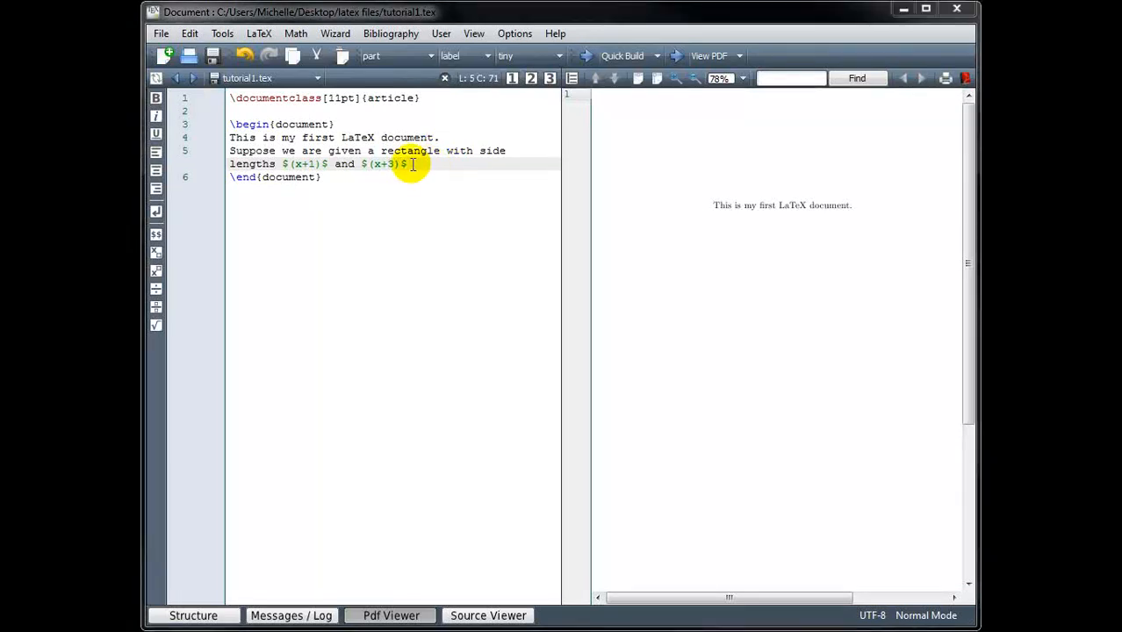
type(".")
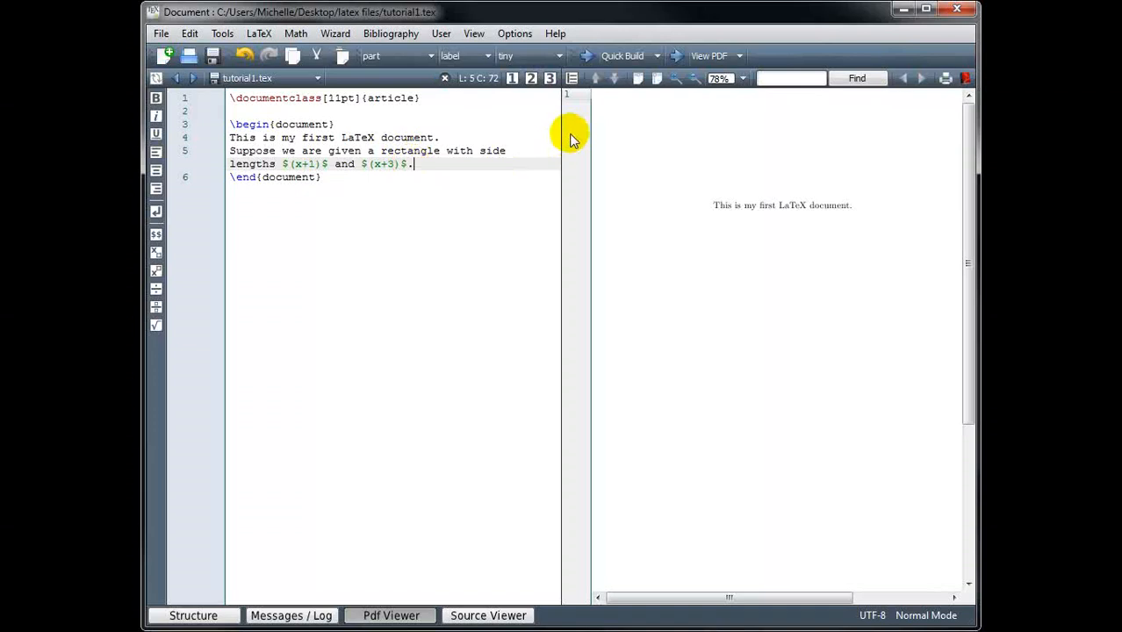
mouse_move(586, 56)
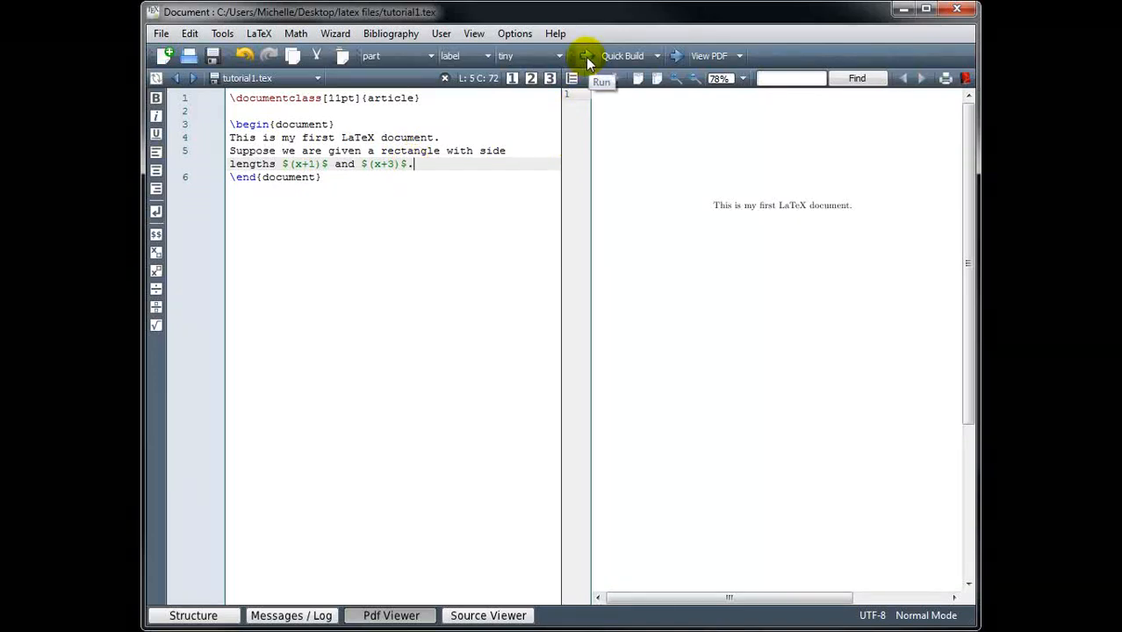
- Recompile so the rectangle sentence is typeset in the PDF
left_click(587, 54)
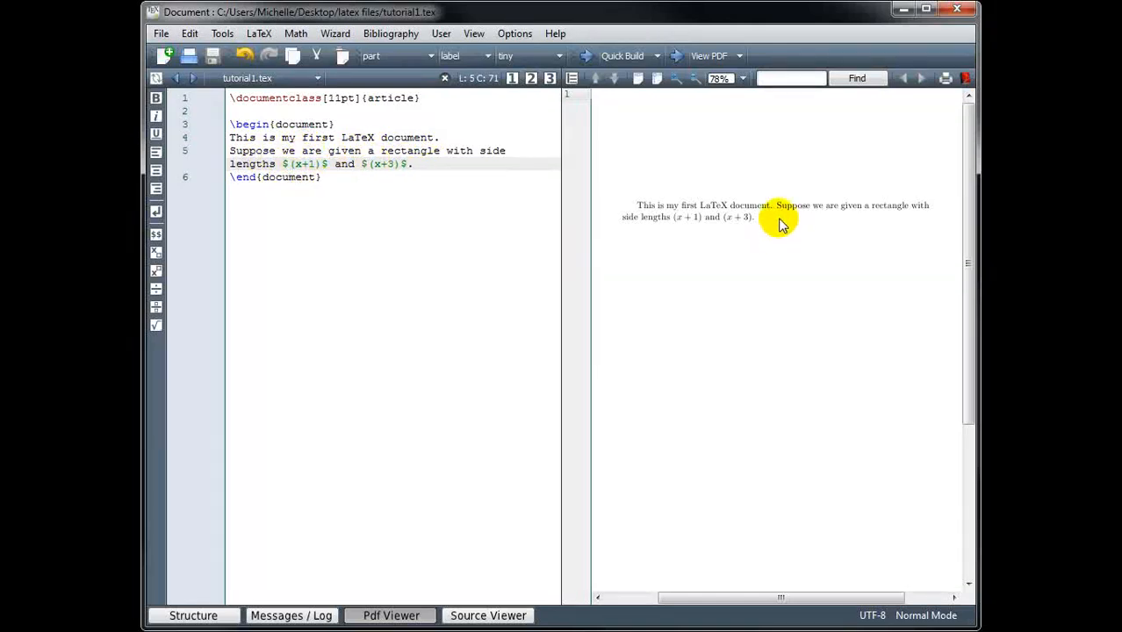
mouse_move(793, 204)
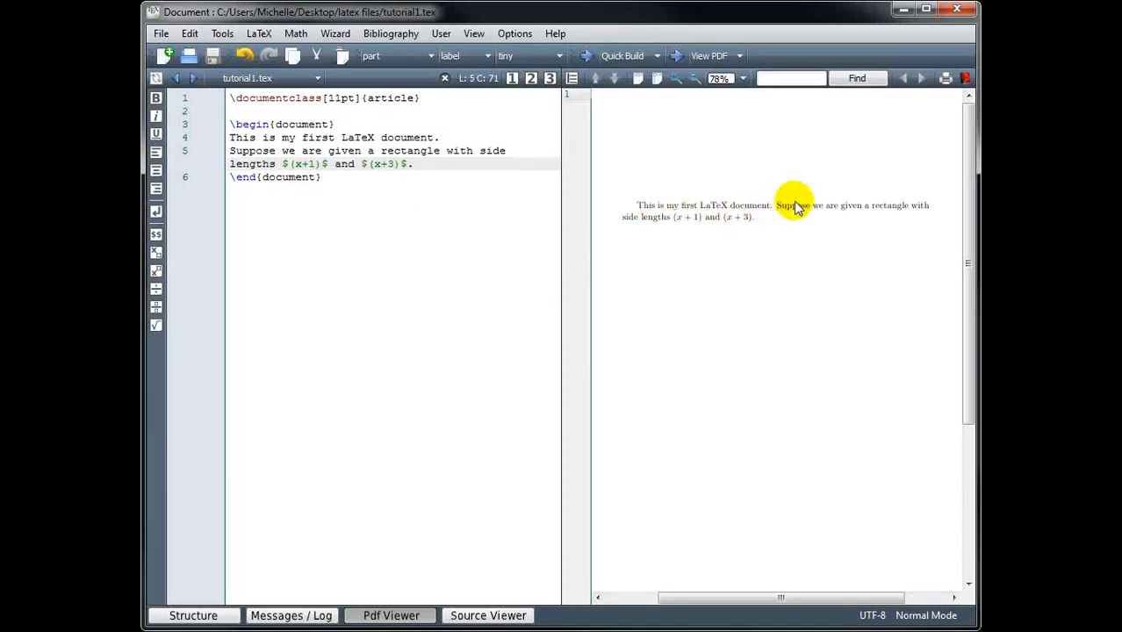
mouse_move(786, 239)
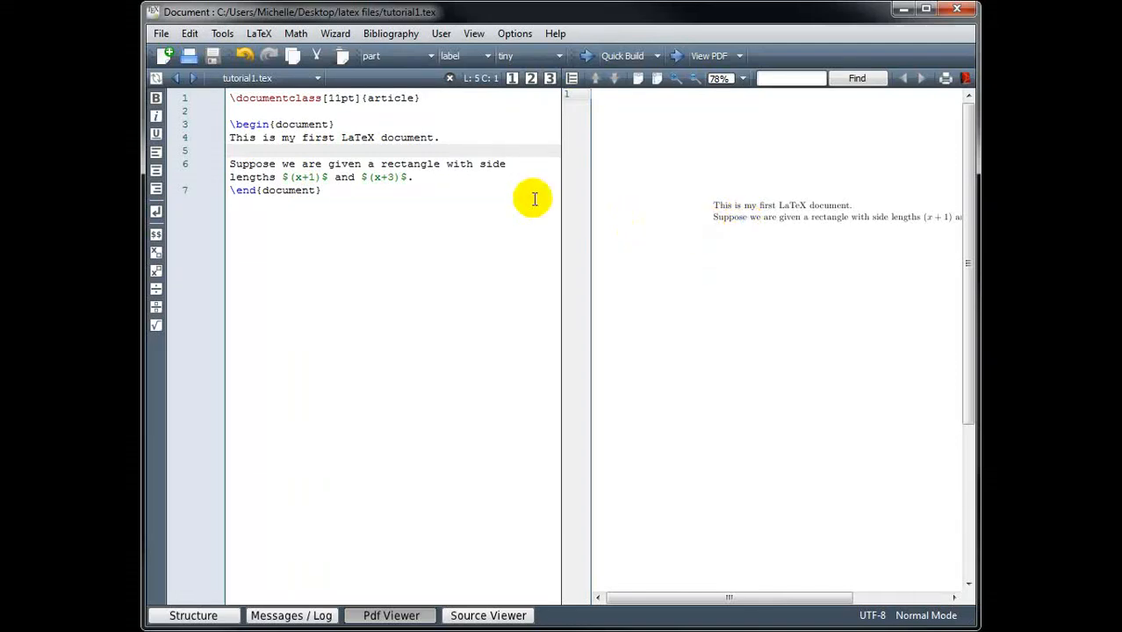
mouse_move(442, 151)
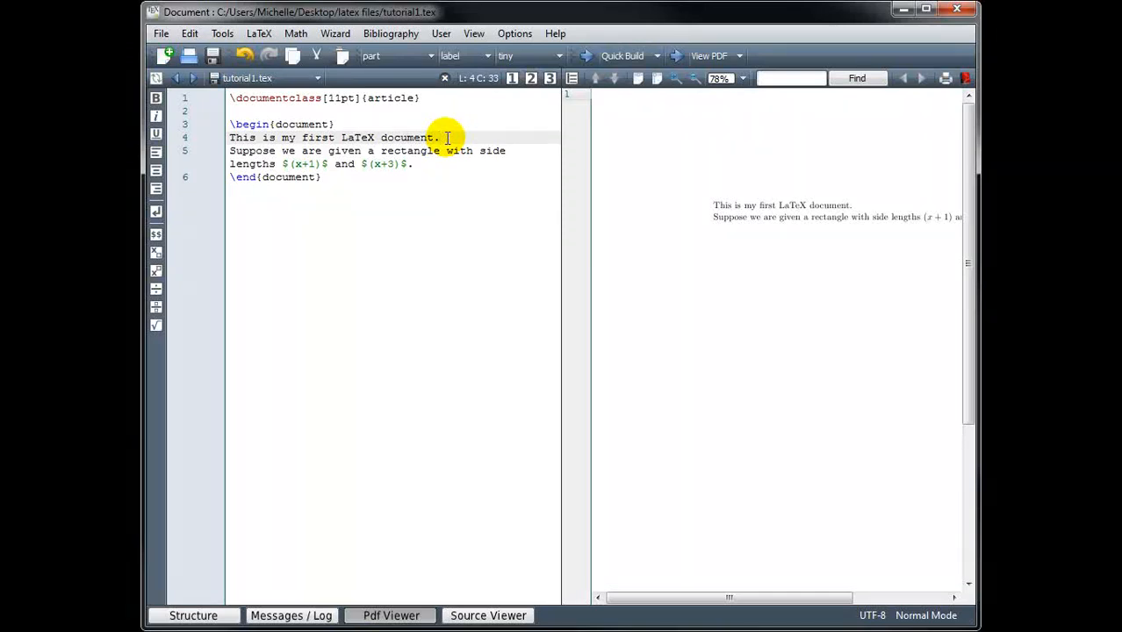
type("\\\\")
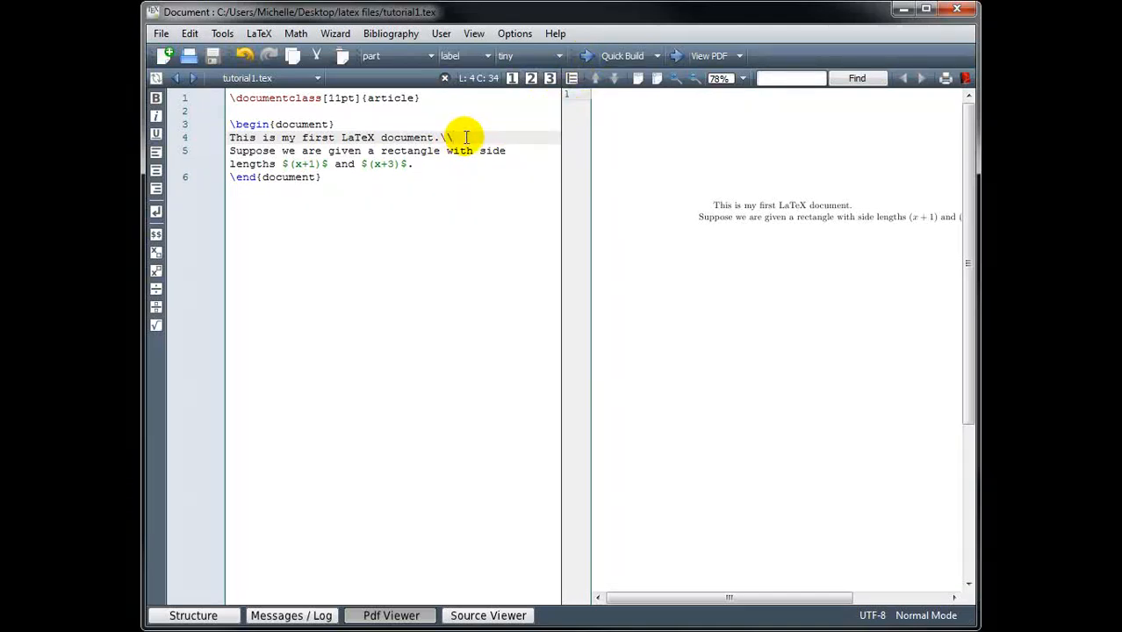
key("BackSpace")
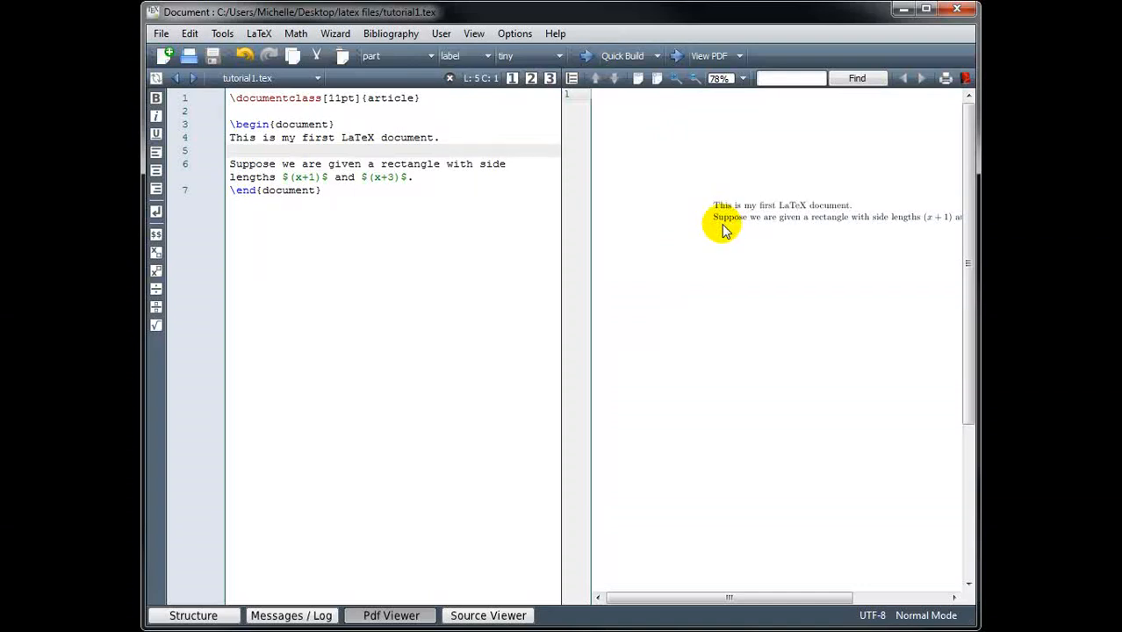
- Continue line 6 with 'Then the equation A=x^2+4x+3 represents the area of the rectangle.'
left_click(413, 176)
type(" Then the equation")
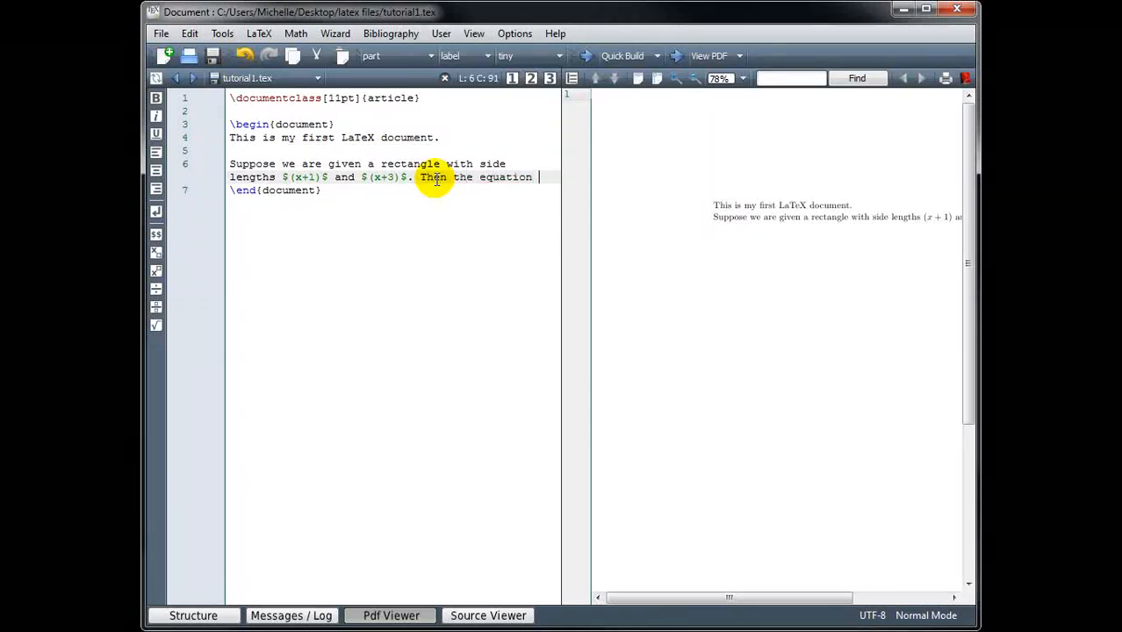
type("A=")
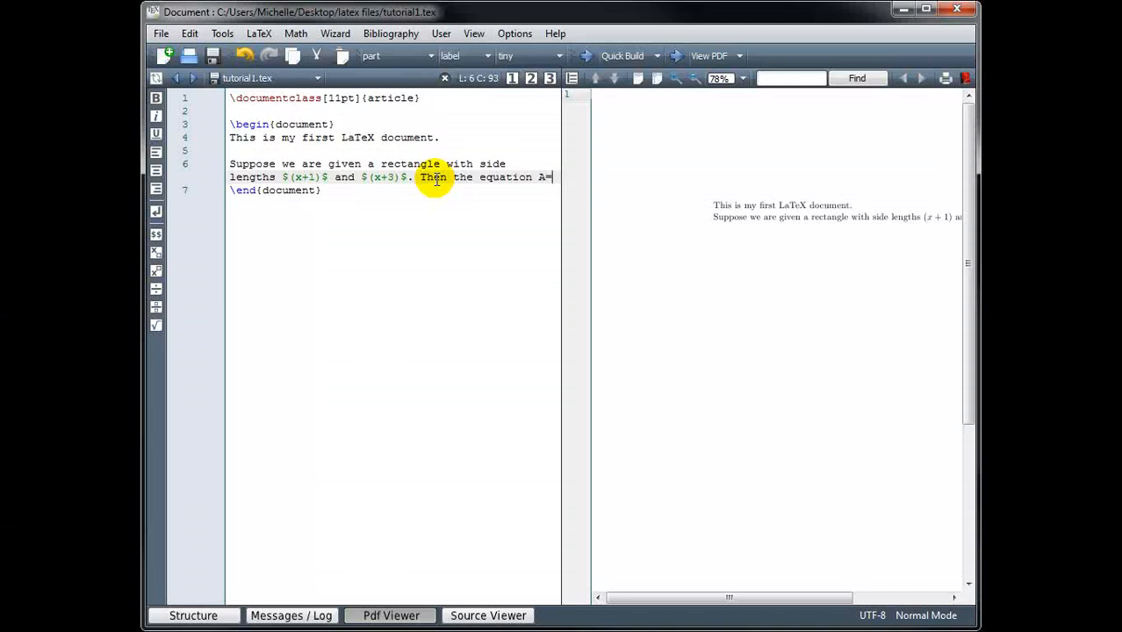
type("x^")
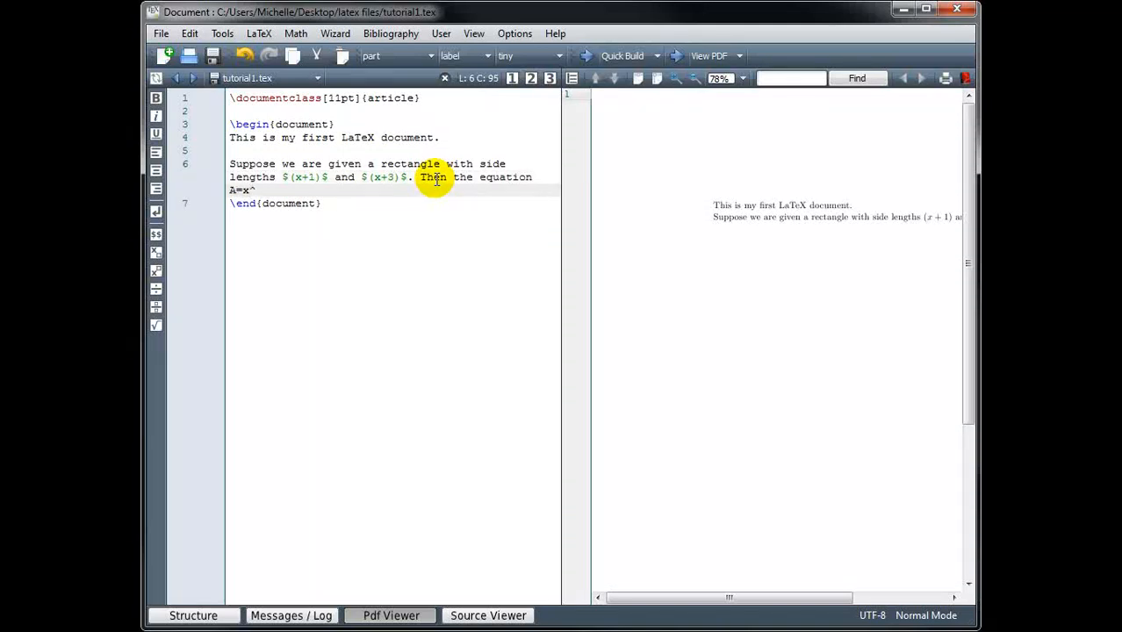
type("2+")
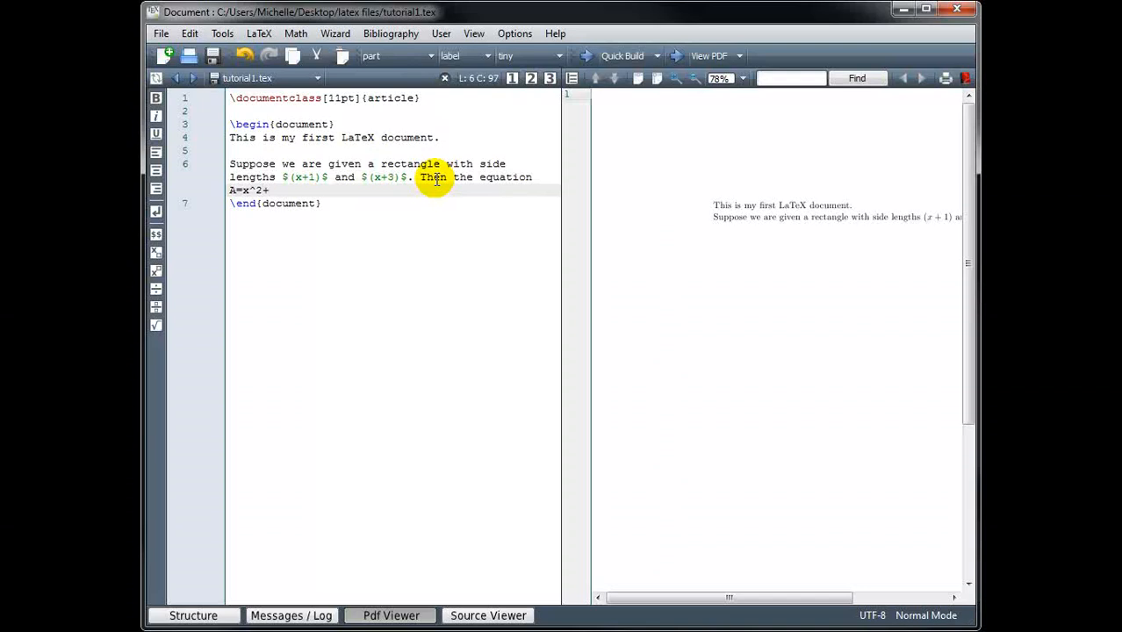
type("4x")
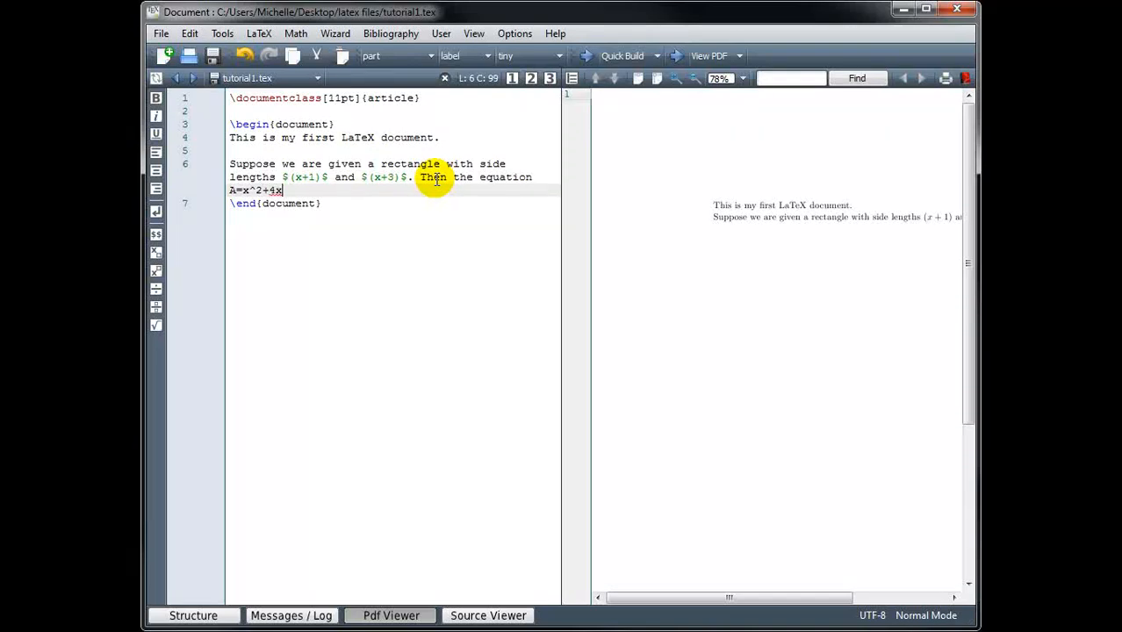
type("+3 r")
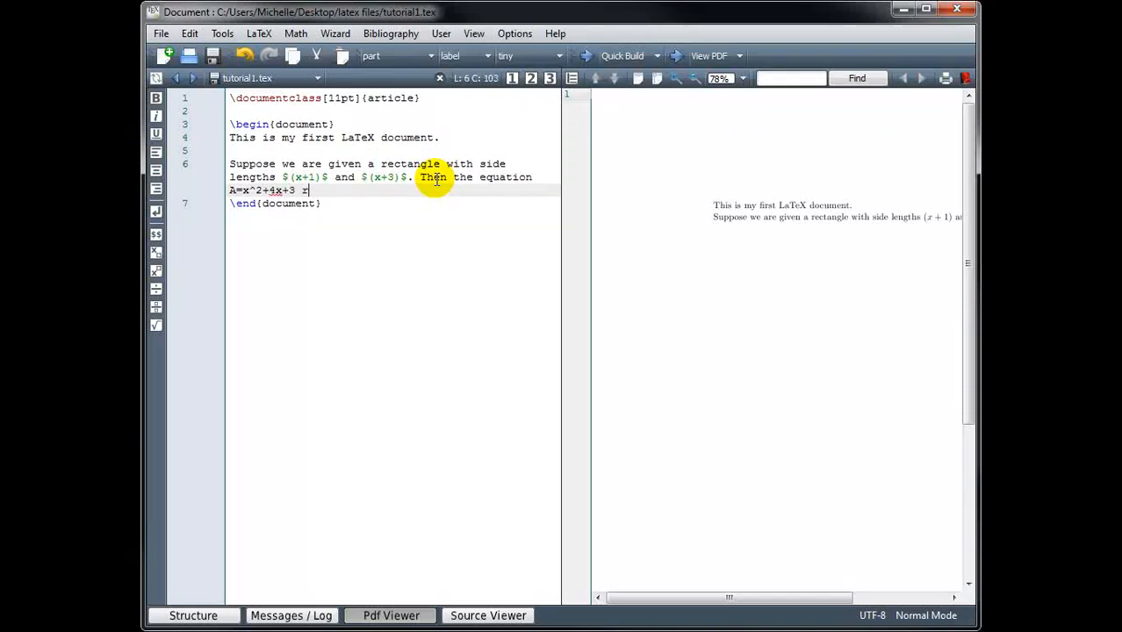
type("epresents the area of t")
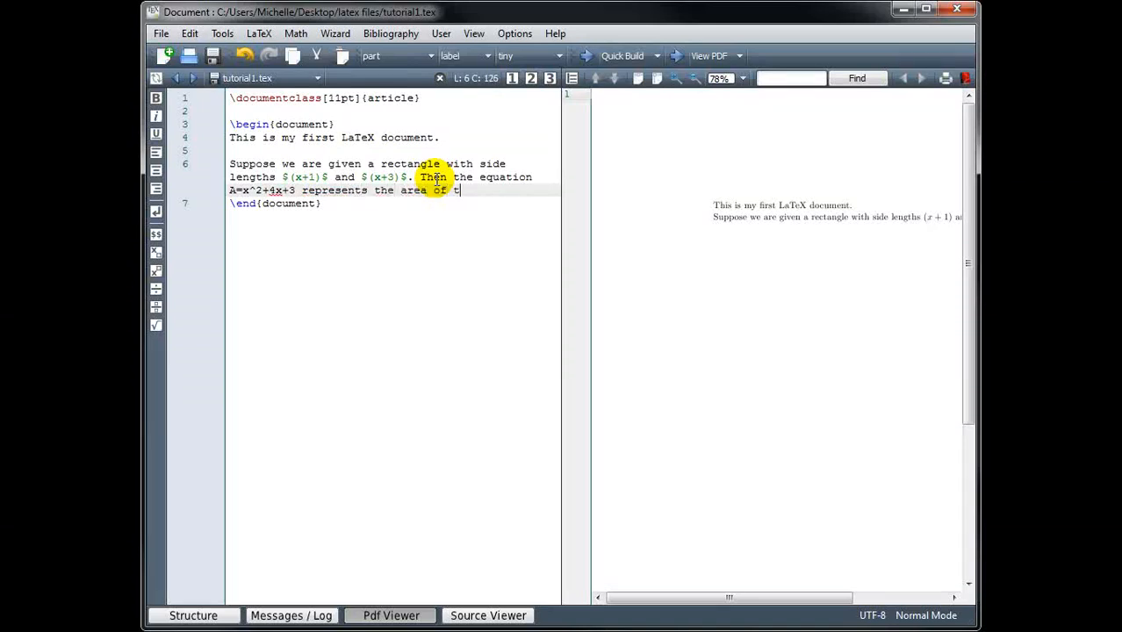
type("he rectangle.")
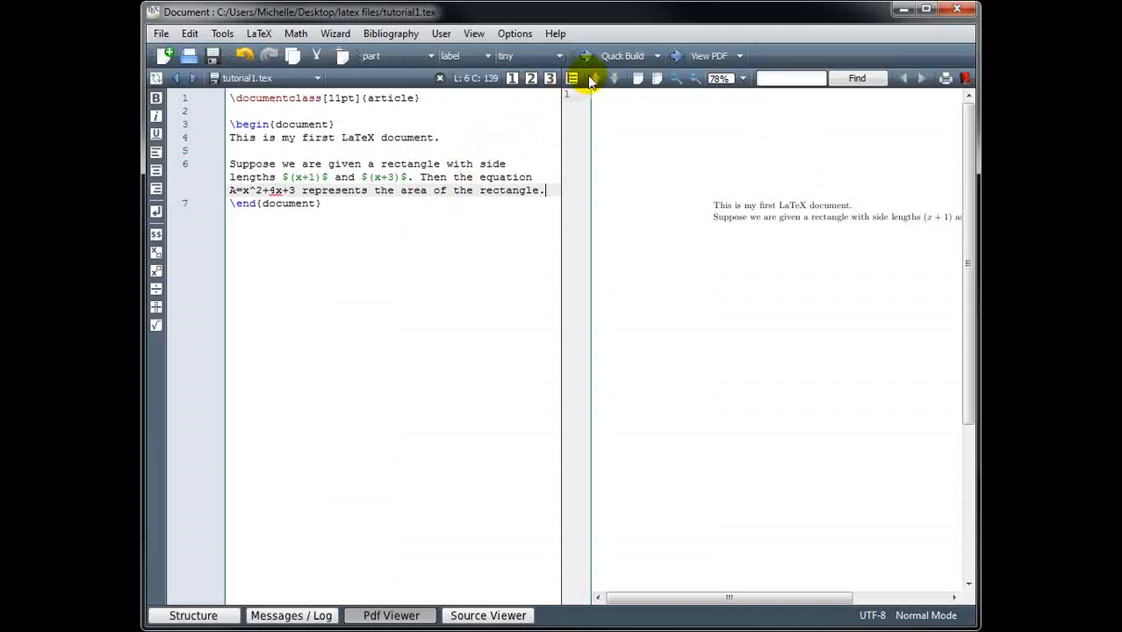
- Compile to see the Missing $ errors, then wrap A=x^2+4x+3 in $ signs as inline math
left_click(584, 55)
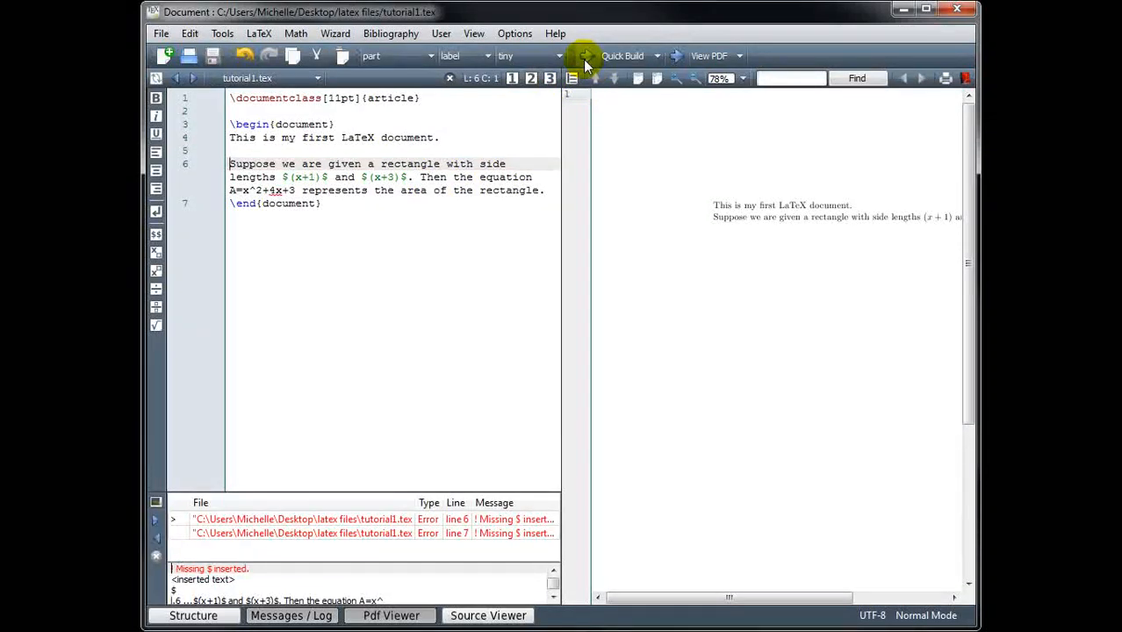
mouse_move(348, 533)
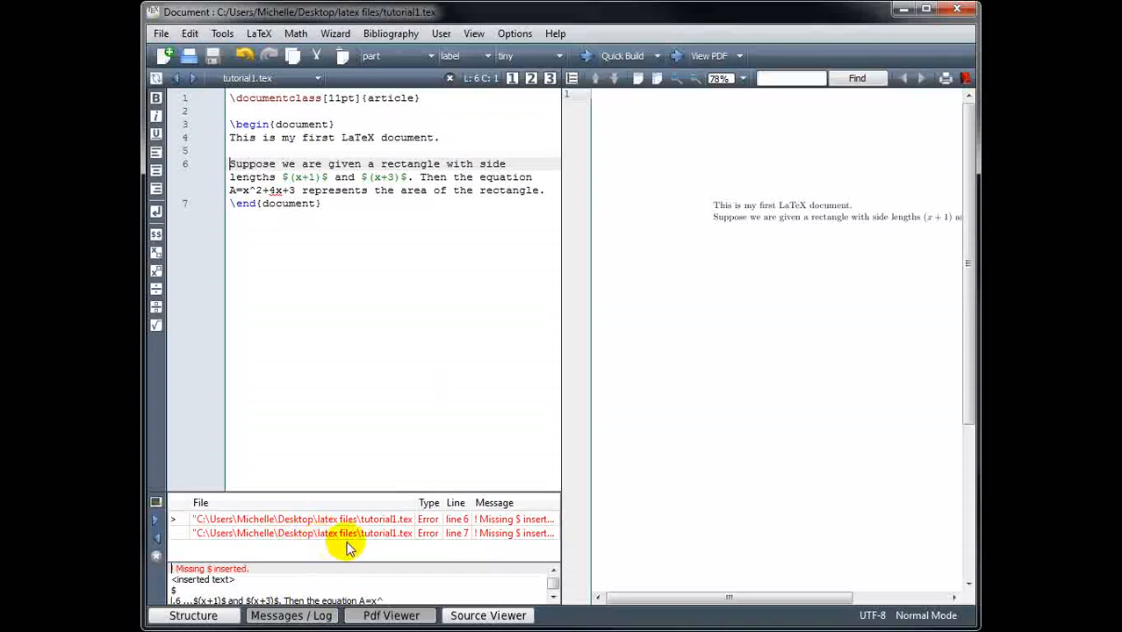
mouse_move(519, 534)
type("$")
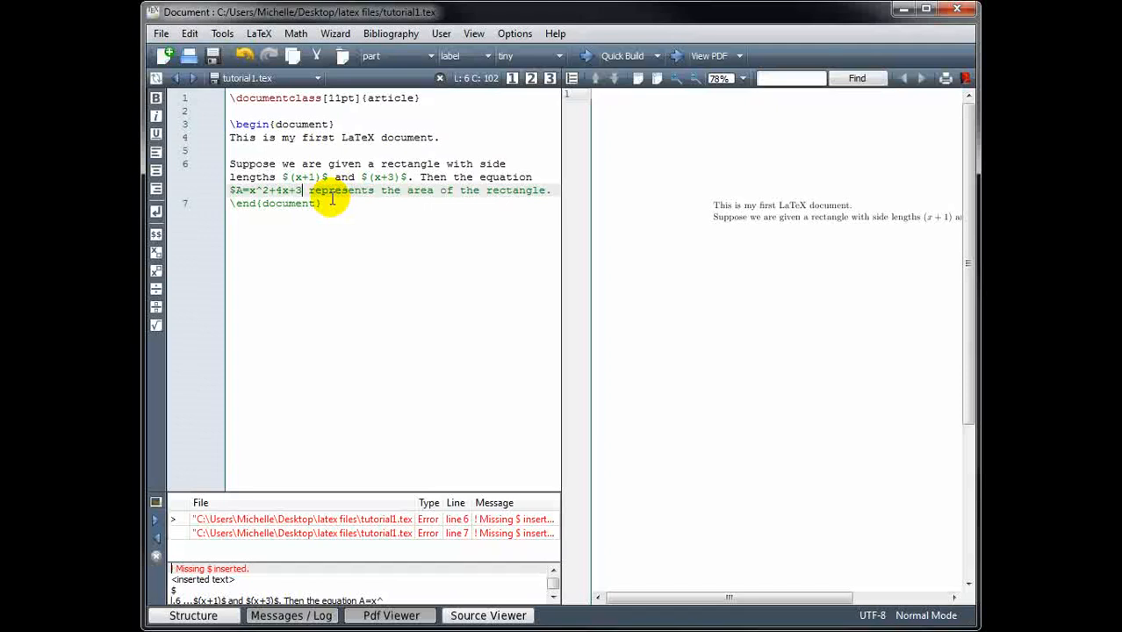
left_click(237, 190)
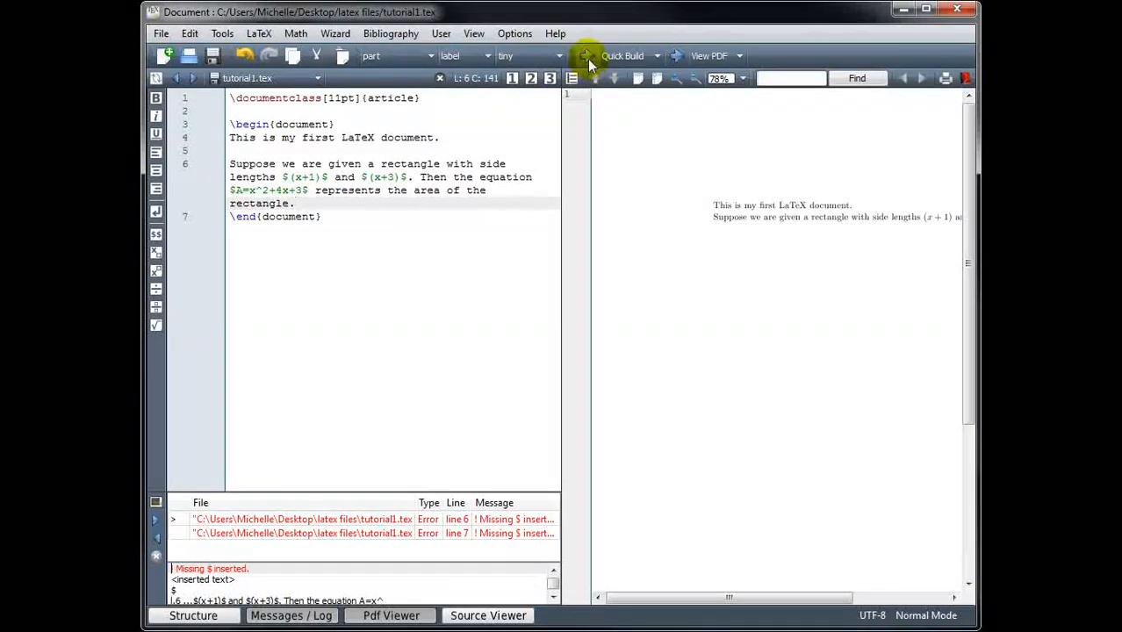
left_click(622, 55)
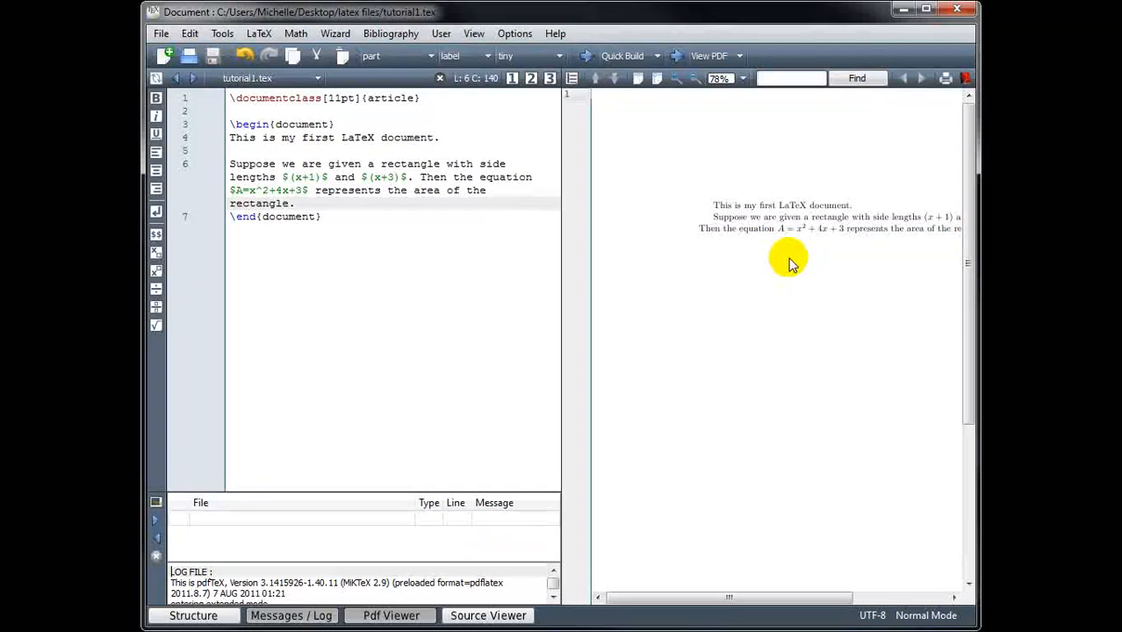
left_click_drag(786, 263, 734, 597)
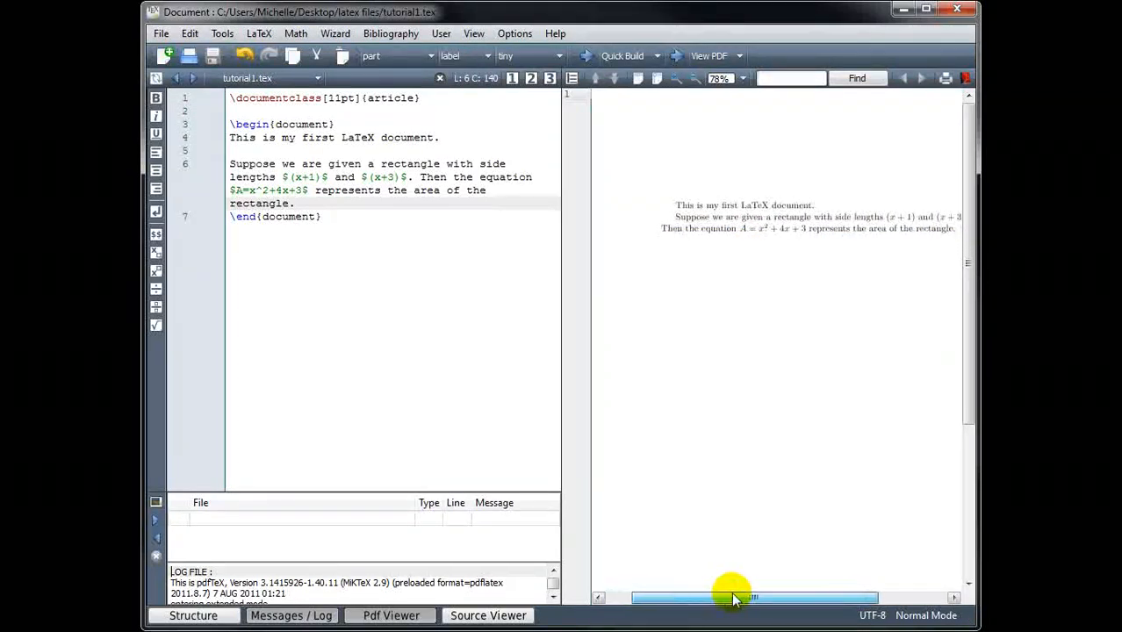
left_click_drag(734, 597, 751, 597)
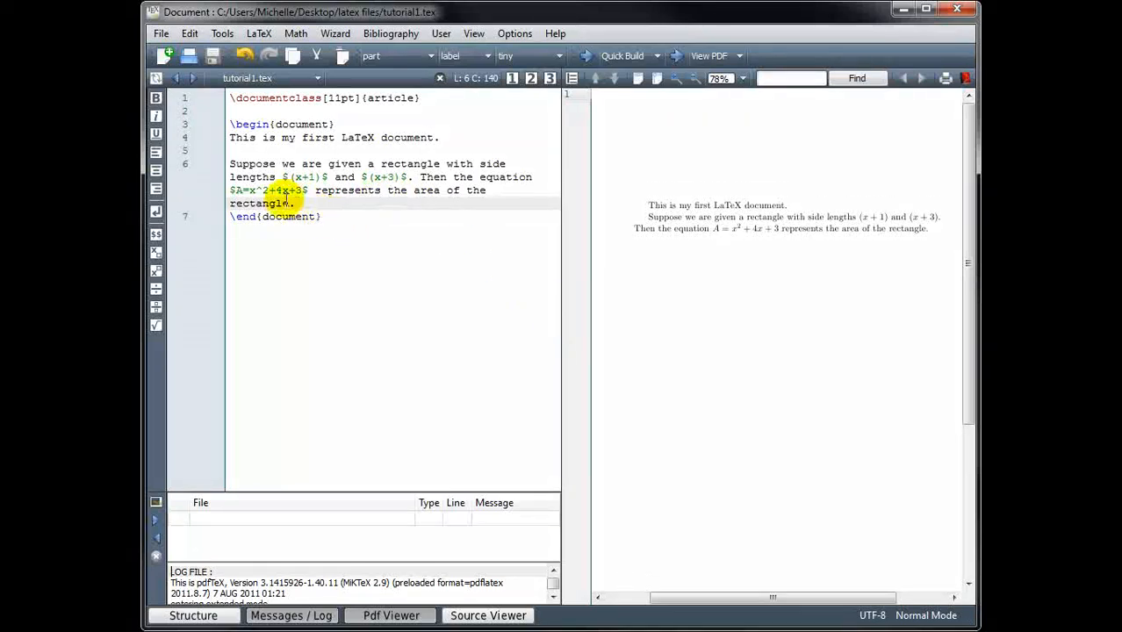
- Duplicate the rectangle paragraph on a new line below the first one
left_click_drag(230, 163, 295, 203)
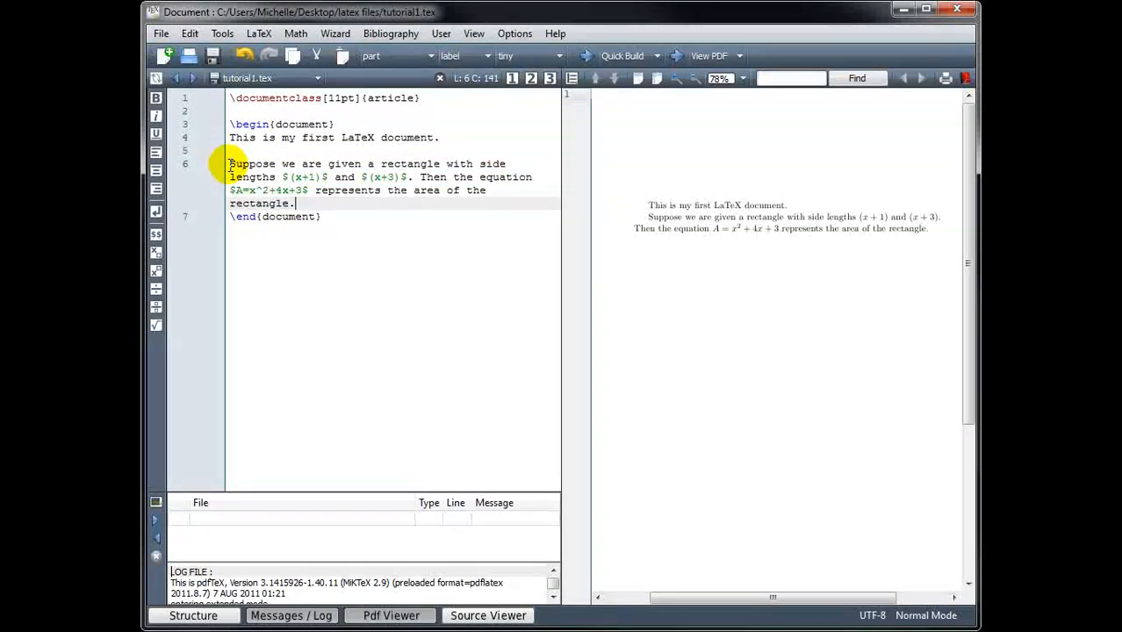
key("Enter")
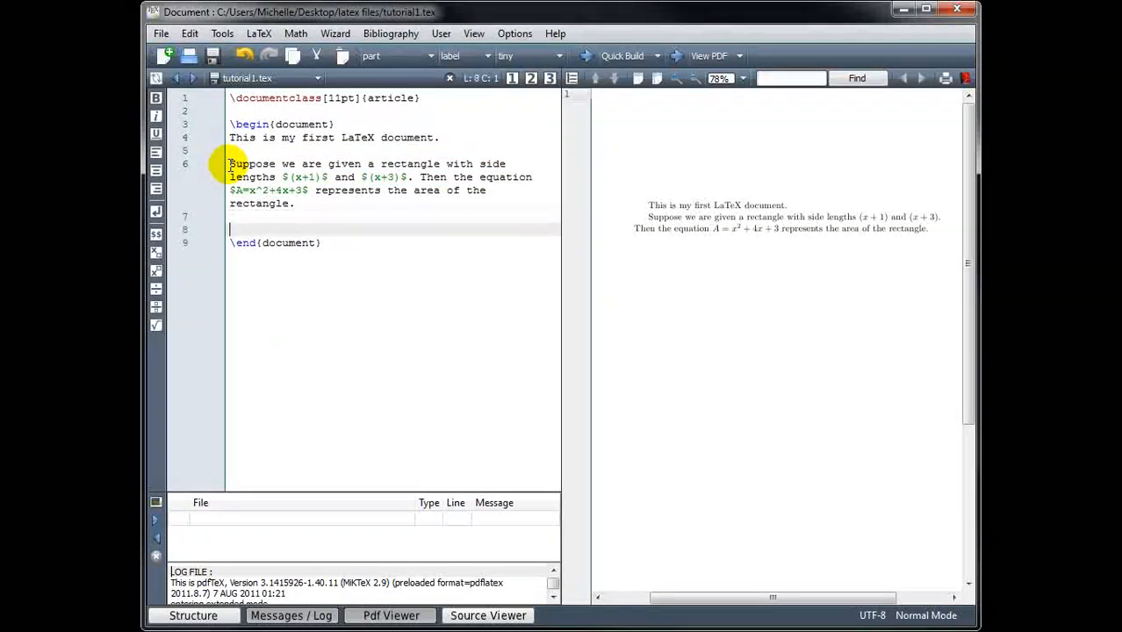
type("Suppose we are given a rectangle with side lengths $(x+1)$ and $(x+3)$. Then the equation $A=x^2+4x+3$ represents the area of the rectangle.")
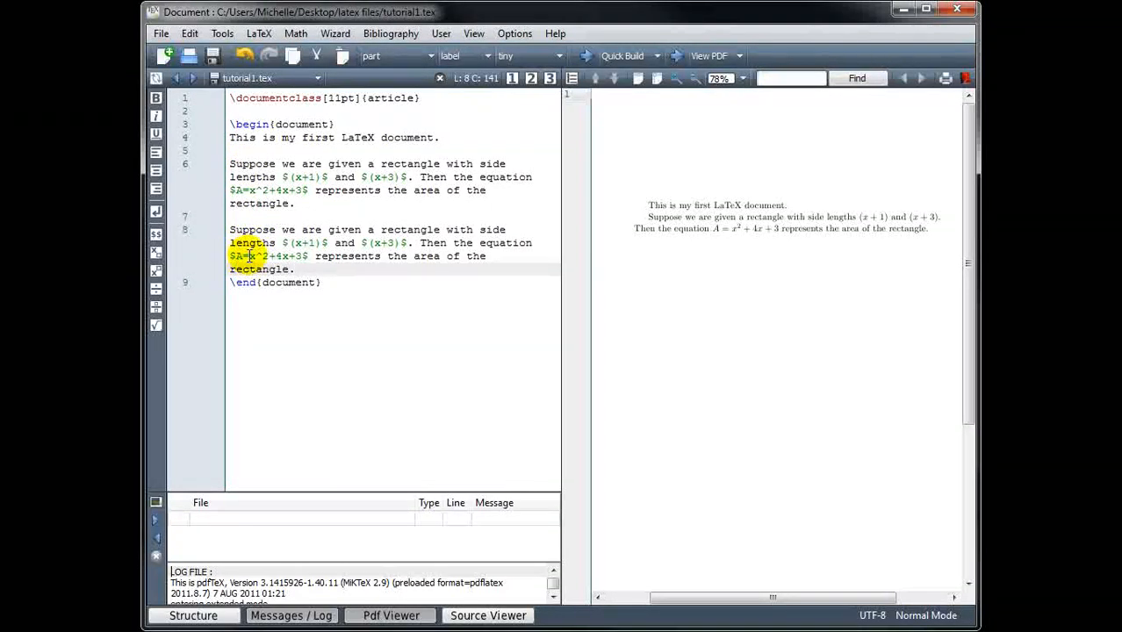
- Wrap the copy's area equation as $$A=x^2+4x+3$$ display math and recompile
left_click(237, 256)
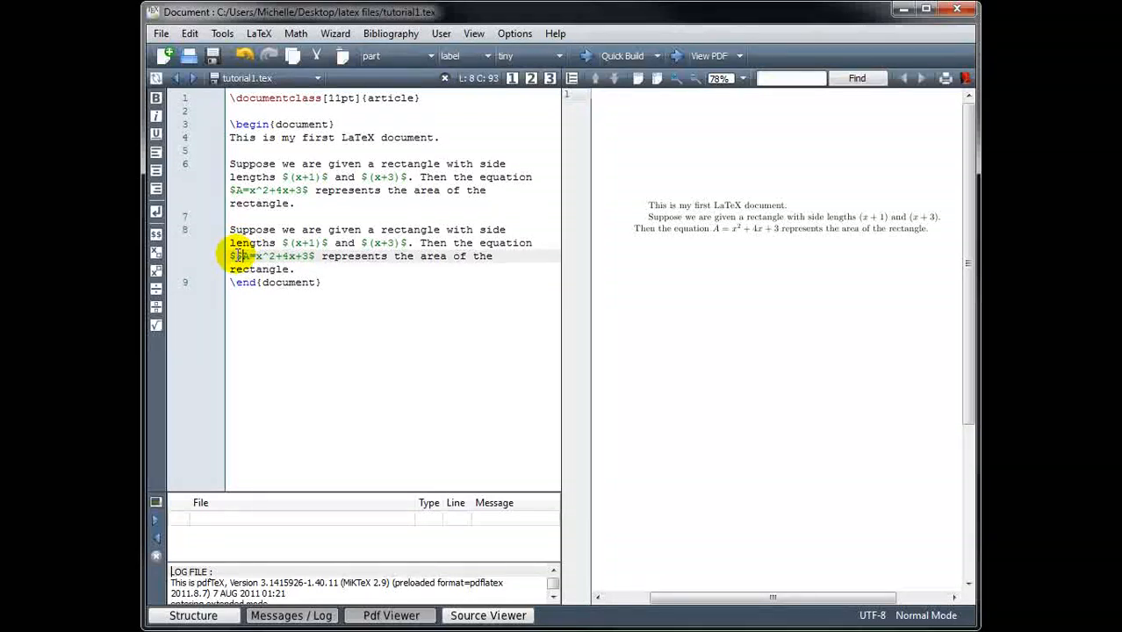
type("$")
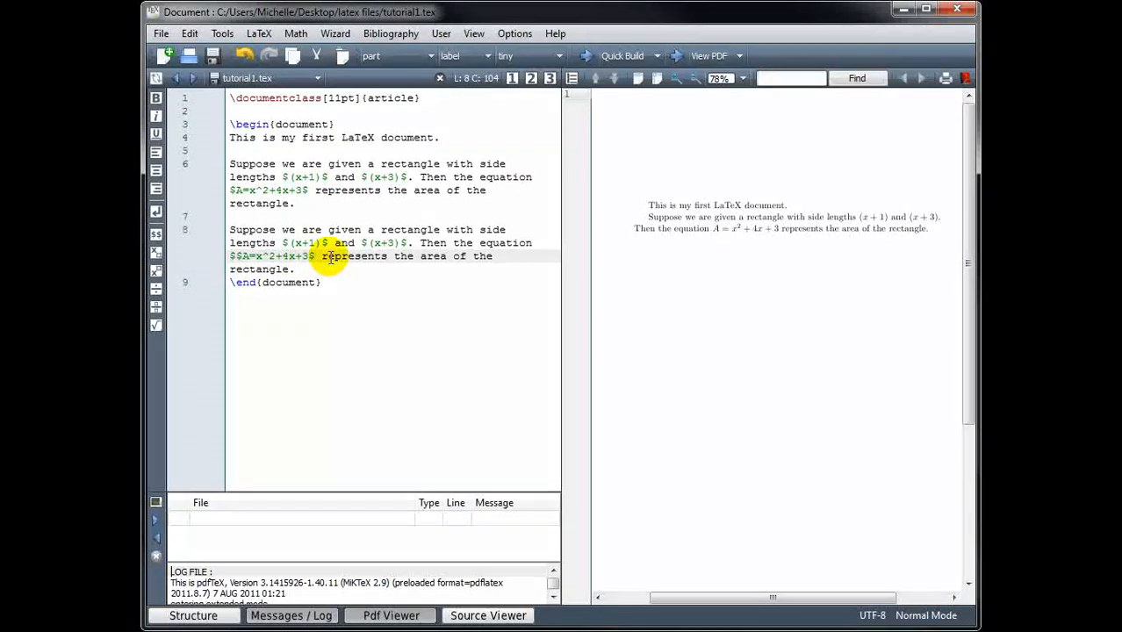
type("$")
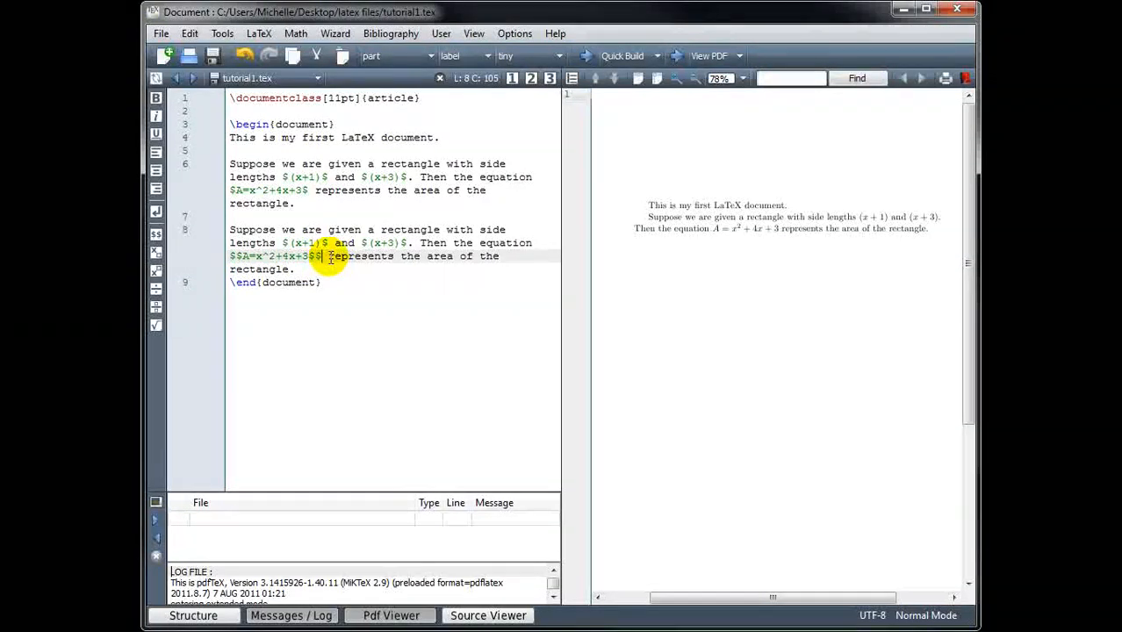
left_click(621, 54)
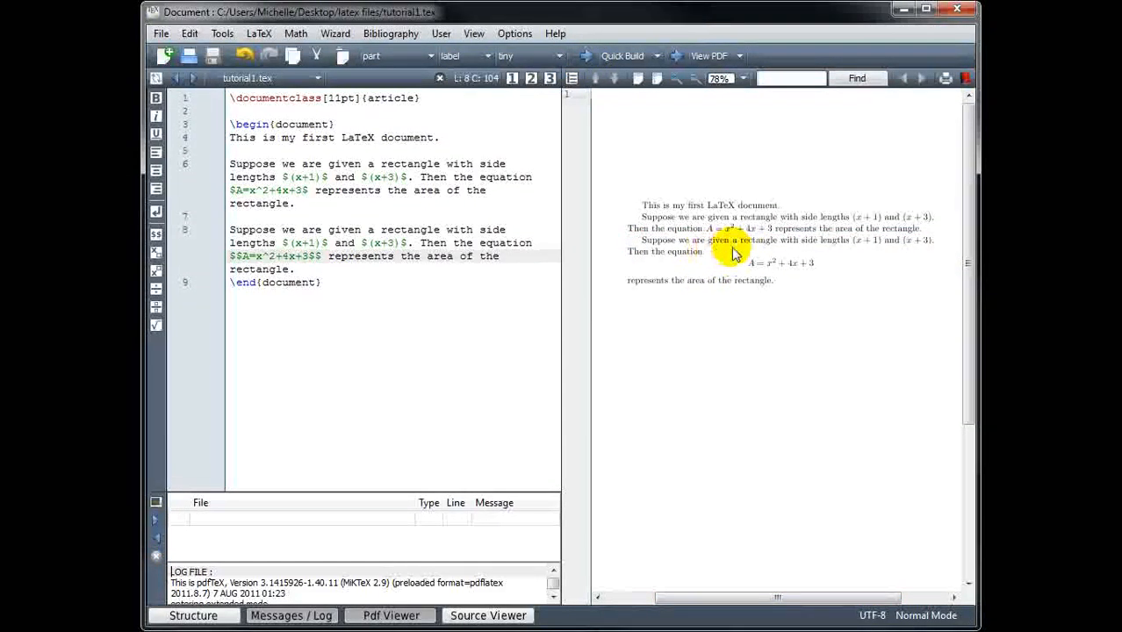
mouse_move(885, 292)
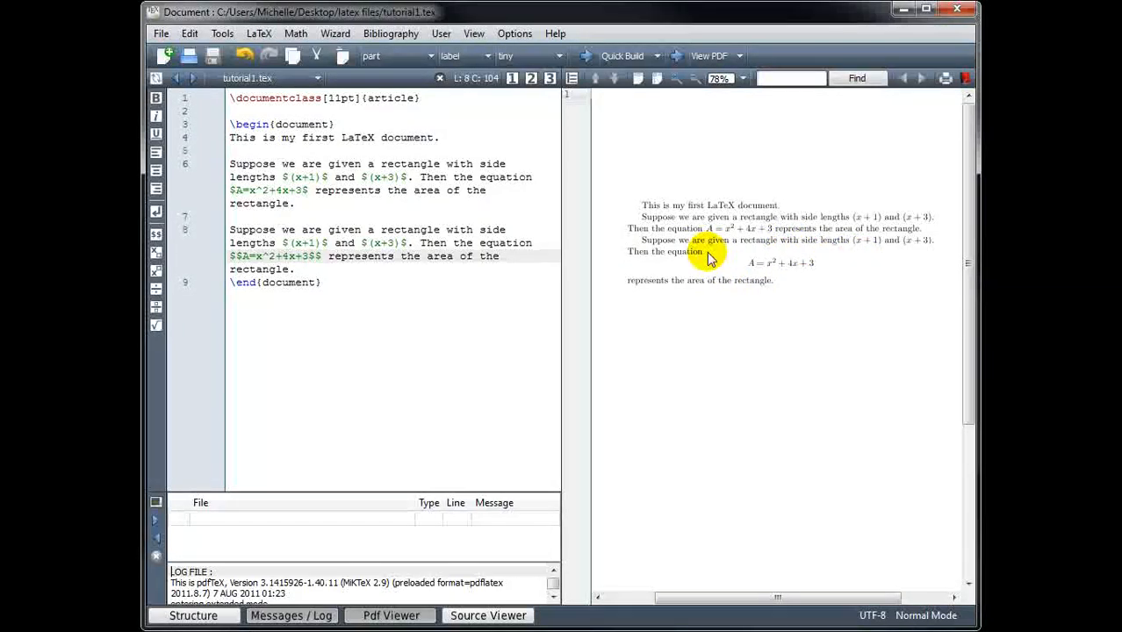
mouse_move(764, 267)
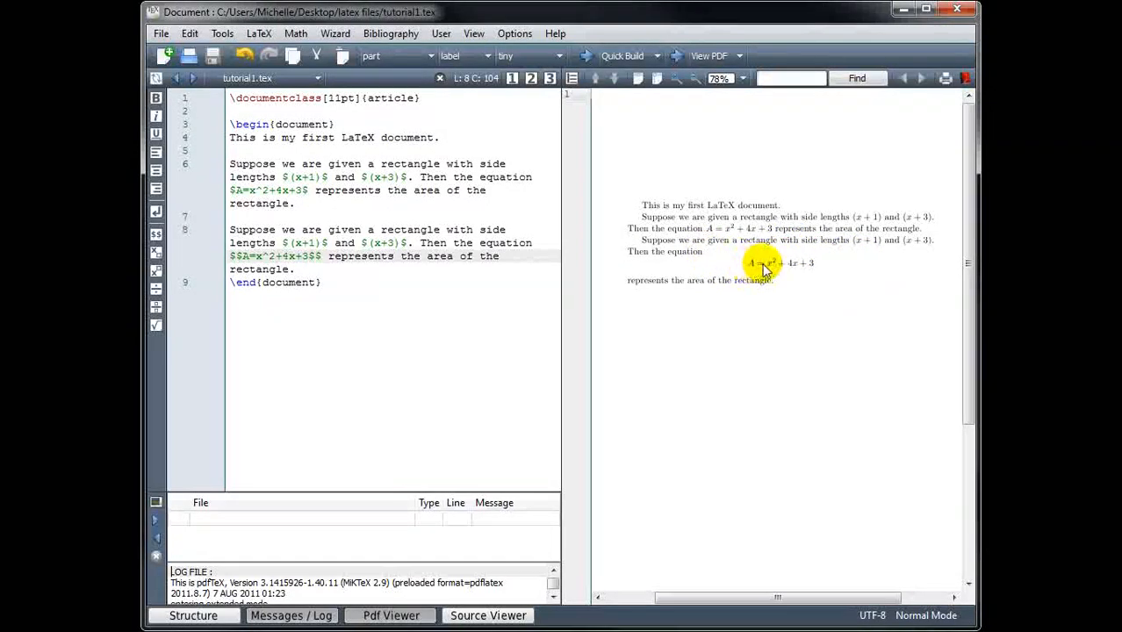
mouse_move(811, 272)
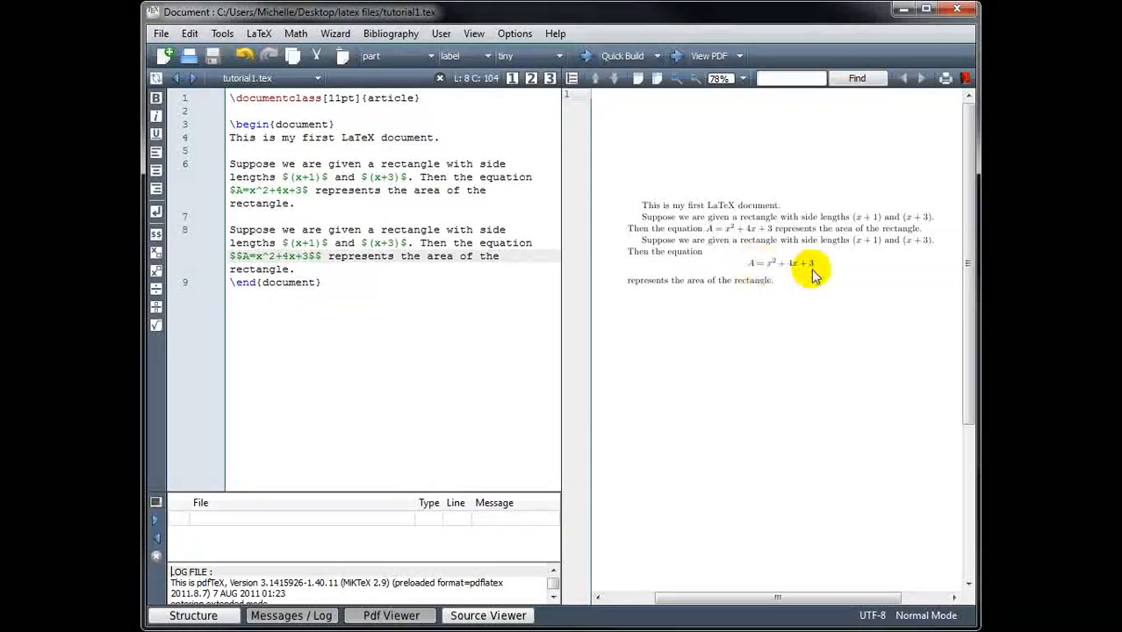
mouse_move(753, 265)
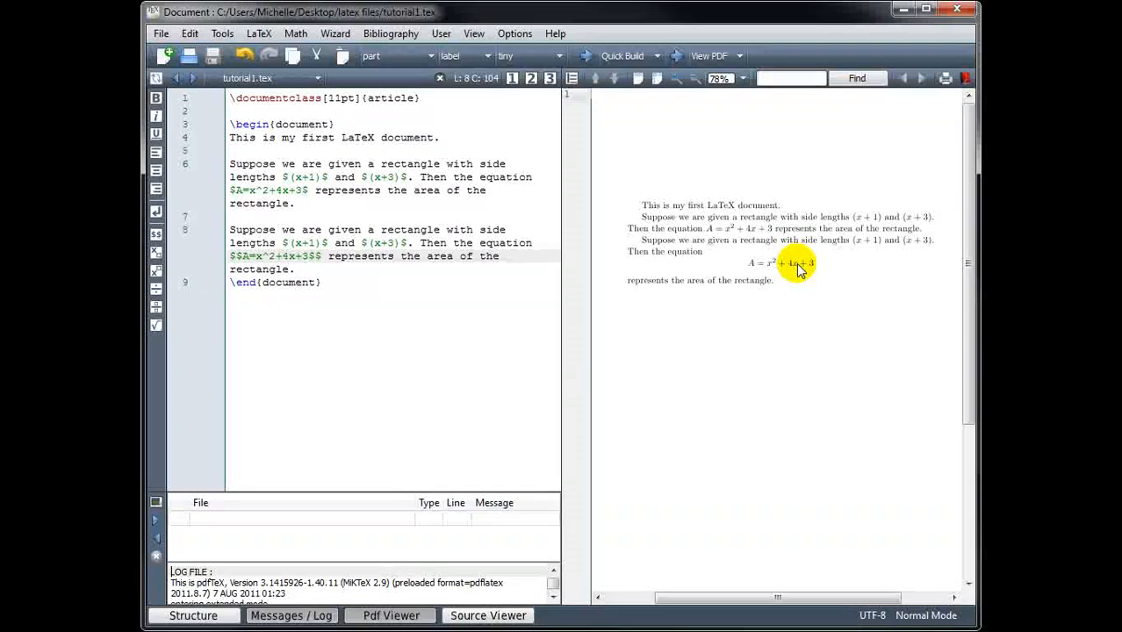
mouse_move(825, 267)
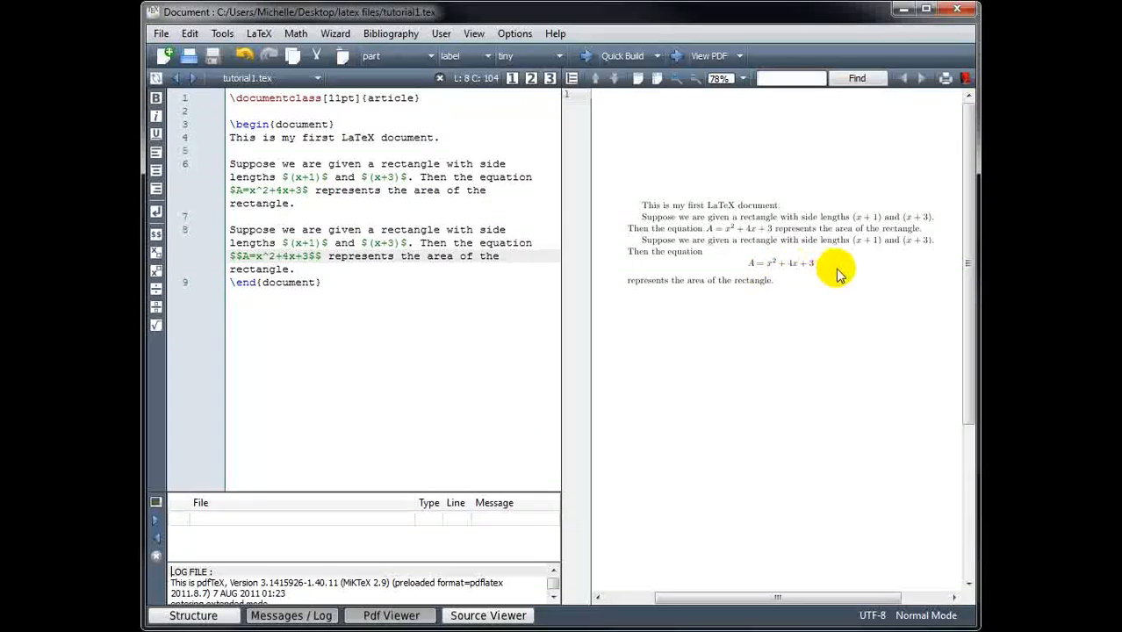
mouse_move(829, 267)
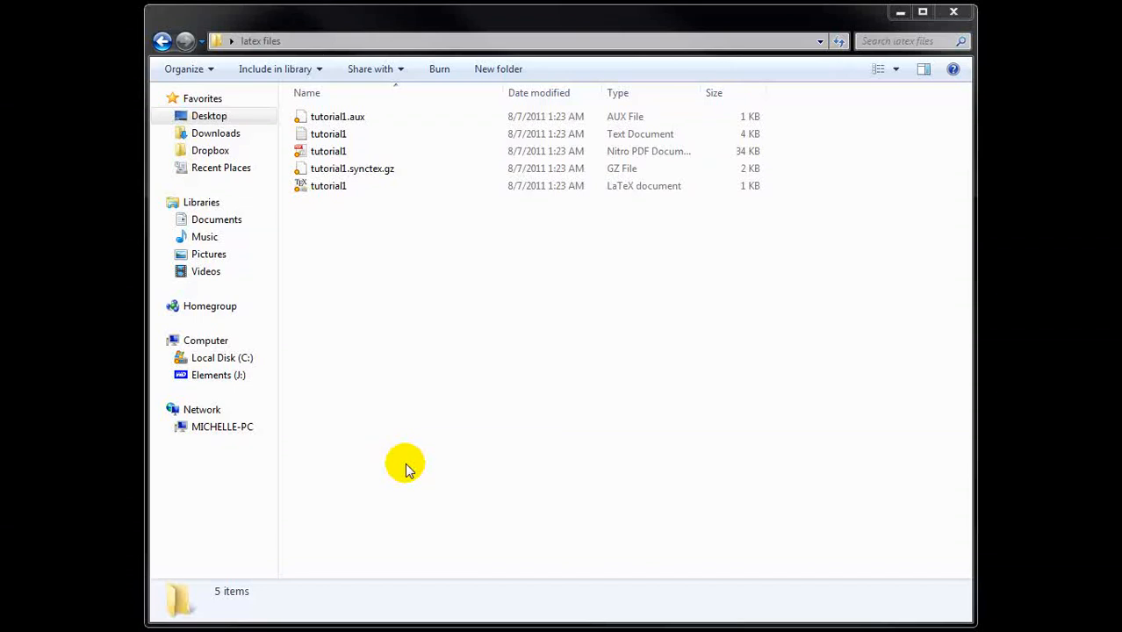
mouse_move(408, 242)
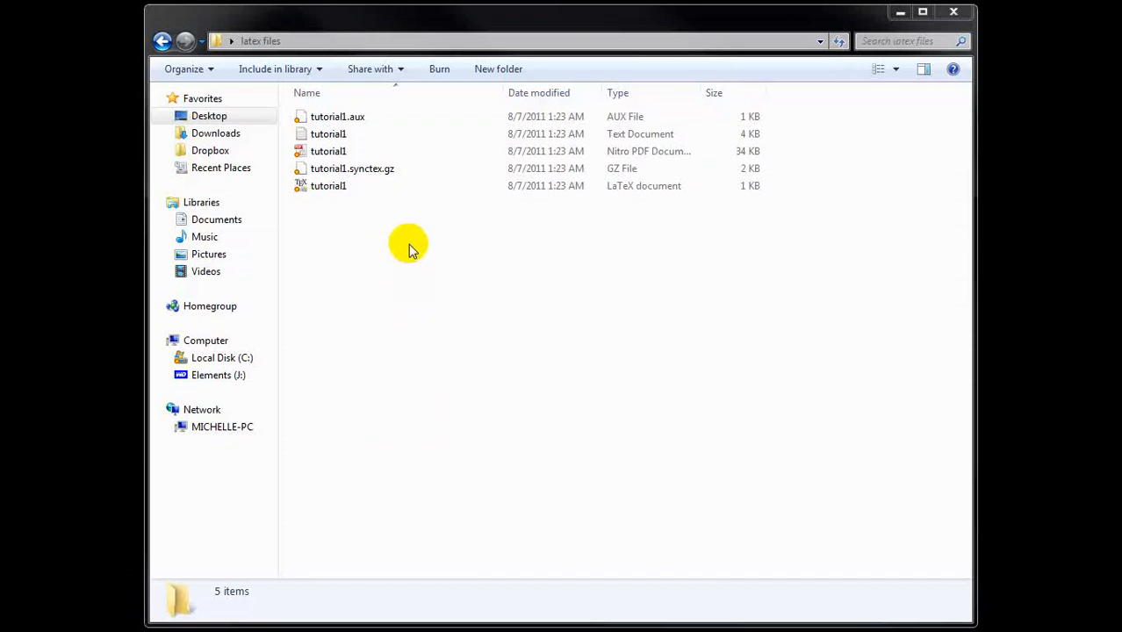
mouse_move(379, 242)
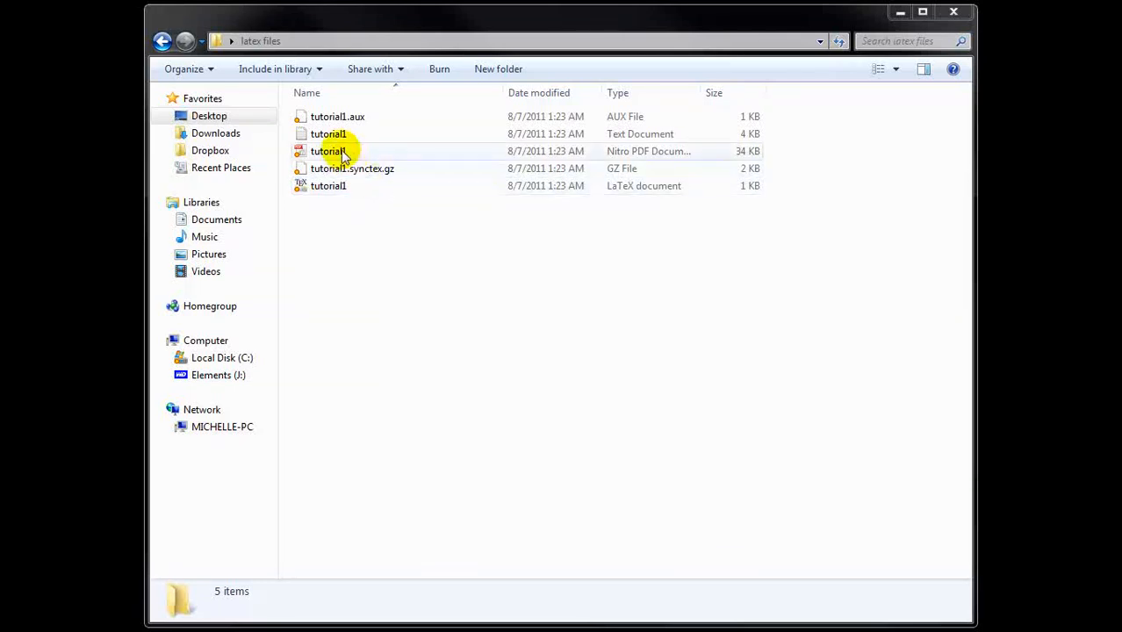
- Inspect the tutorial1 files: the 33 KB compiled PDF and the 381-byte LaTeX source
left_click(342, 151)
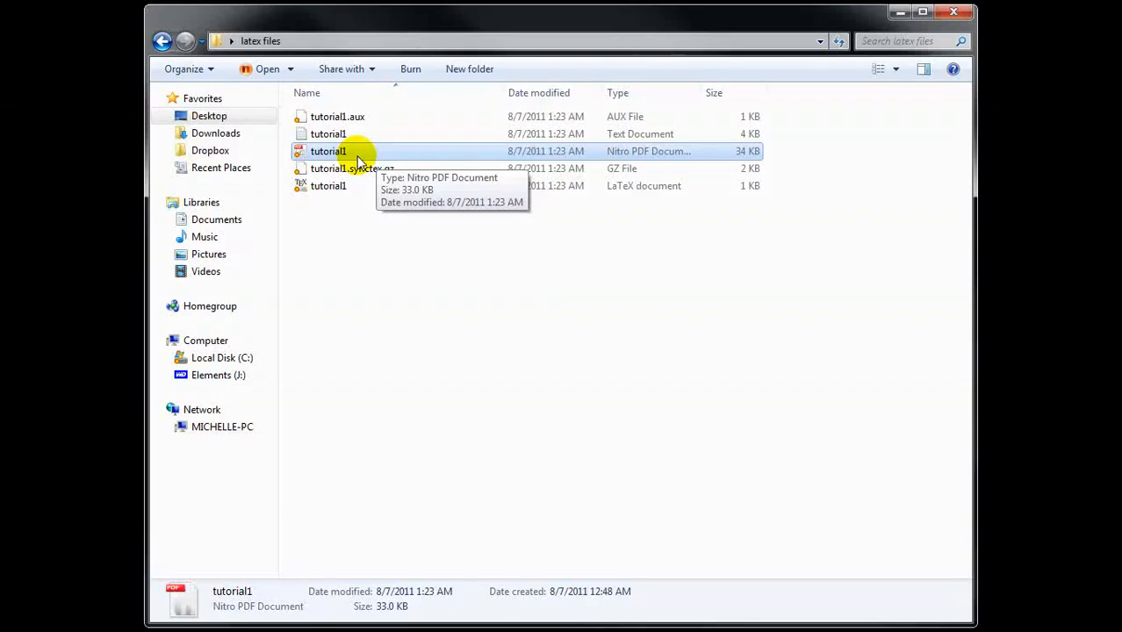
mouse_move(358, 186)
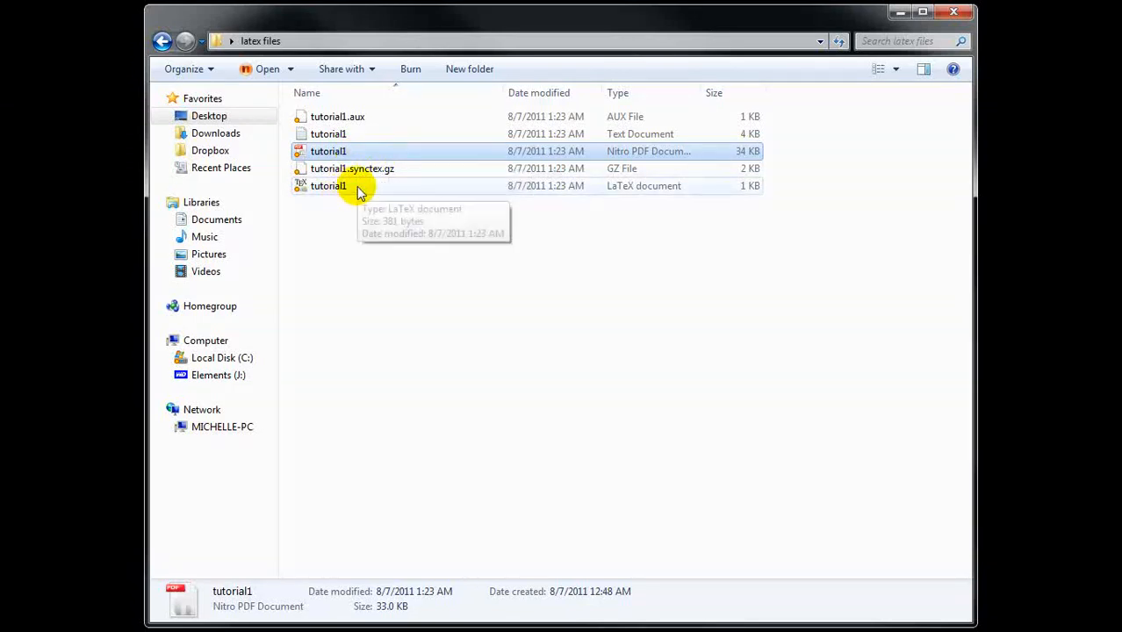
left_click(328, 186)
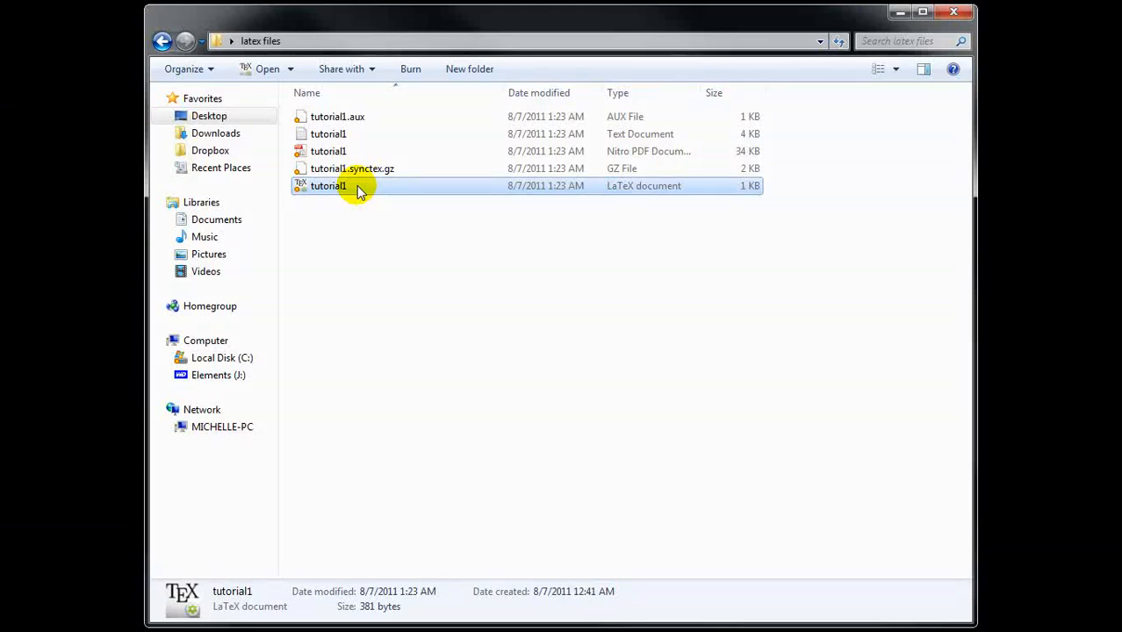
mouse_move(355, 186)
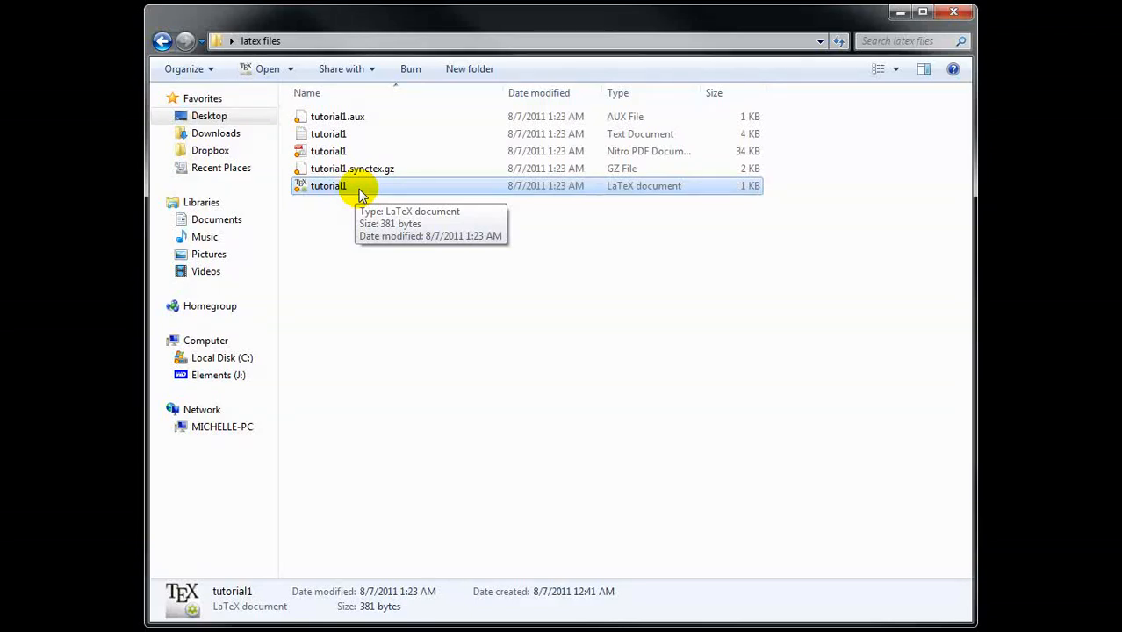
- Reopen tutorial1.tex from the latex files folder into Texmaker
double_click(328, 186)
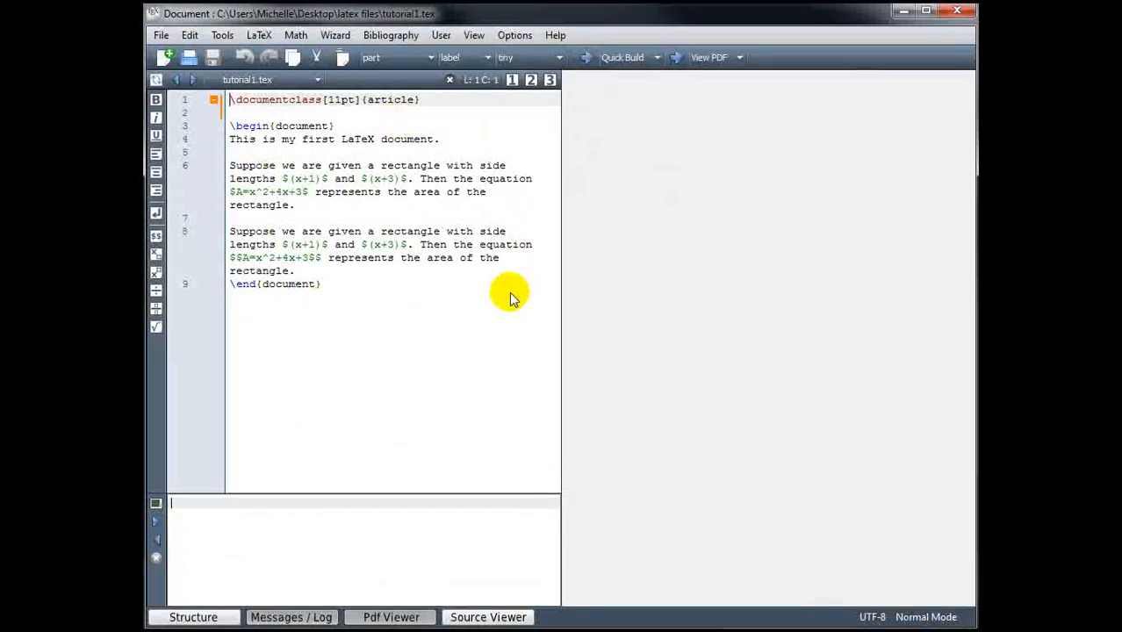
mouse_move(623, 337)
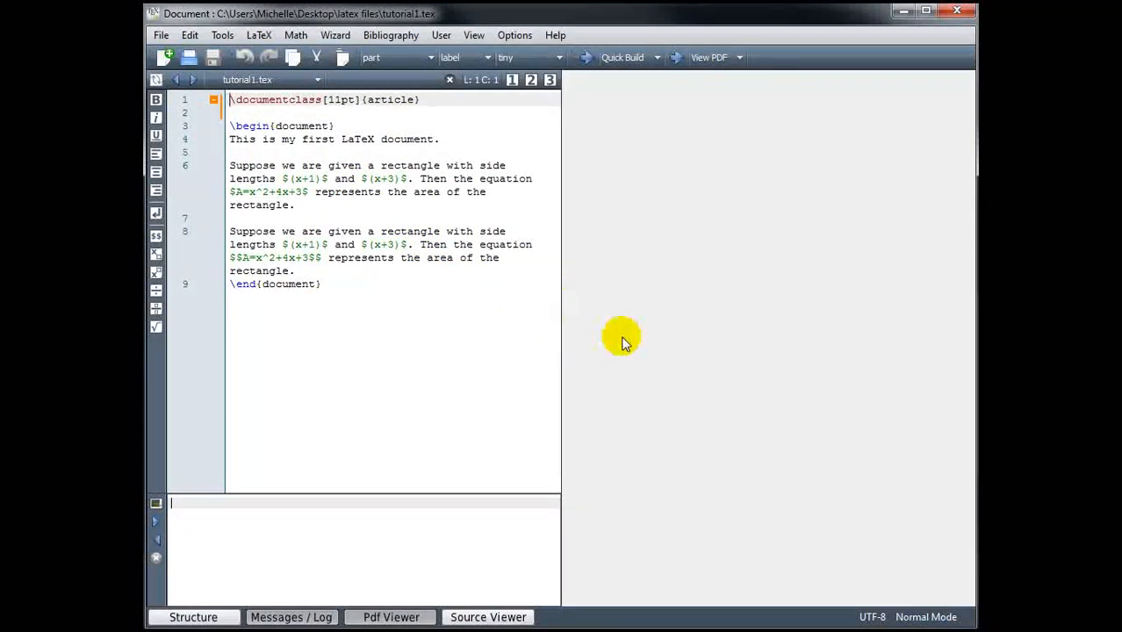
mouse_move(586, 361)
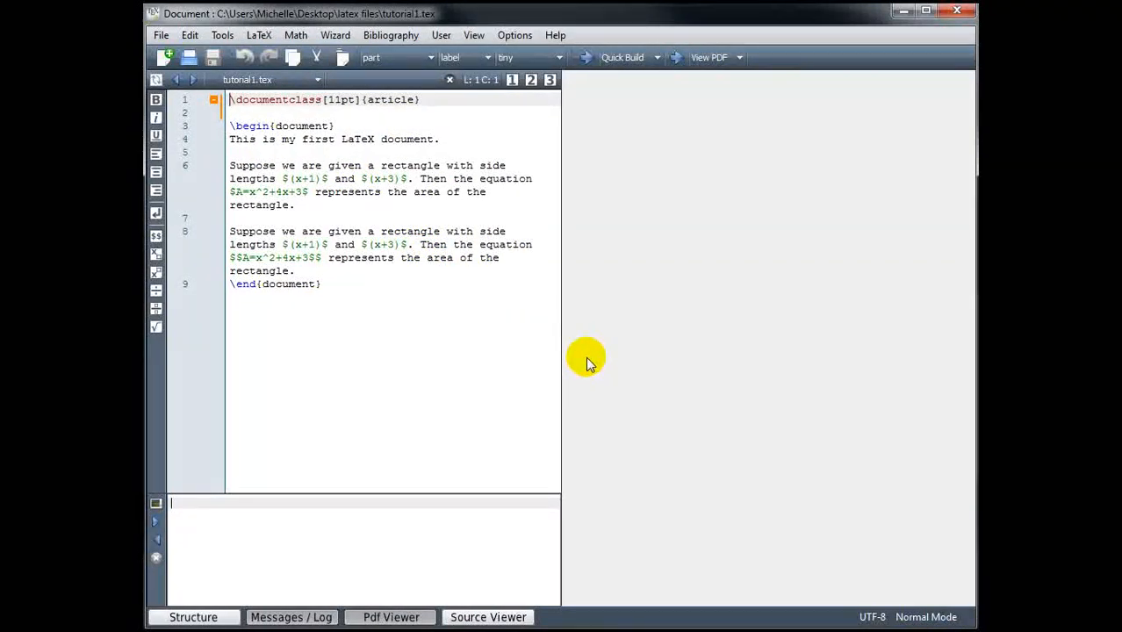